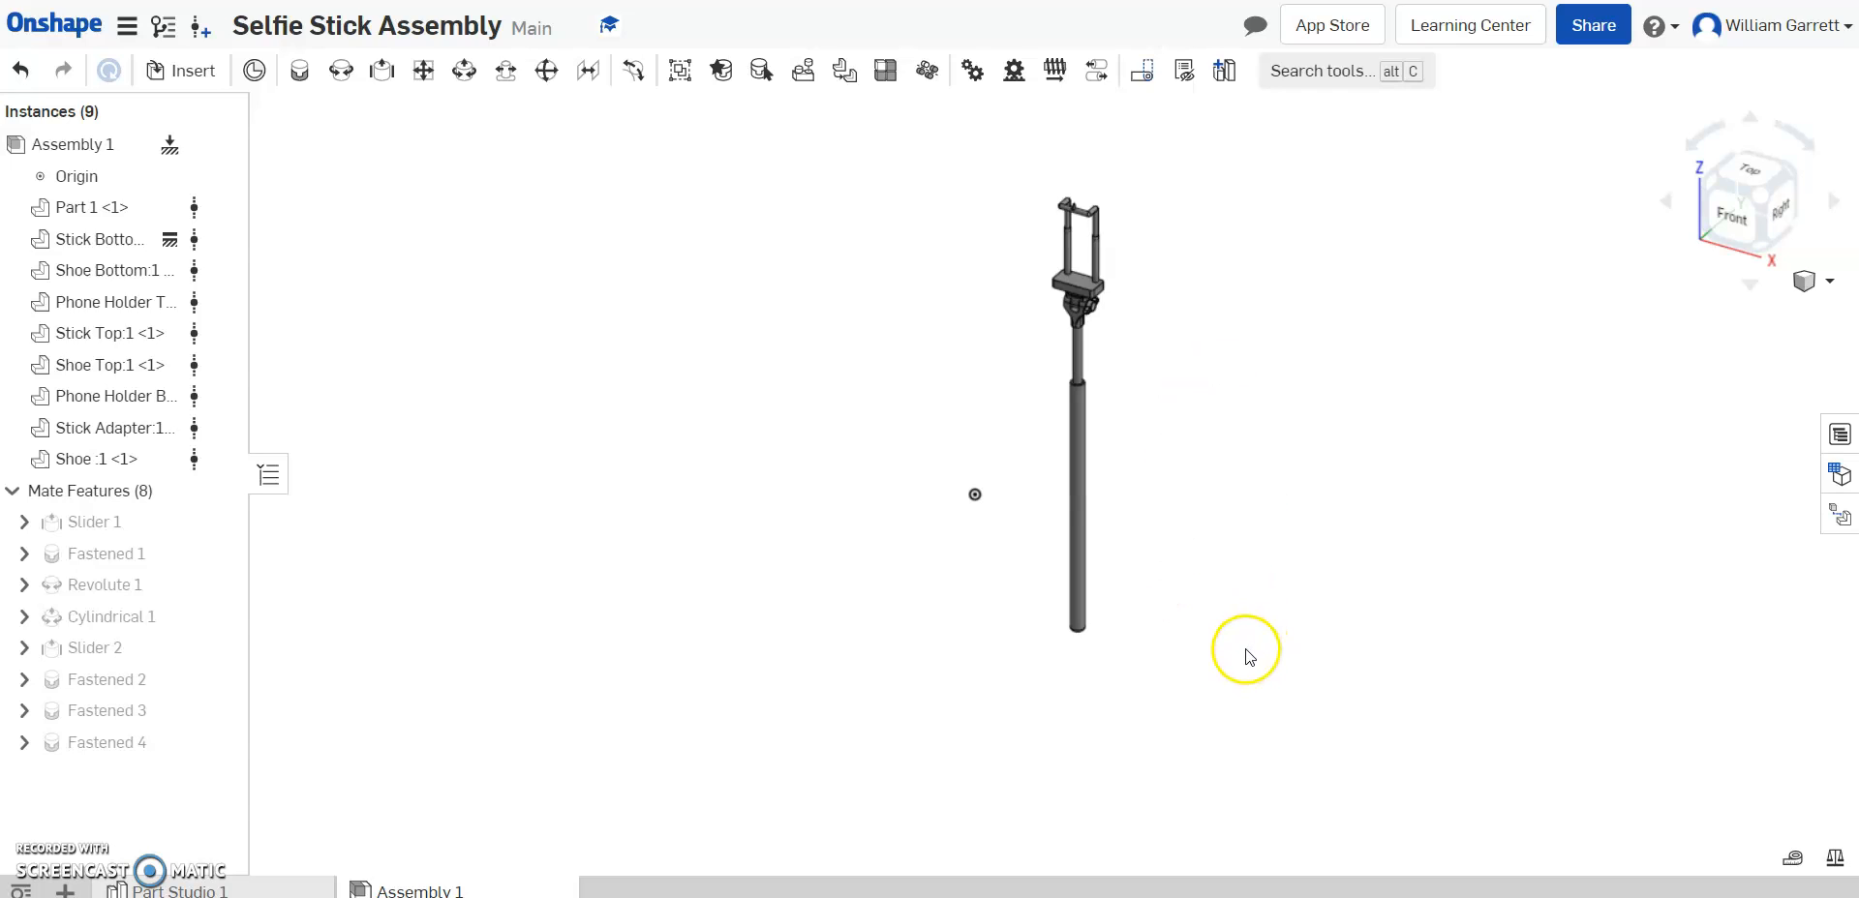
mouse_move(1439, 391)
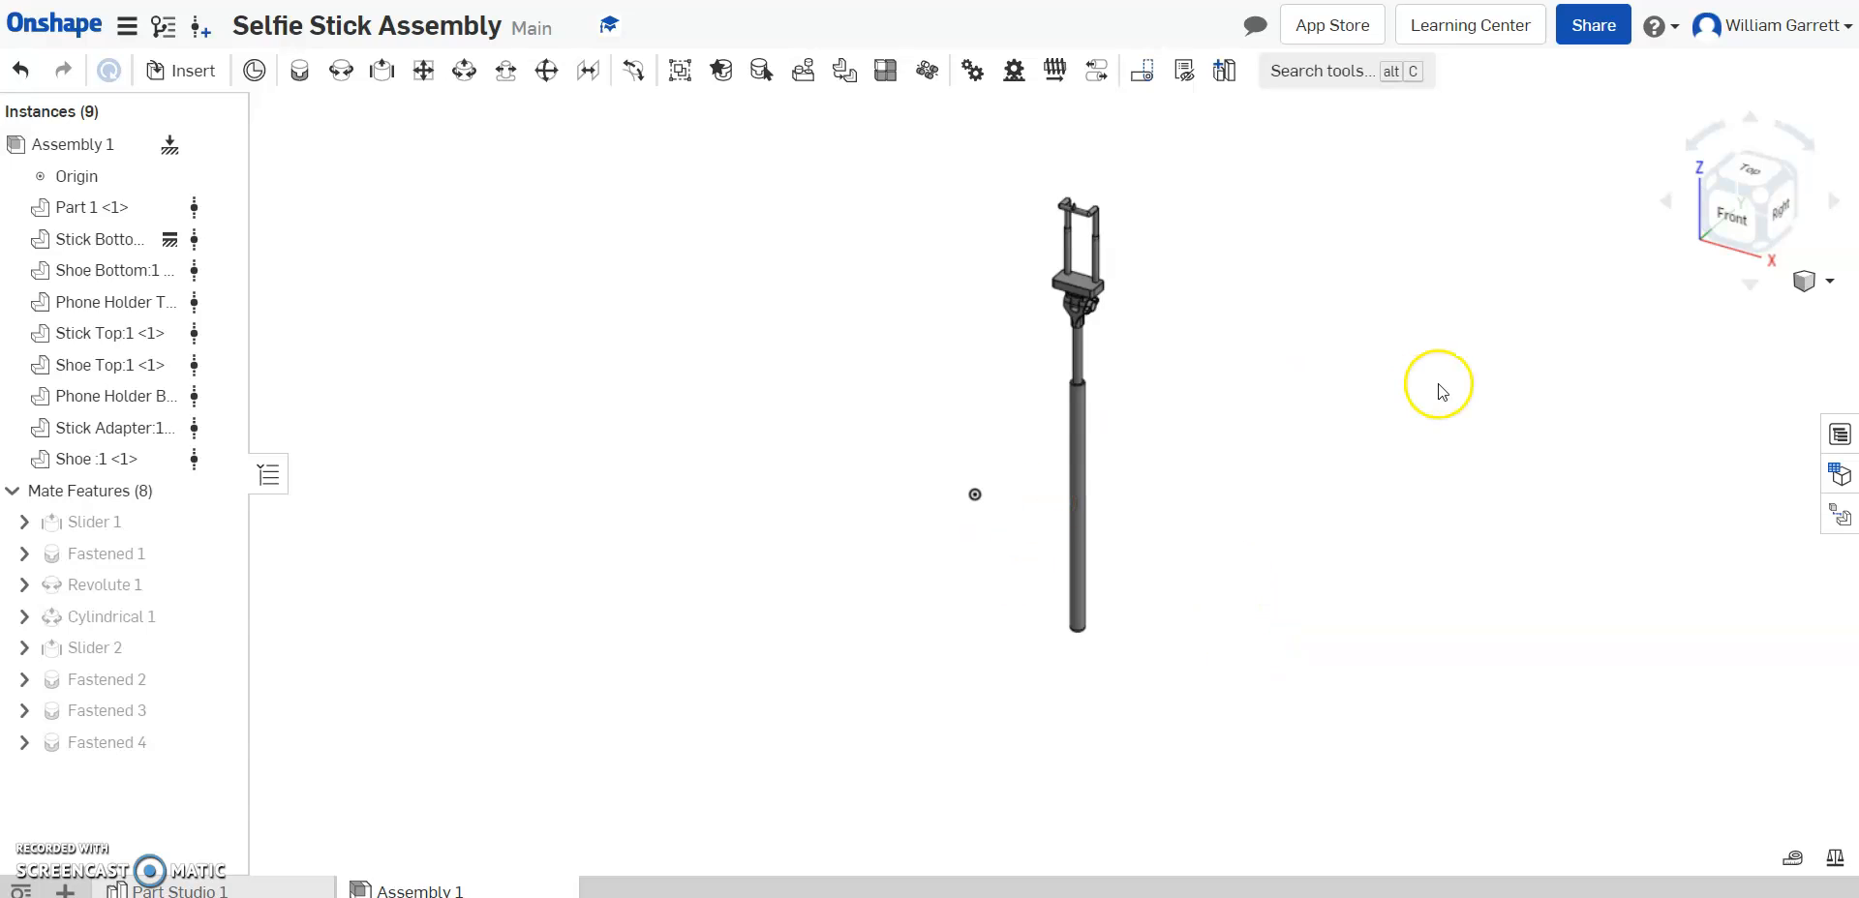
mouse_move(1704, 475)
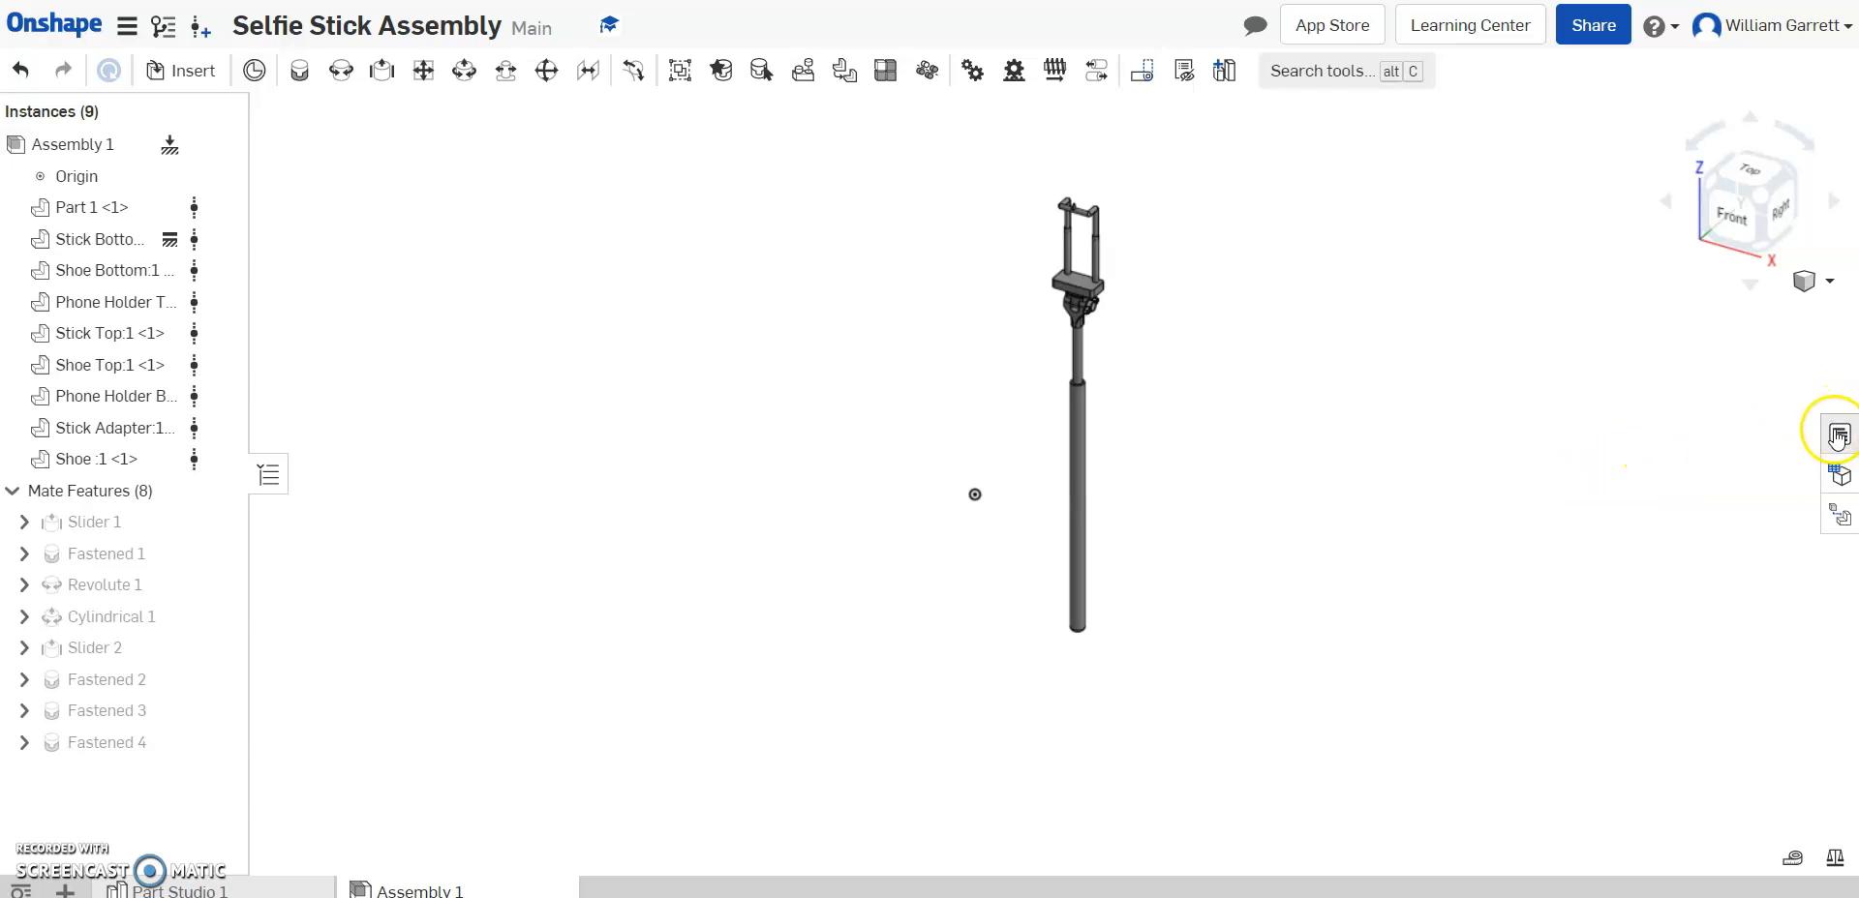
mouse_move(1839, 435)
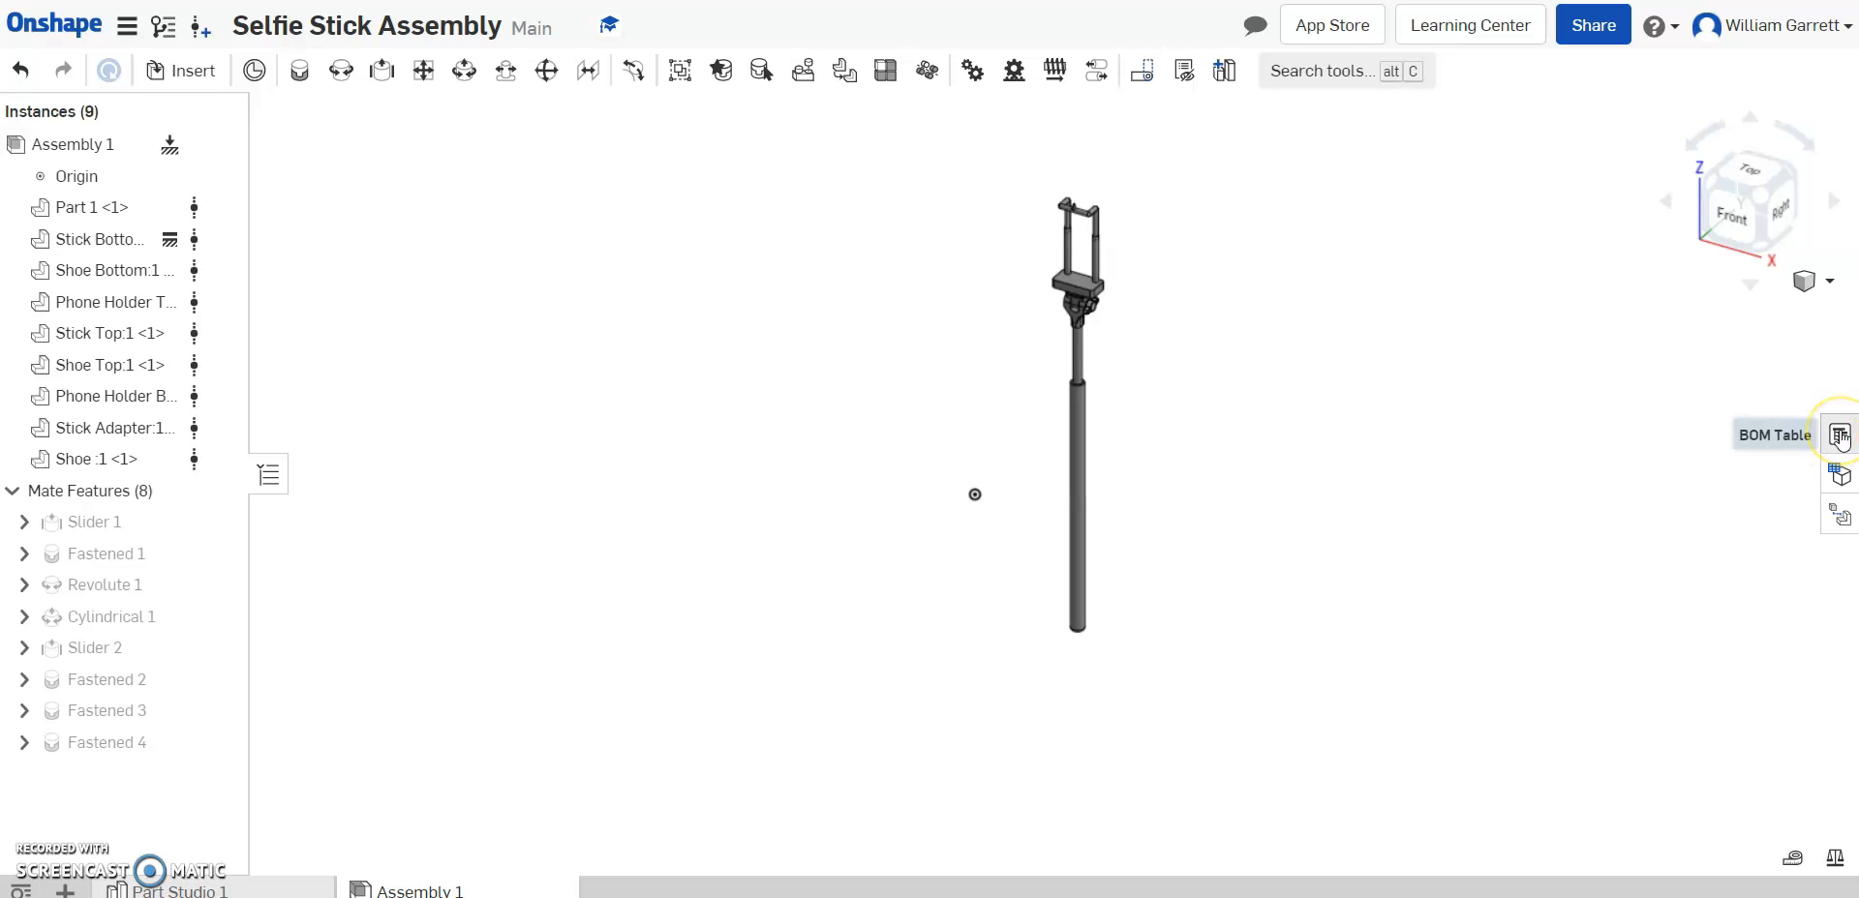
- Show the assembly's bill of materials and remove its Part number column
left_click(1839, 436)
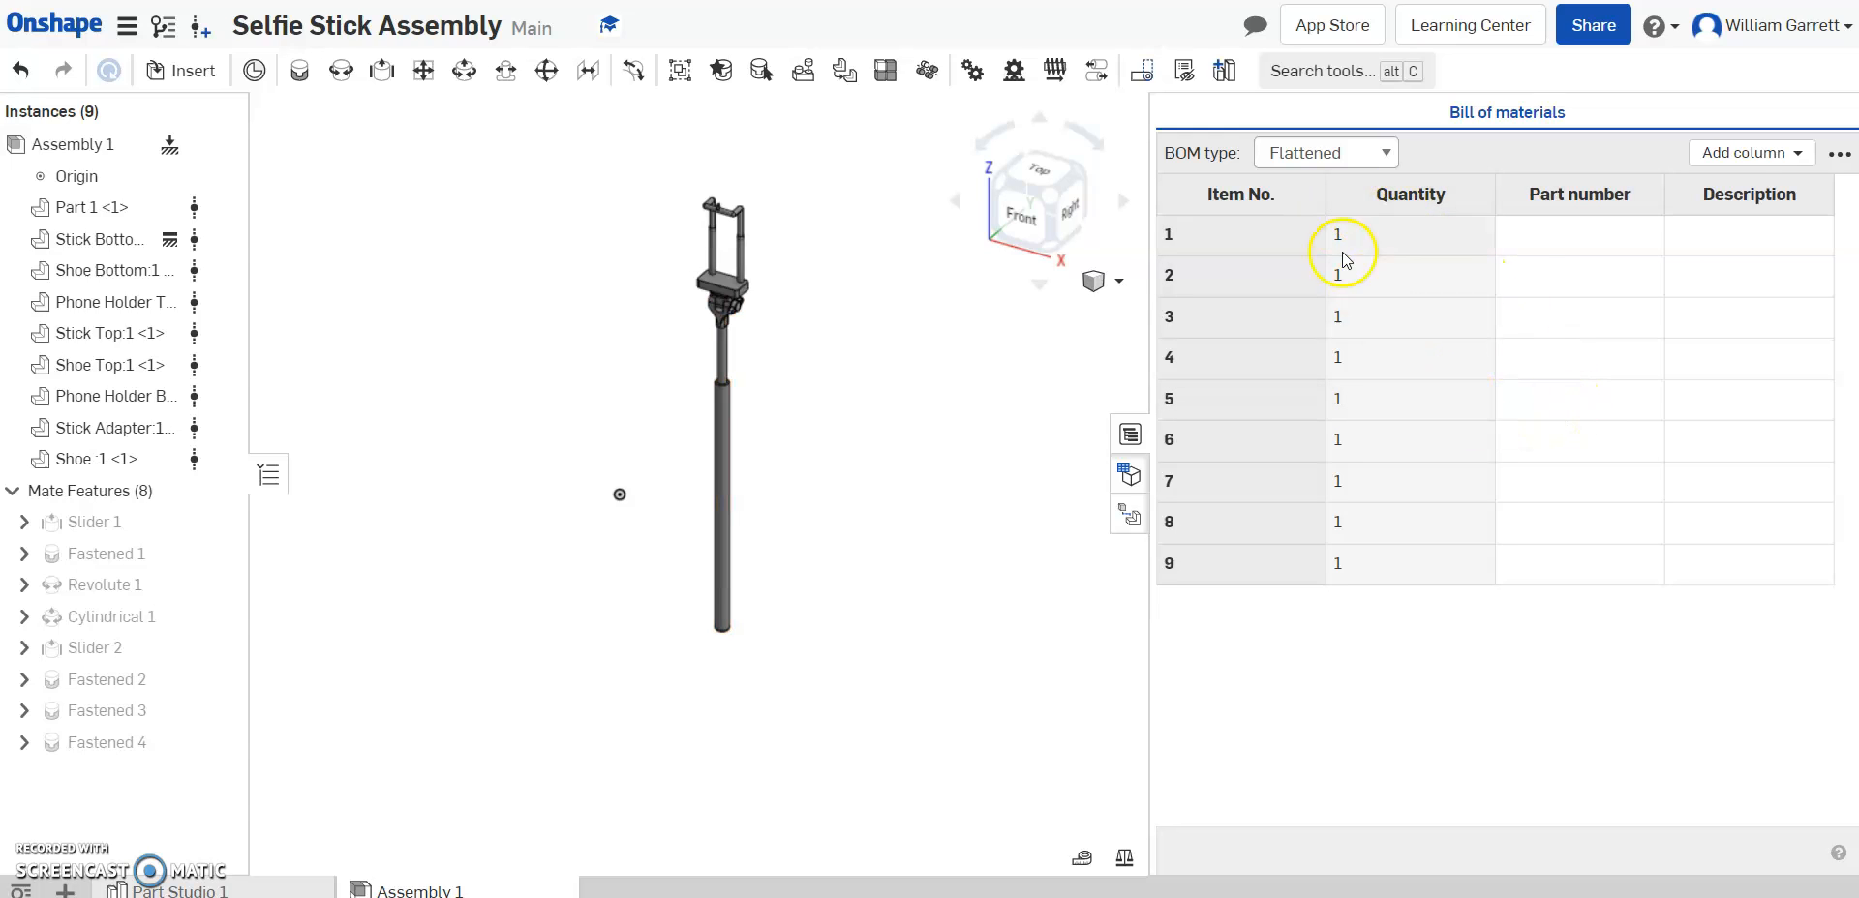
mouse_move(1417, 211)
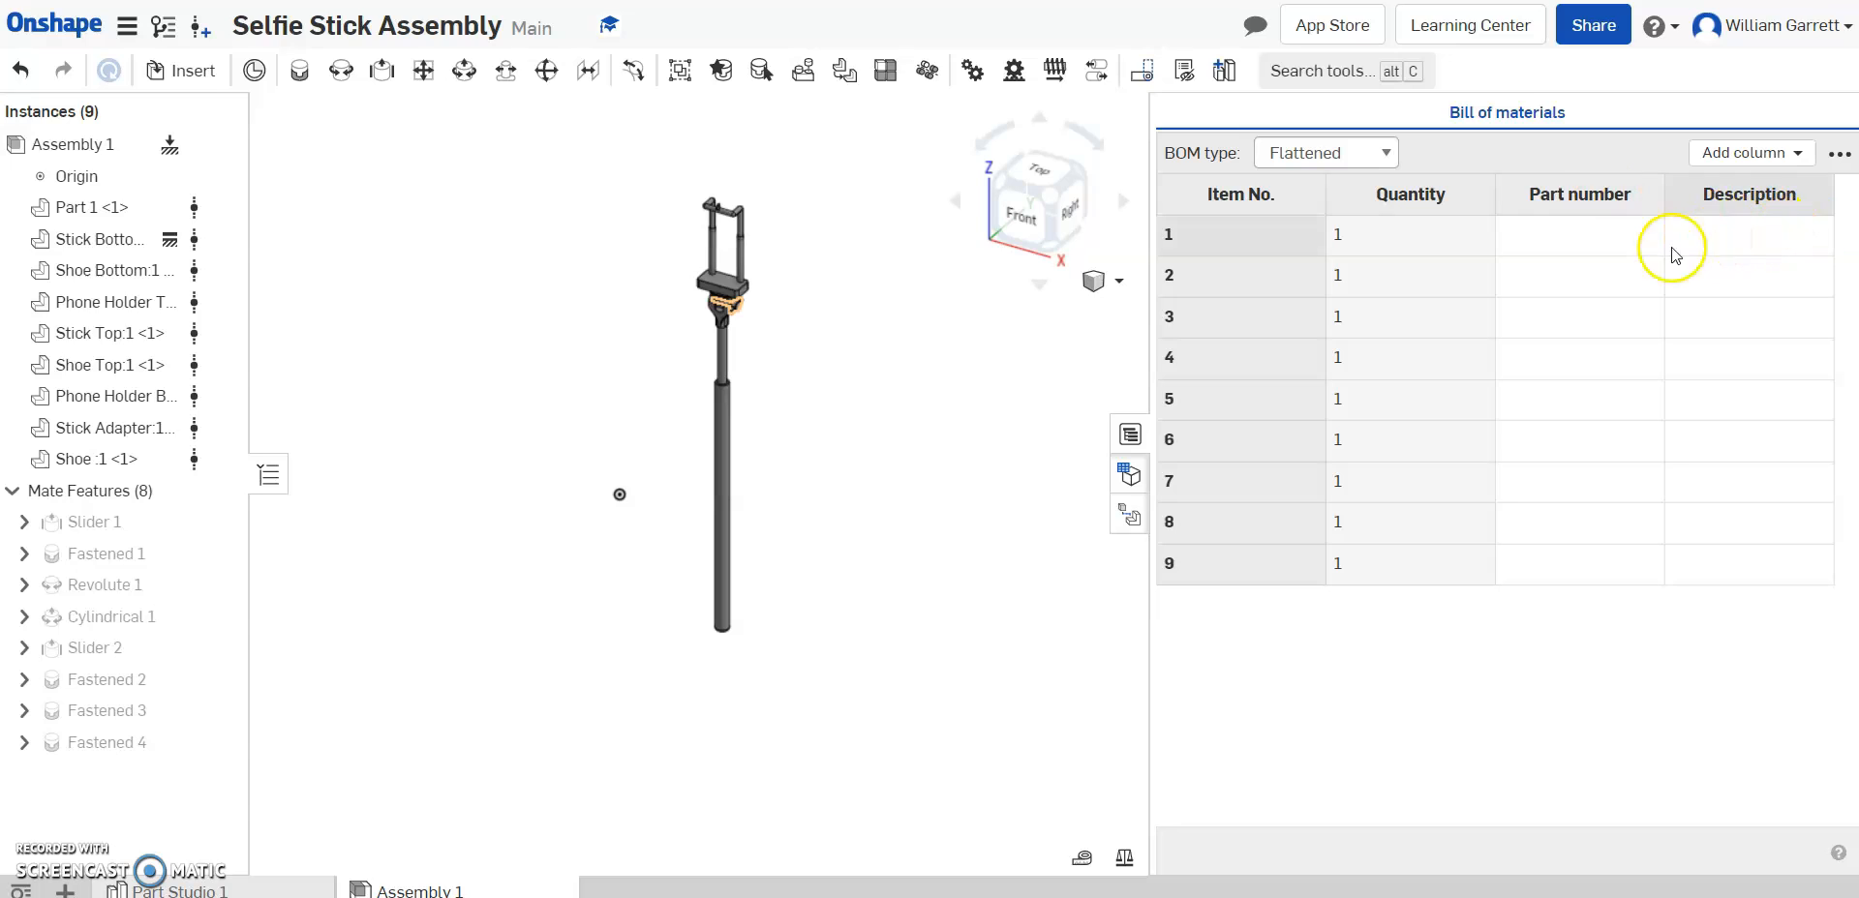
left_click(1609, 193)
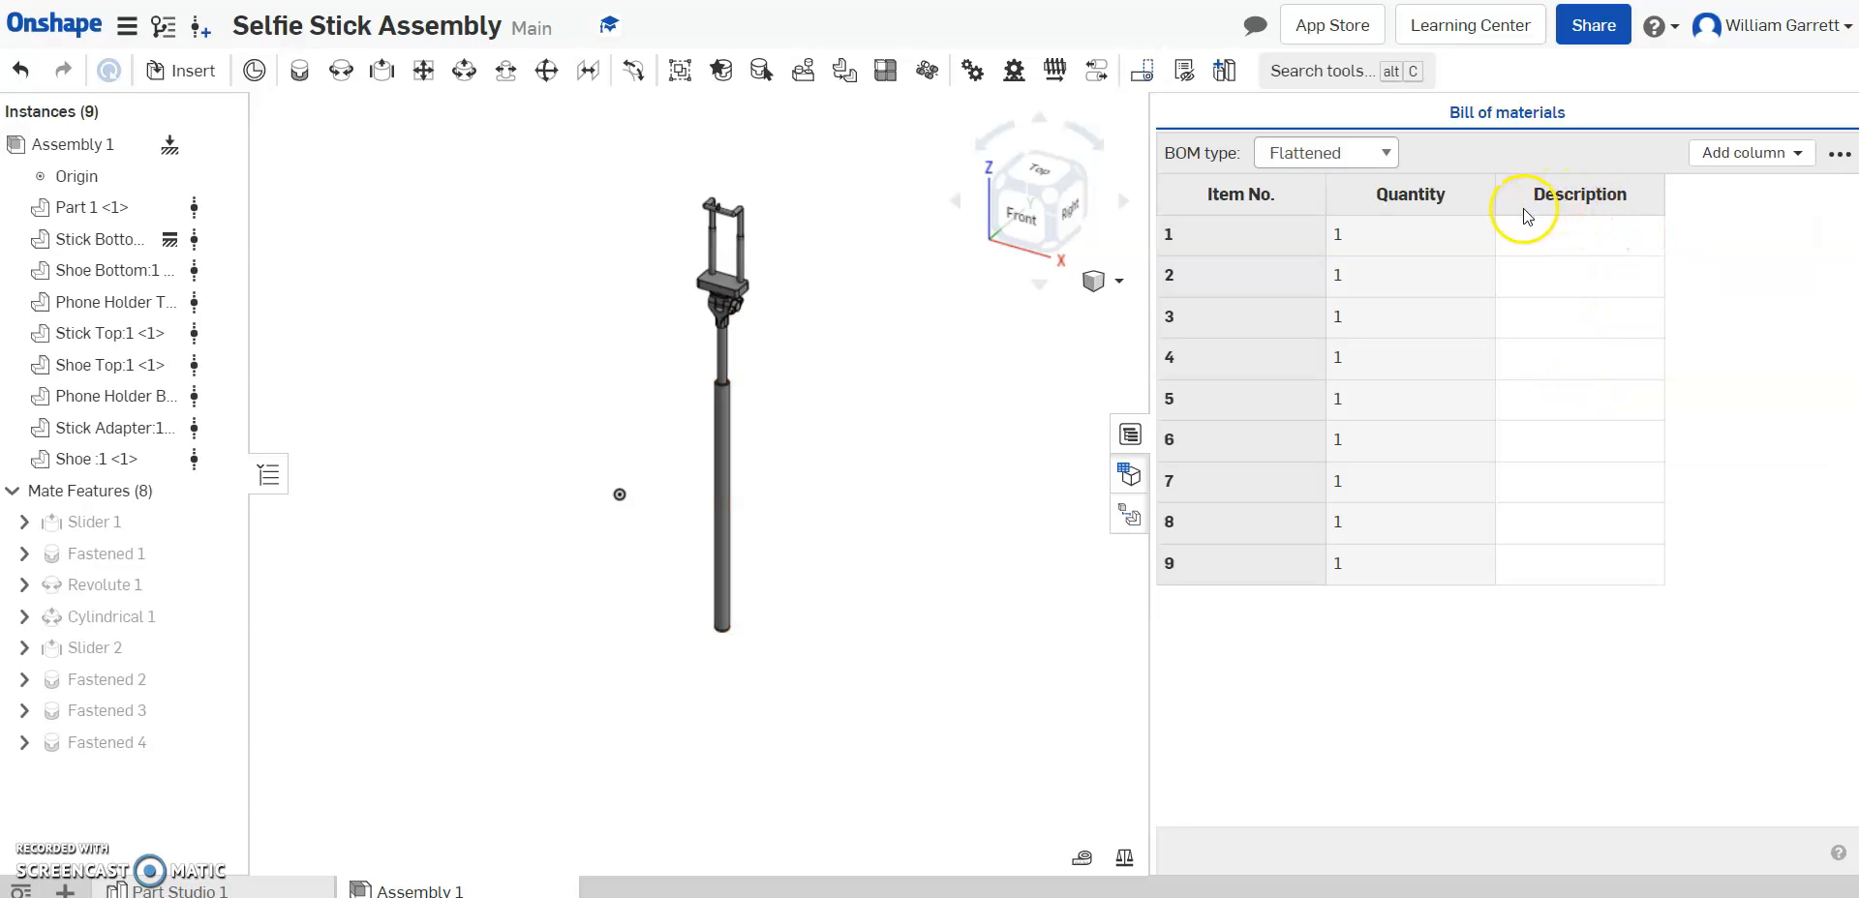
mouse_move(1381, 218)
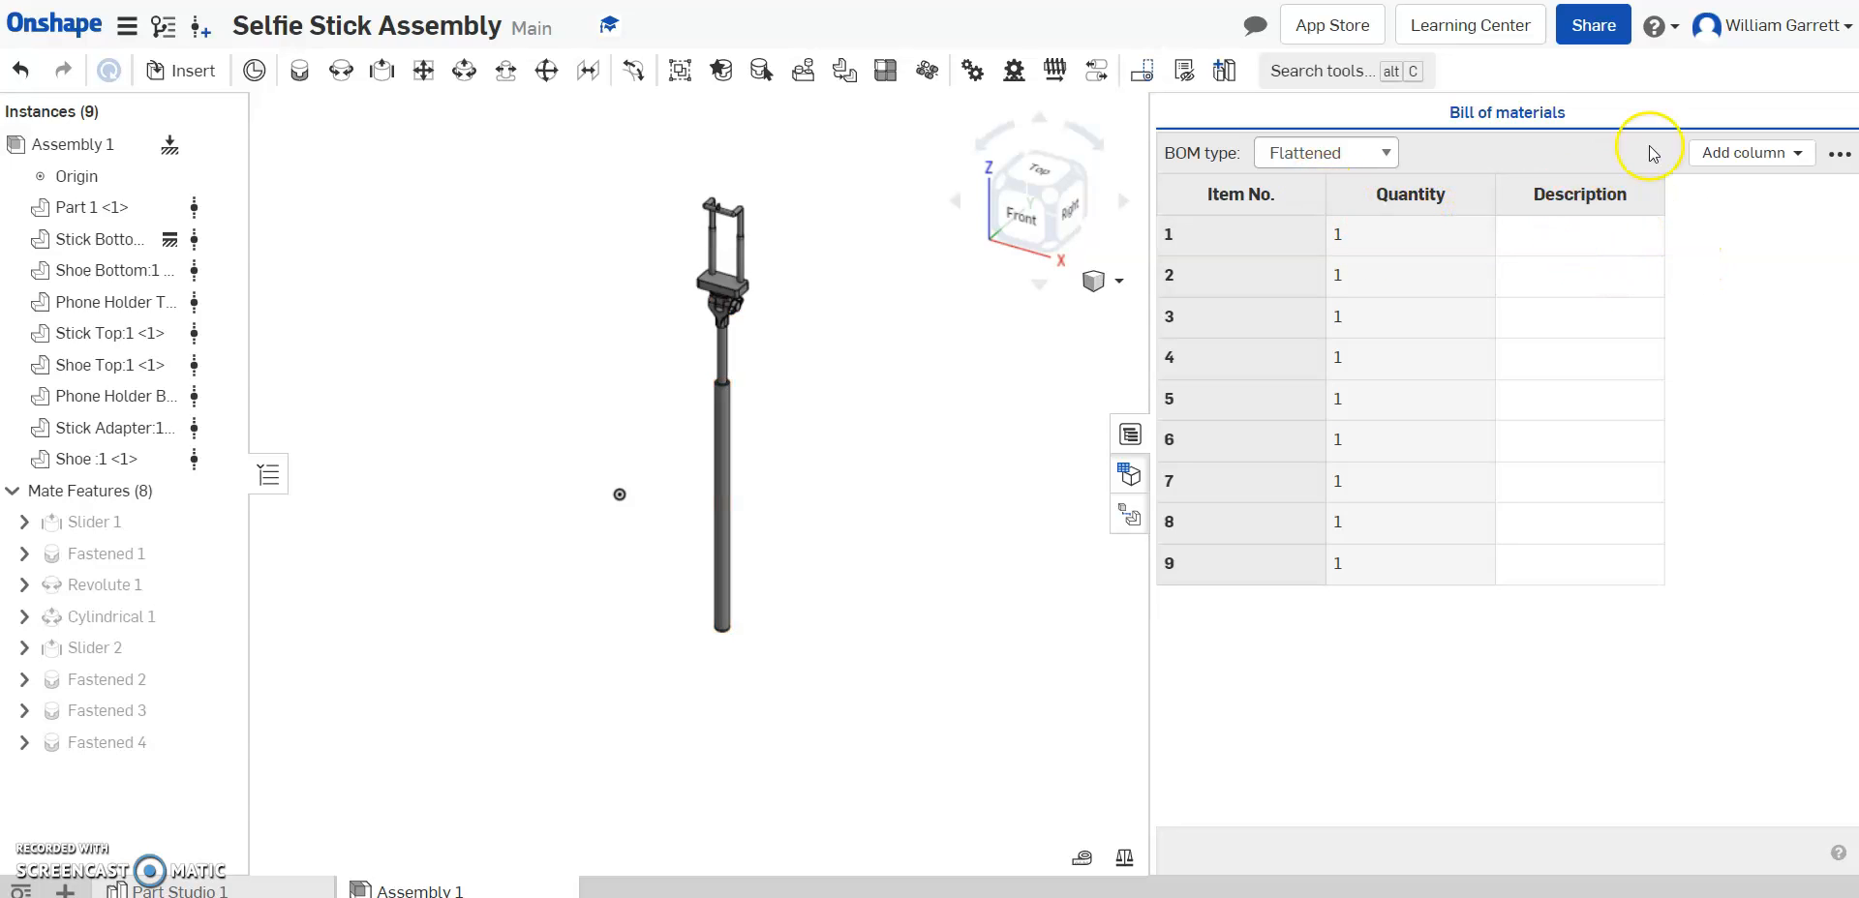
mouse_move(1753, 153)
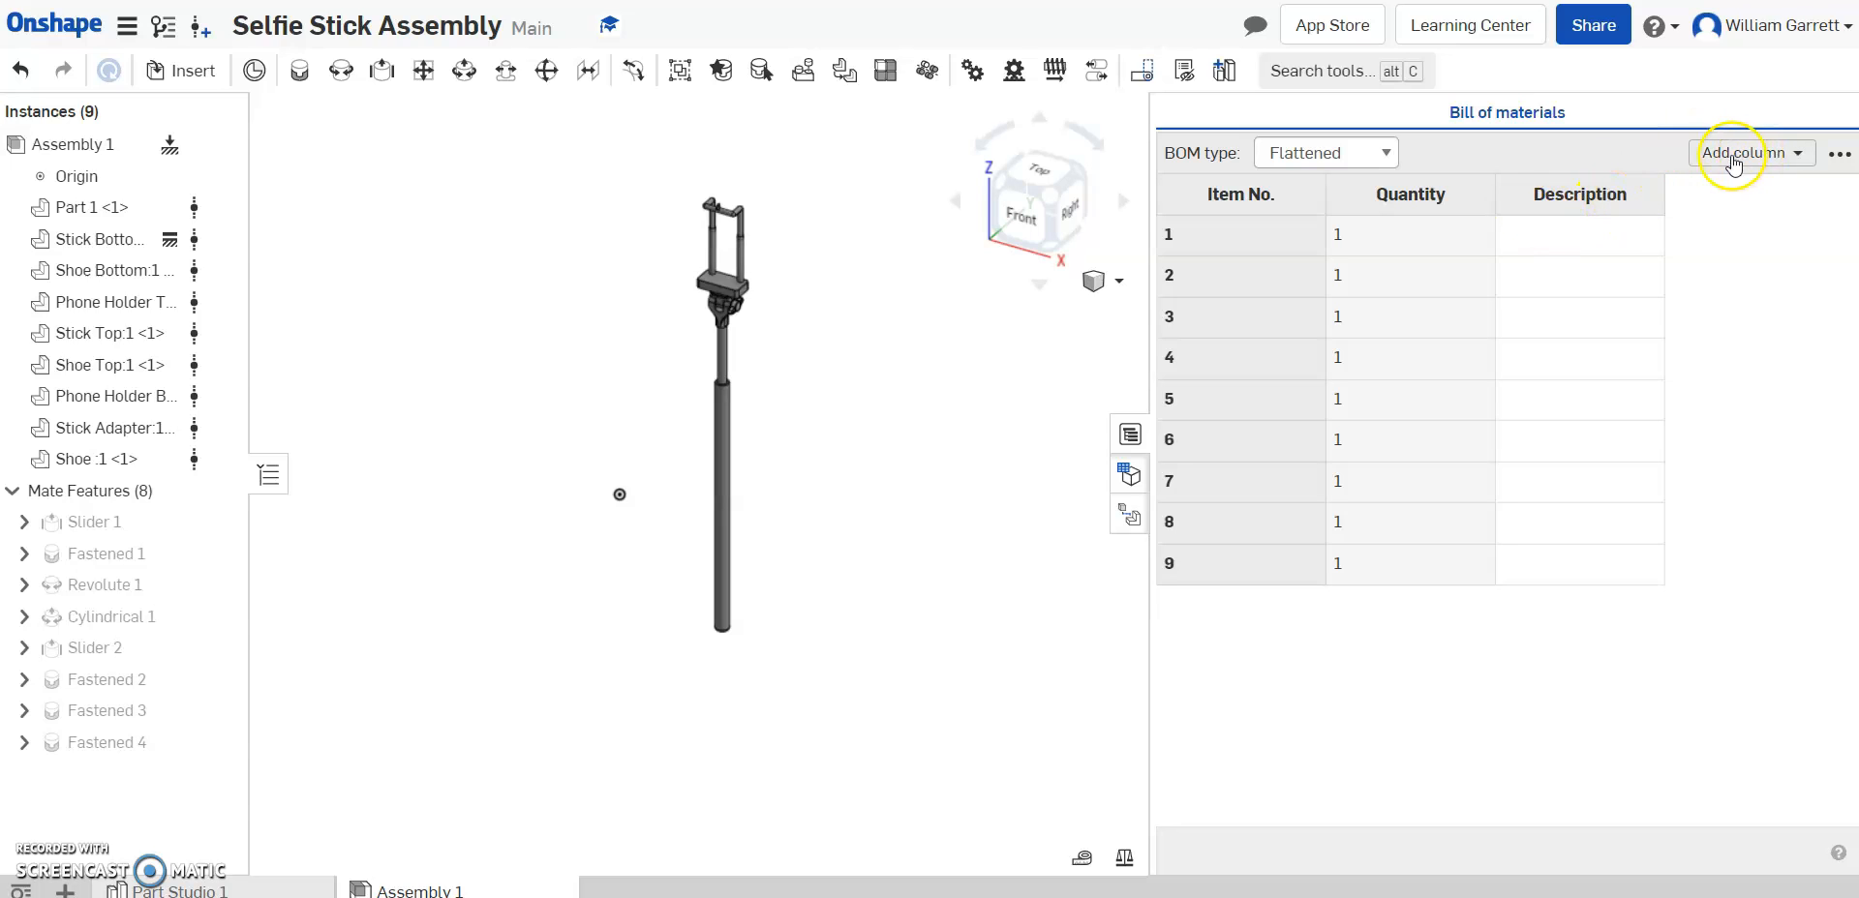
mouse_move(1743, 151)
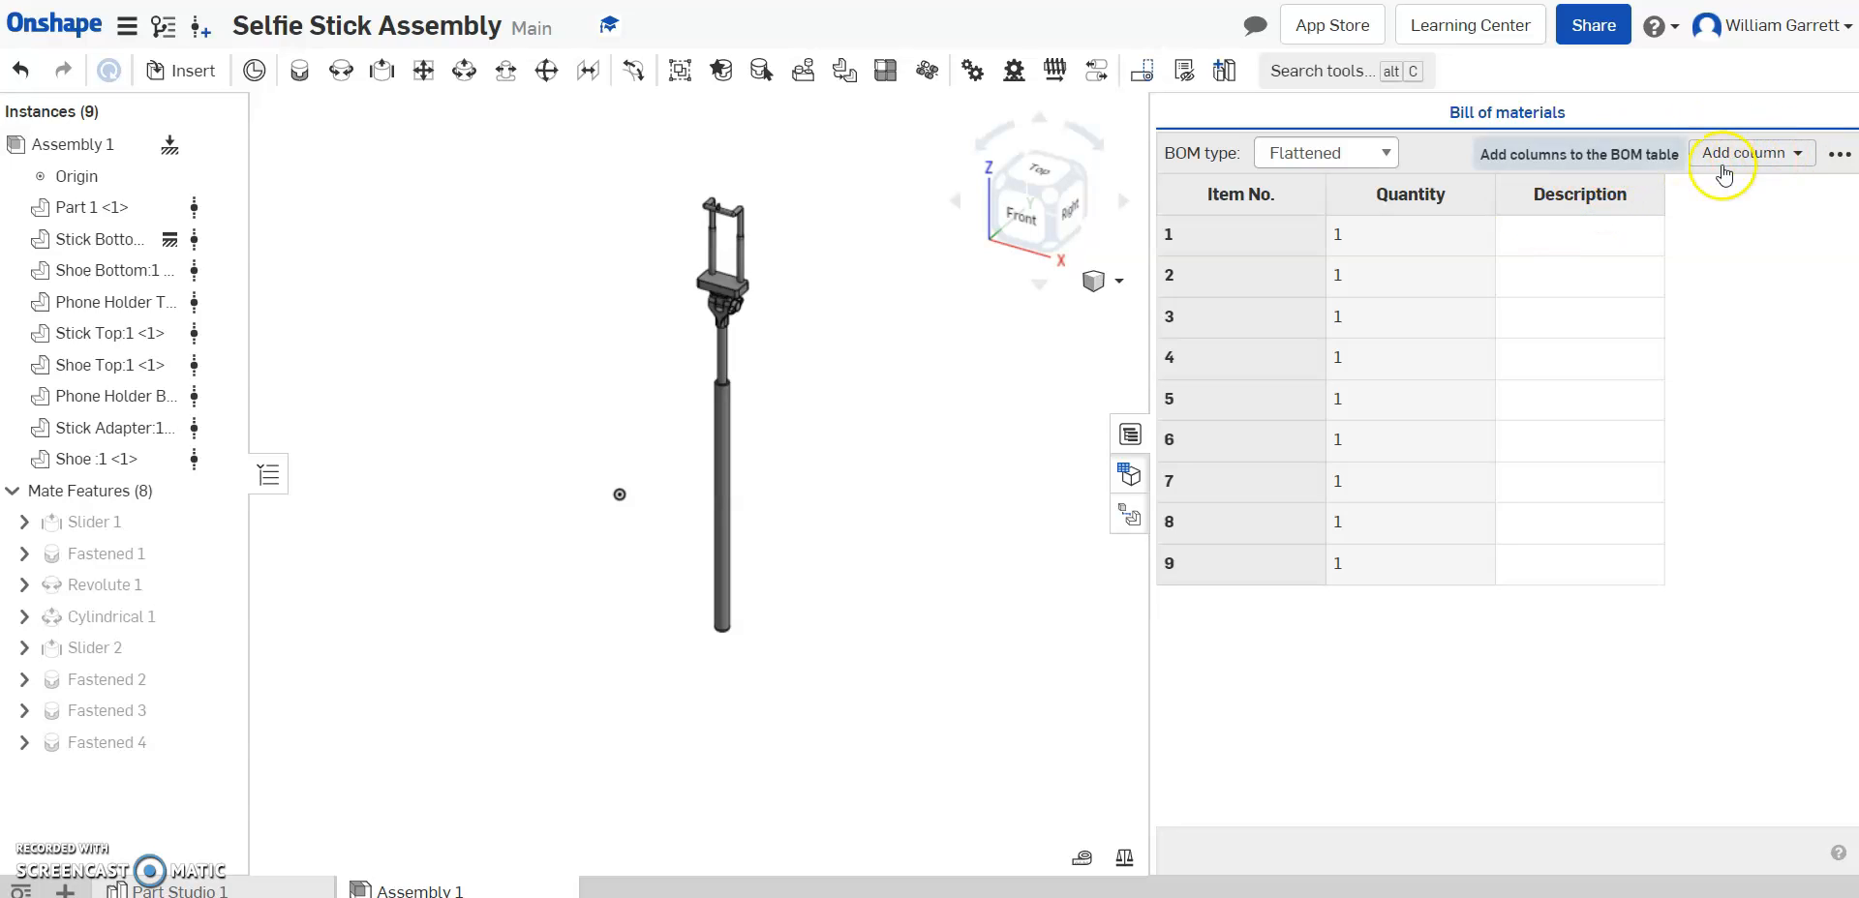
- Add a Name column to the BOM and move it left twice to sit beside Item No
left_click(1745, 151)
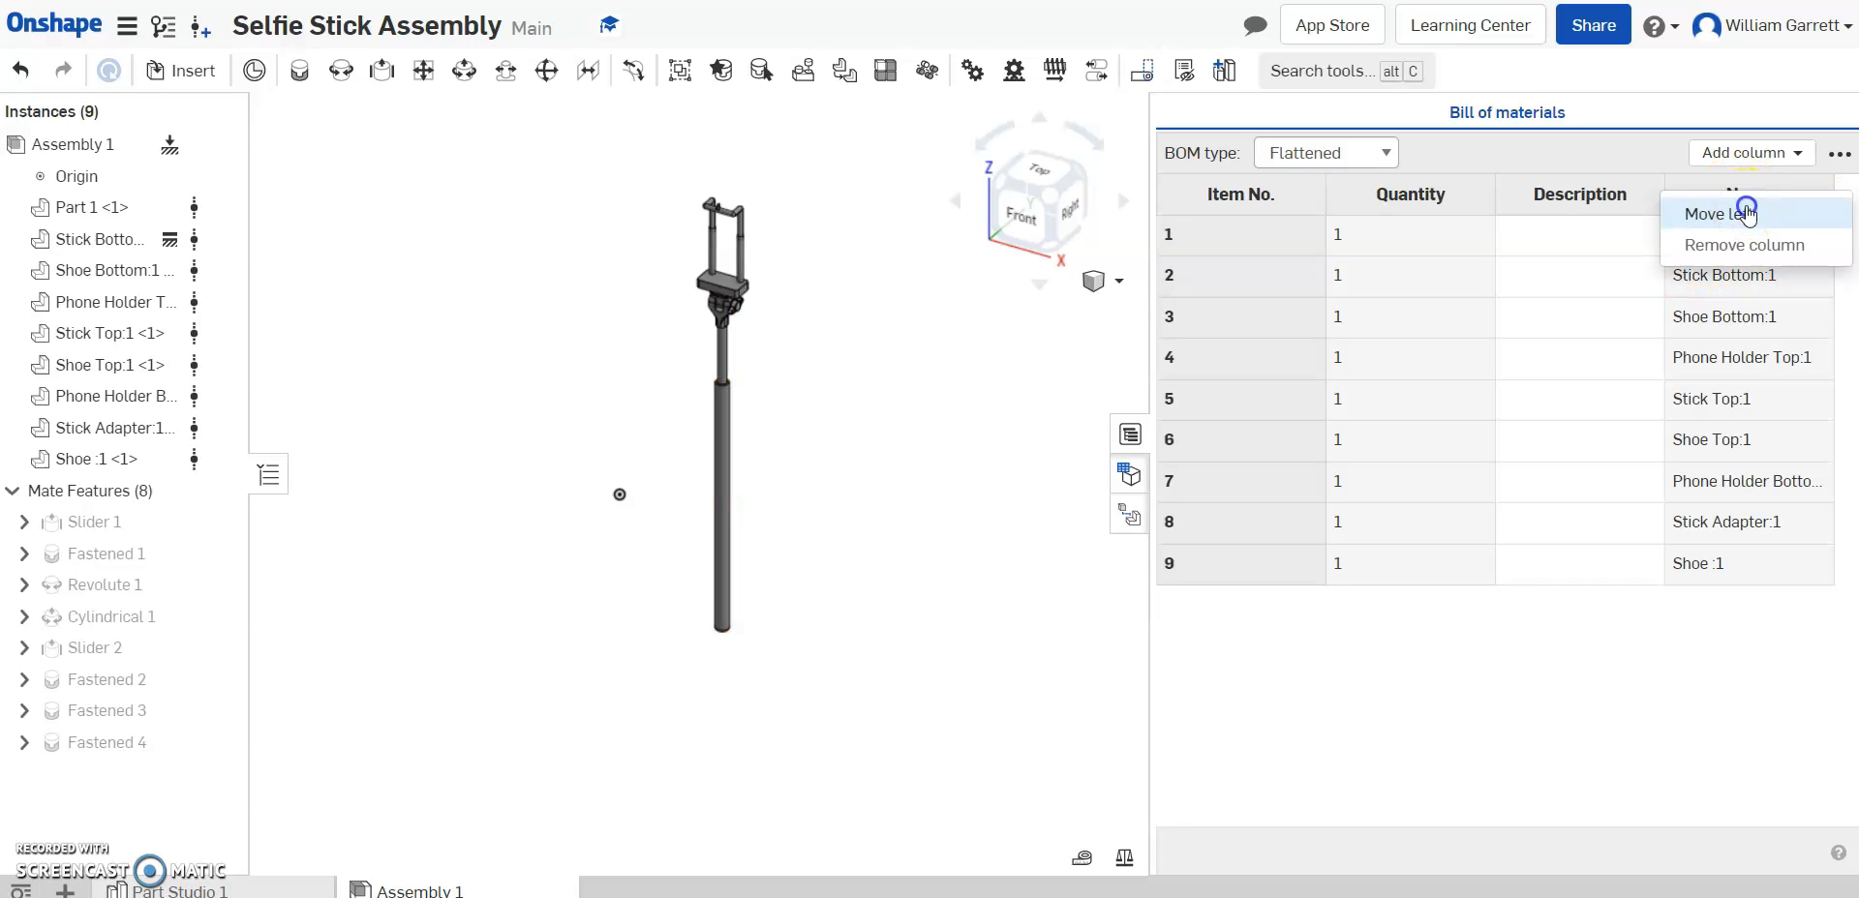
left_click(1718, 213)
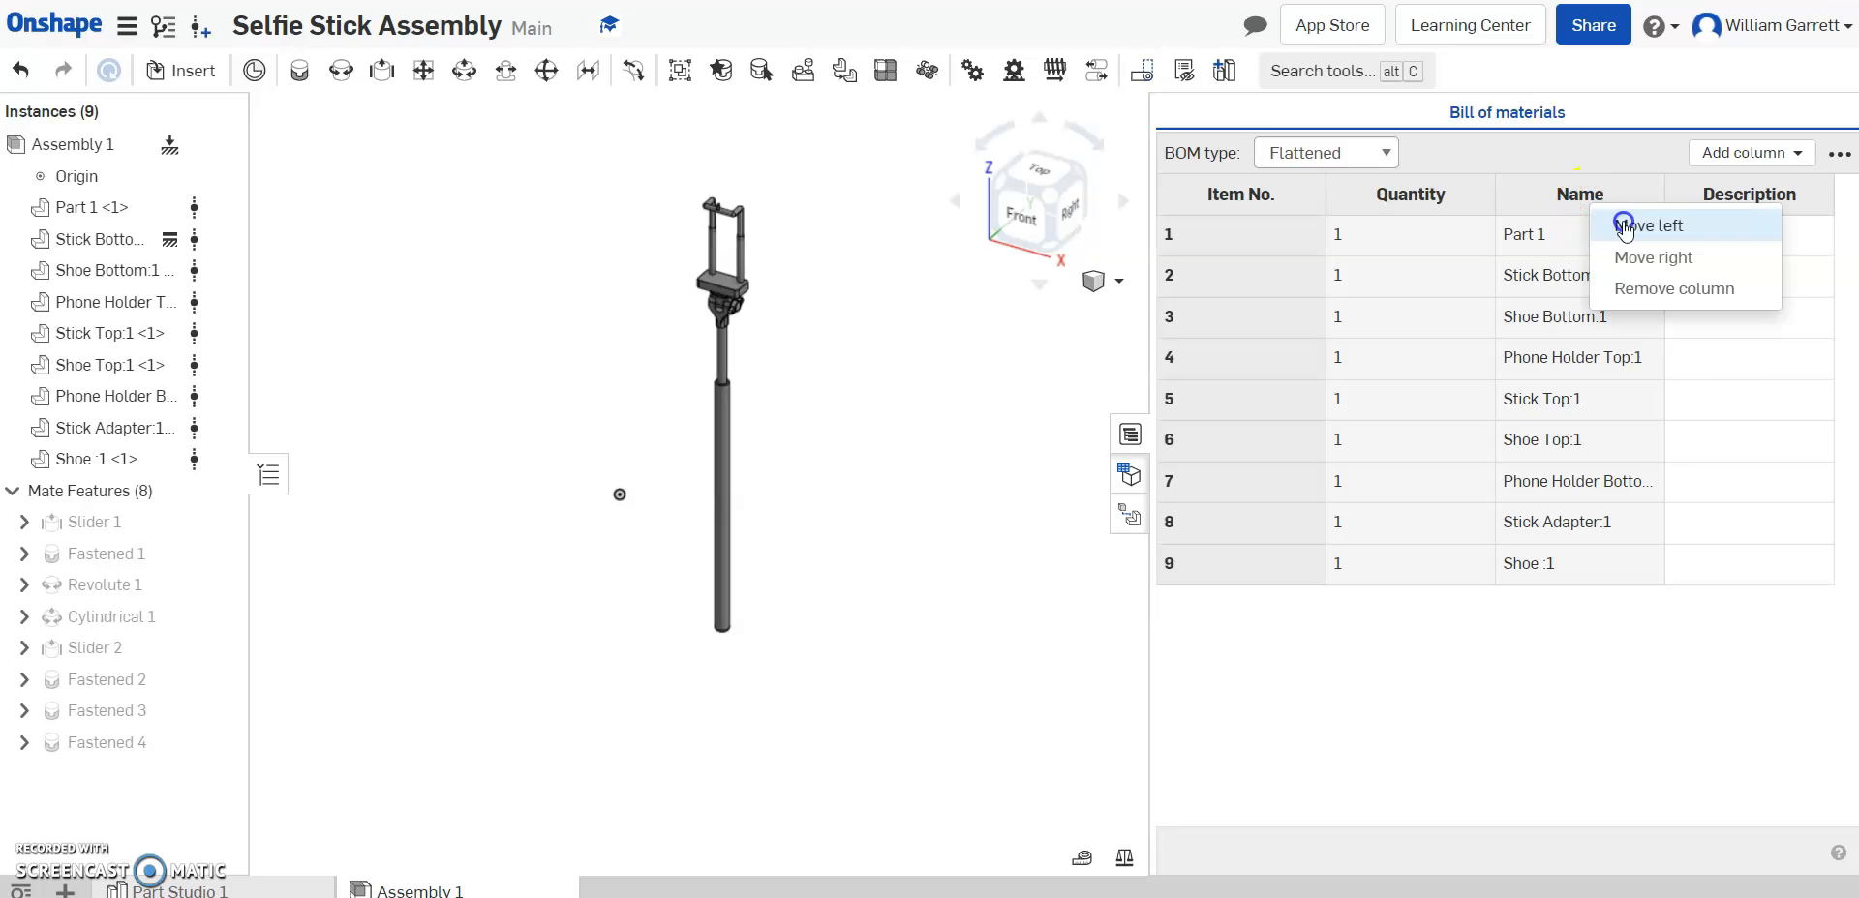
left_click(1650, 224)
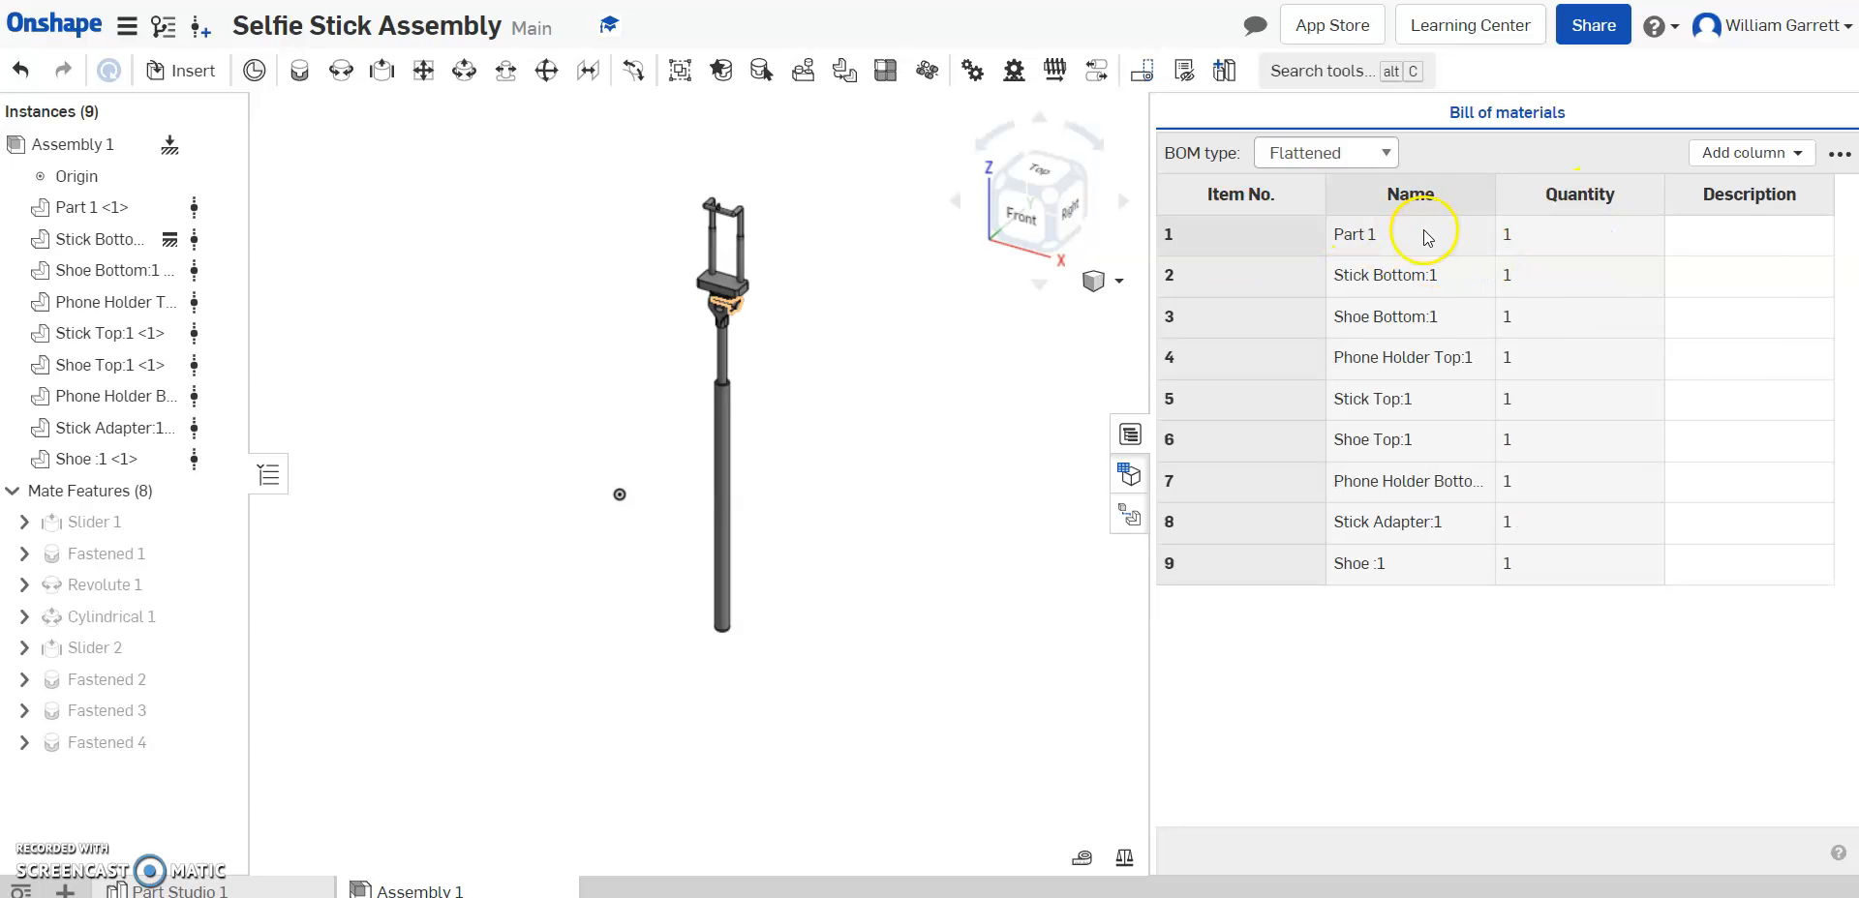
mouse_move(1601, 246)
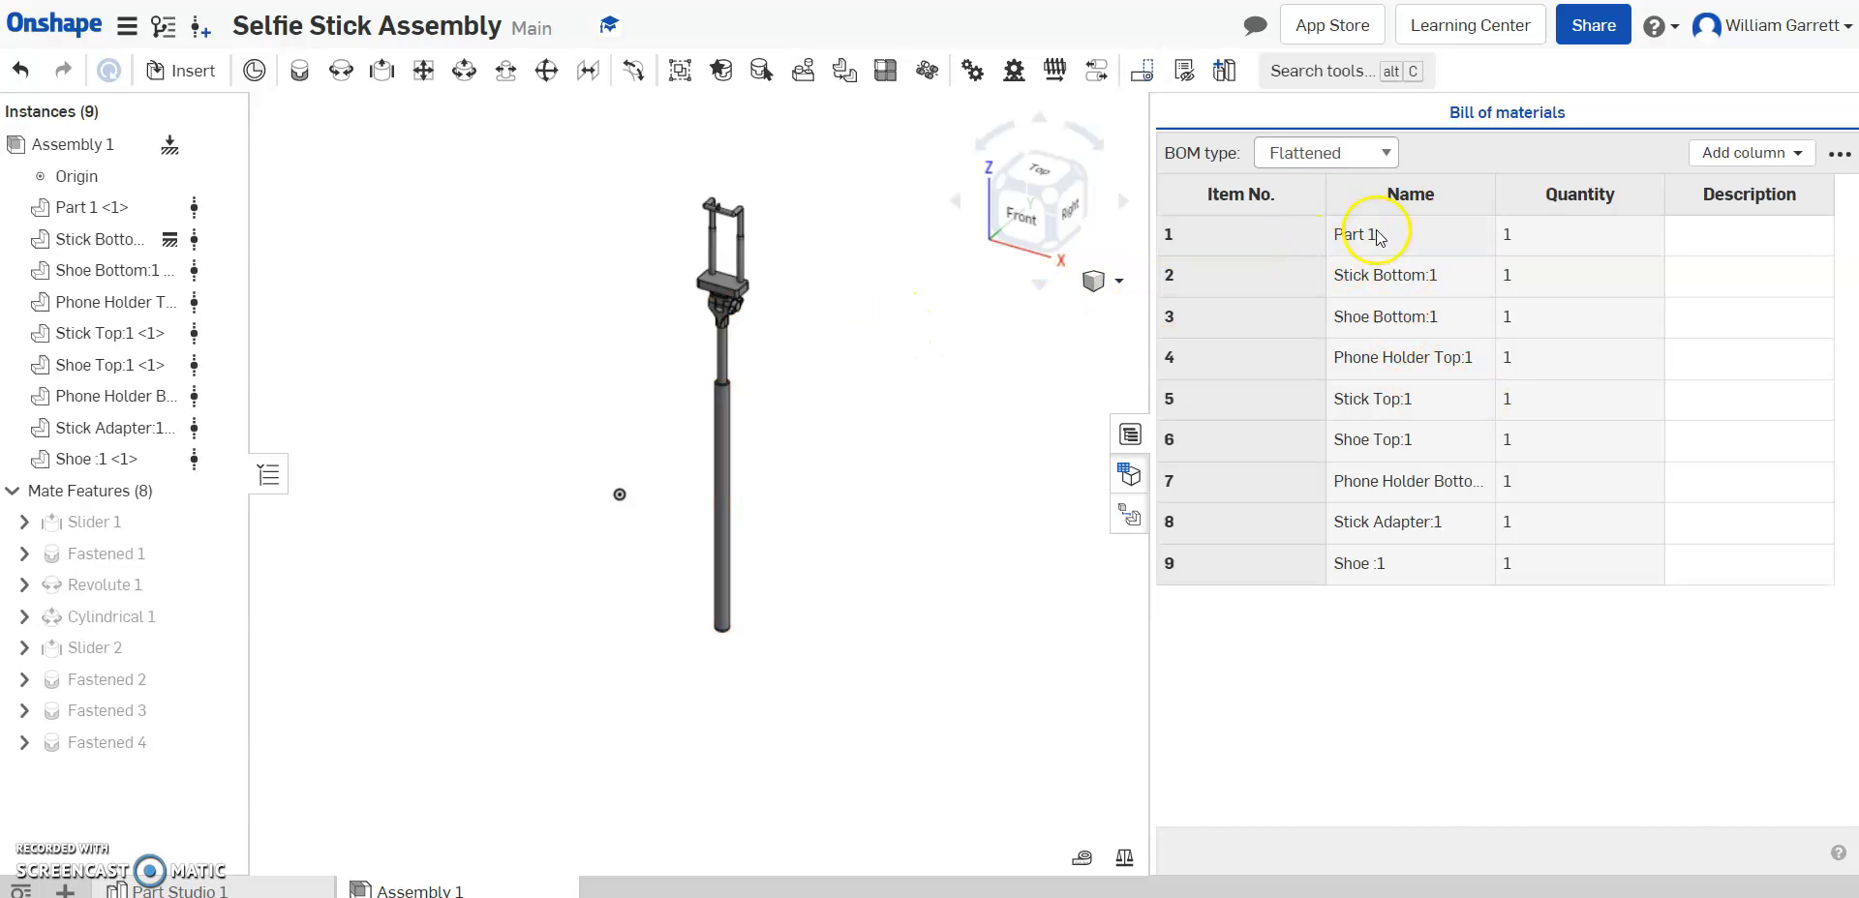
left_click(101, 333)
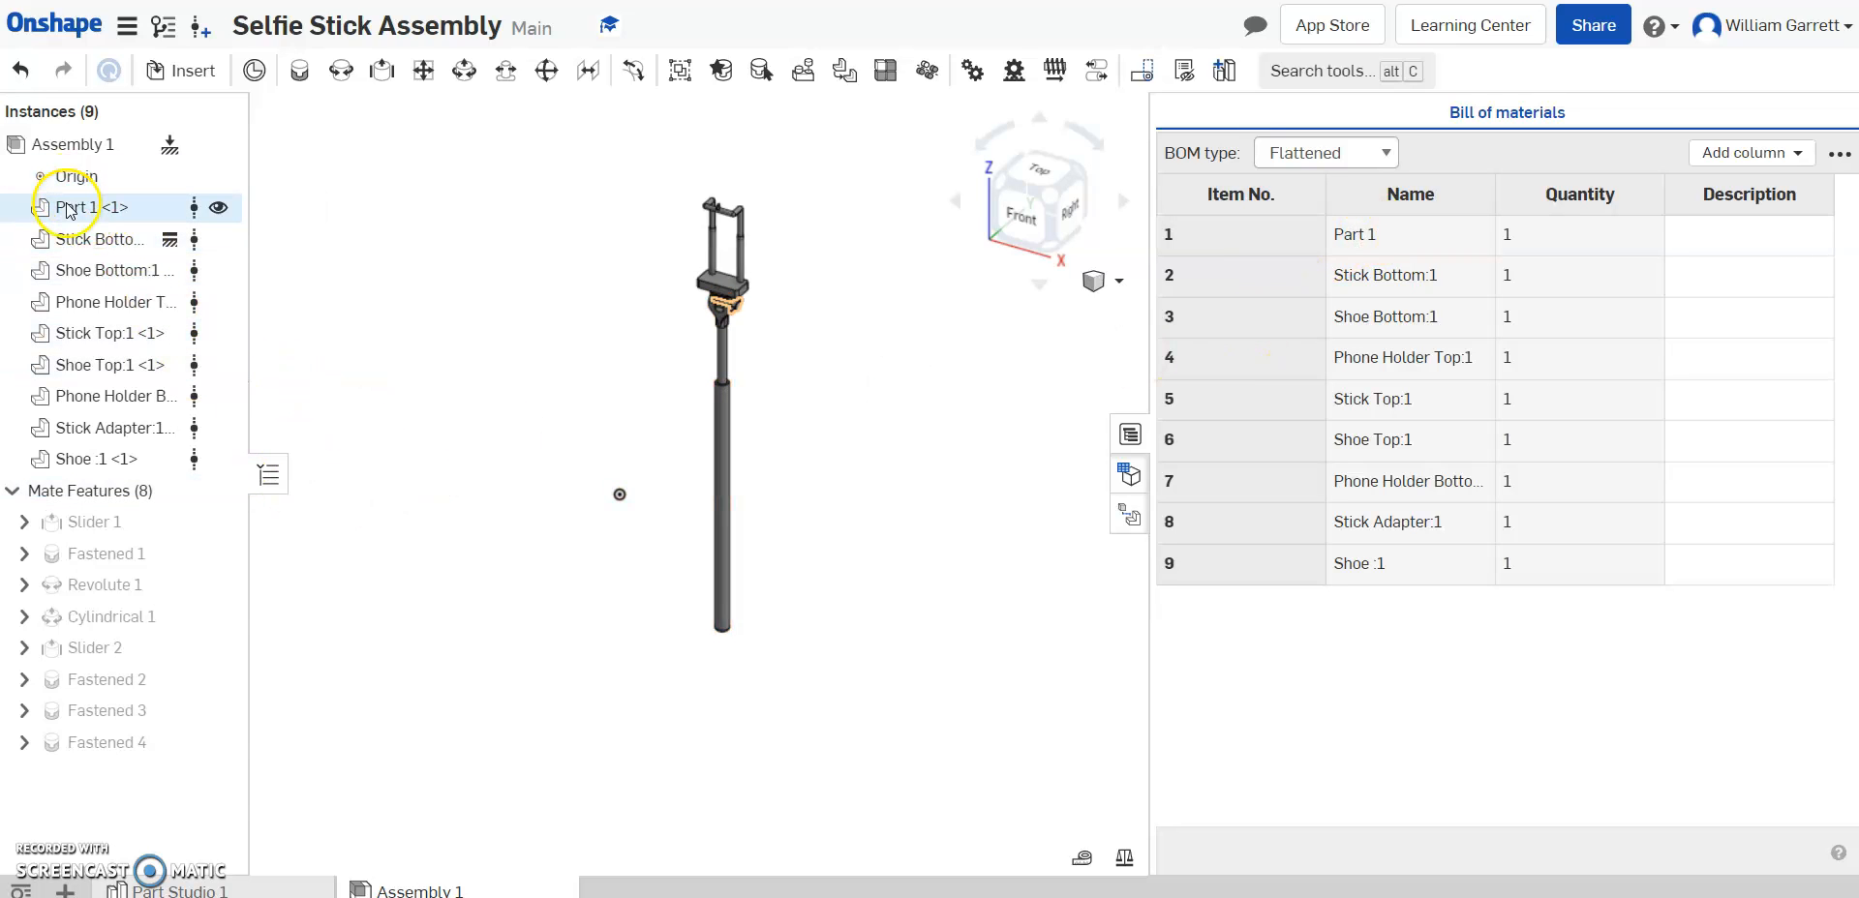
mouse_move(82, 208)
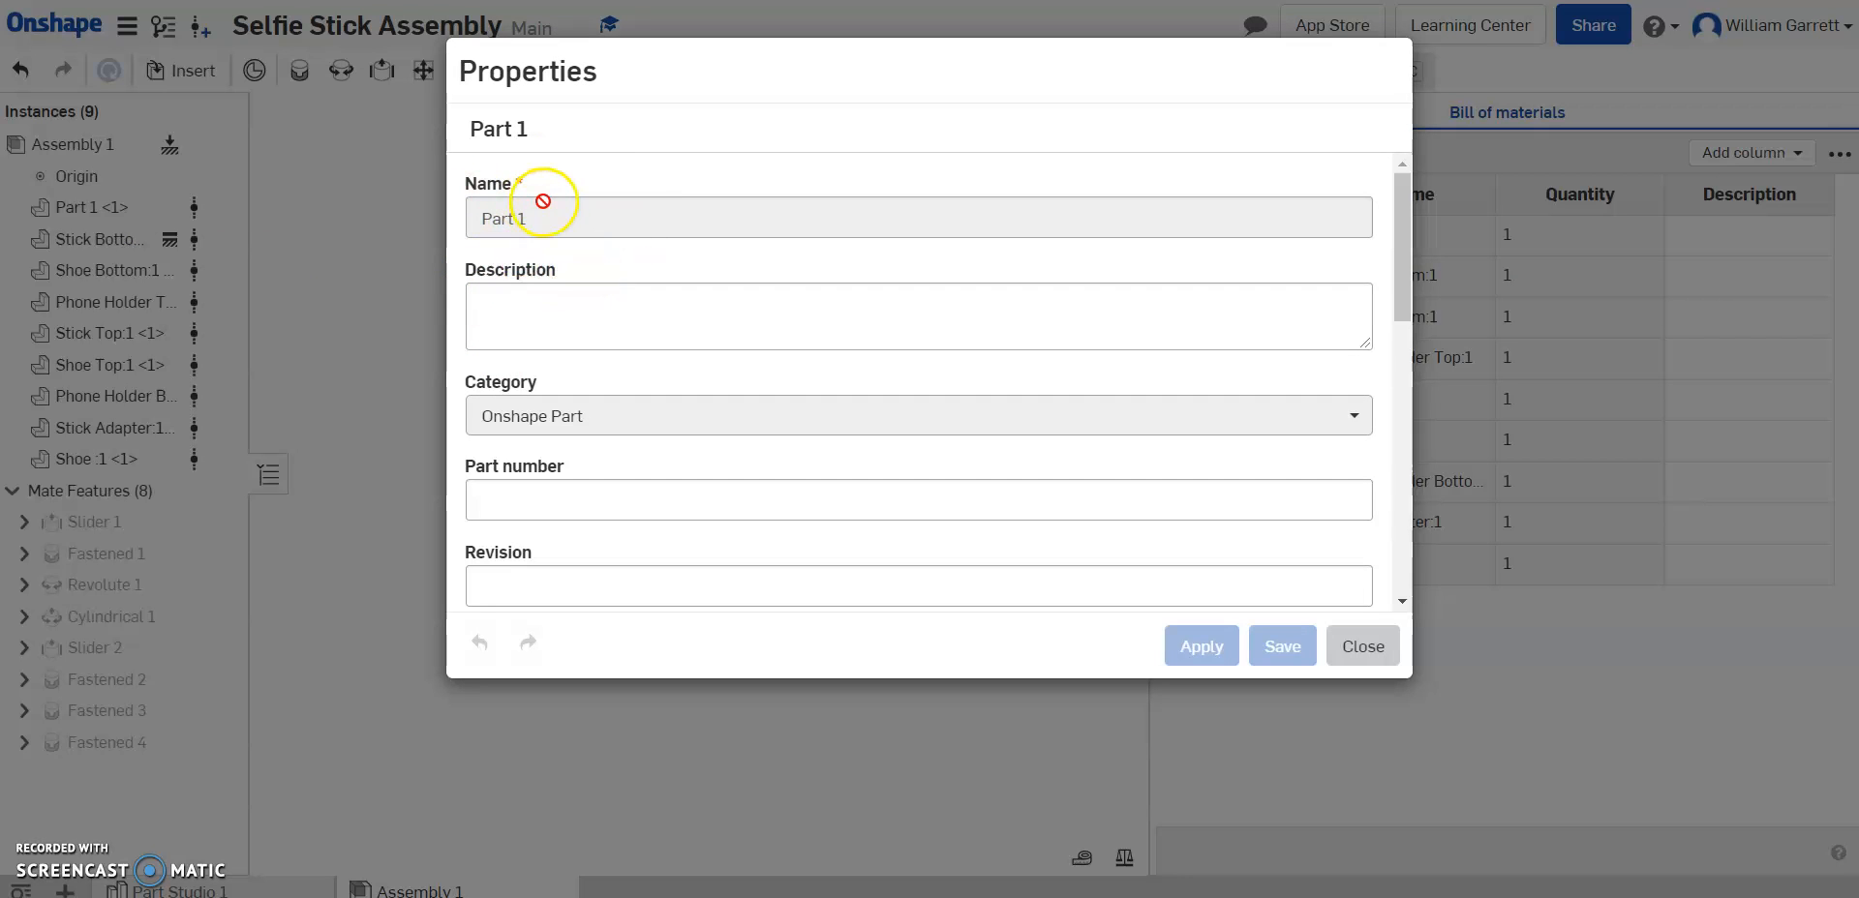
left_click(916, 316)
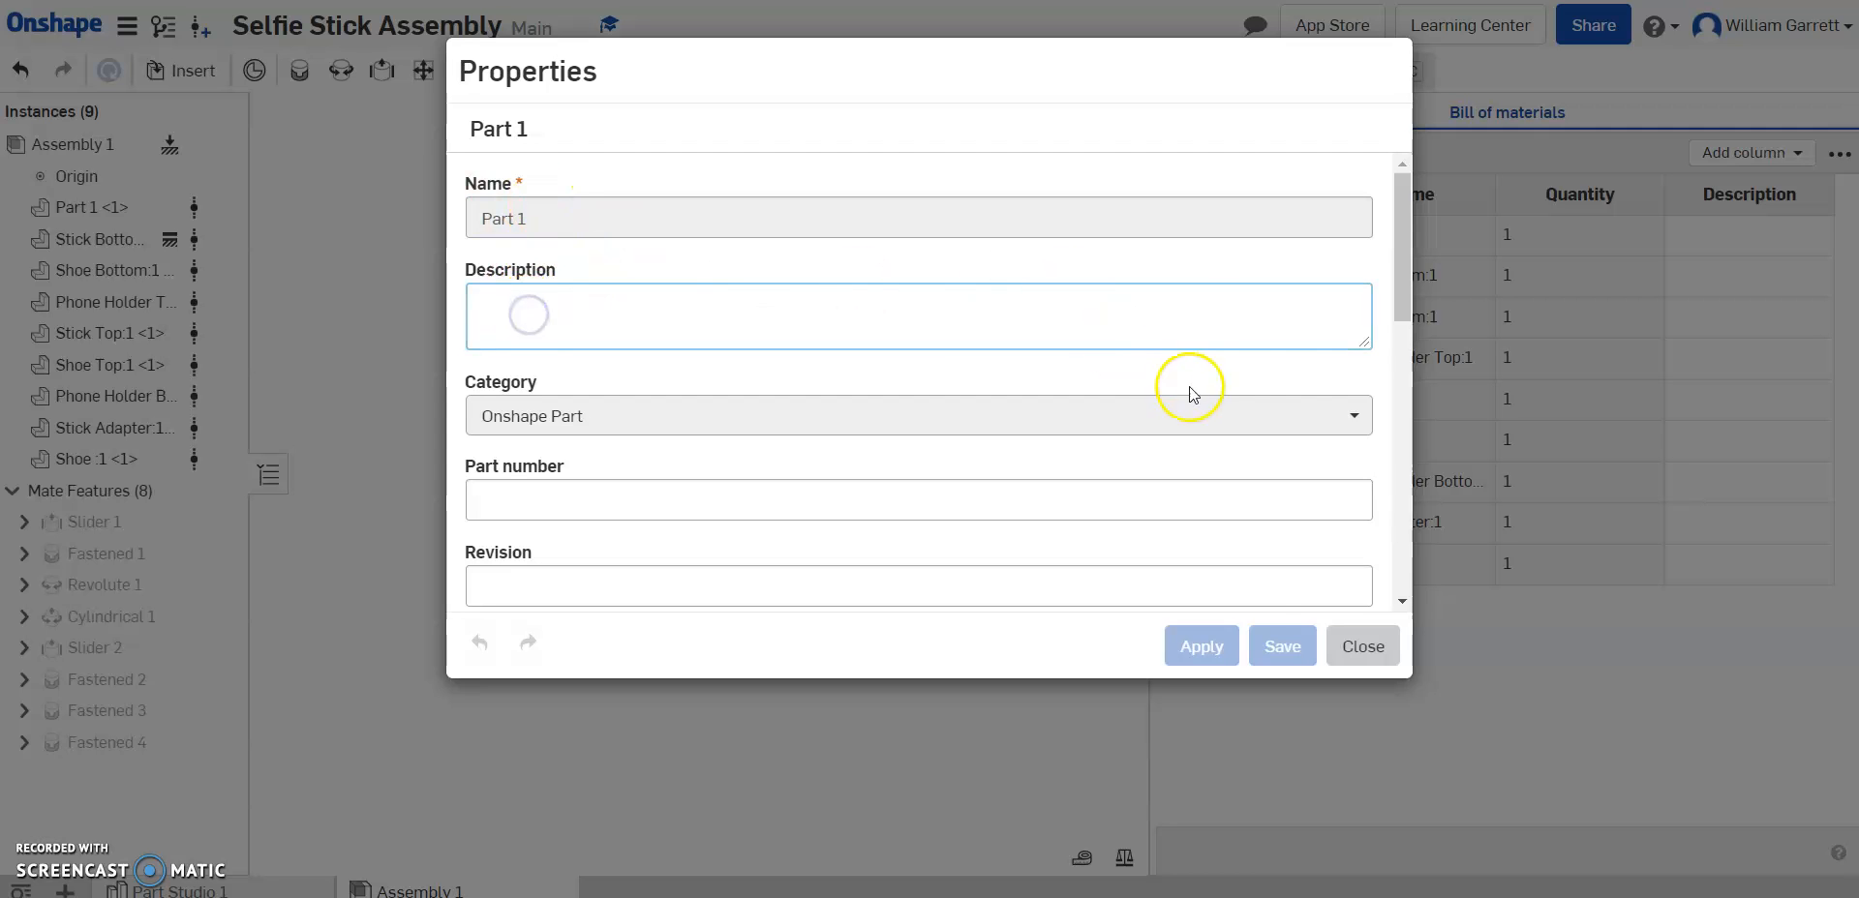
left_click(1361, 647)
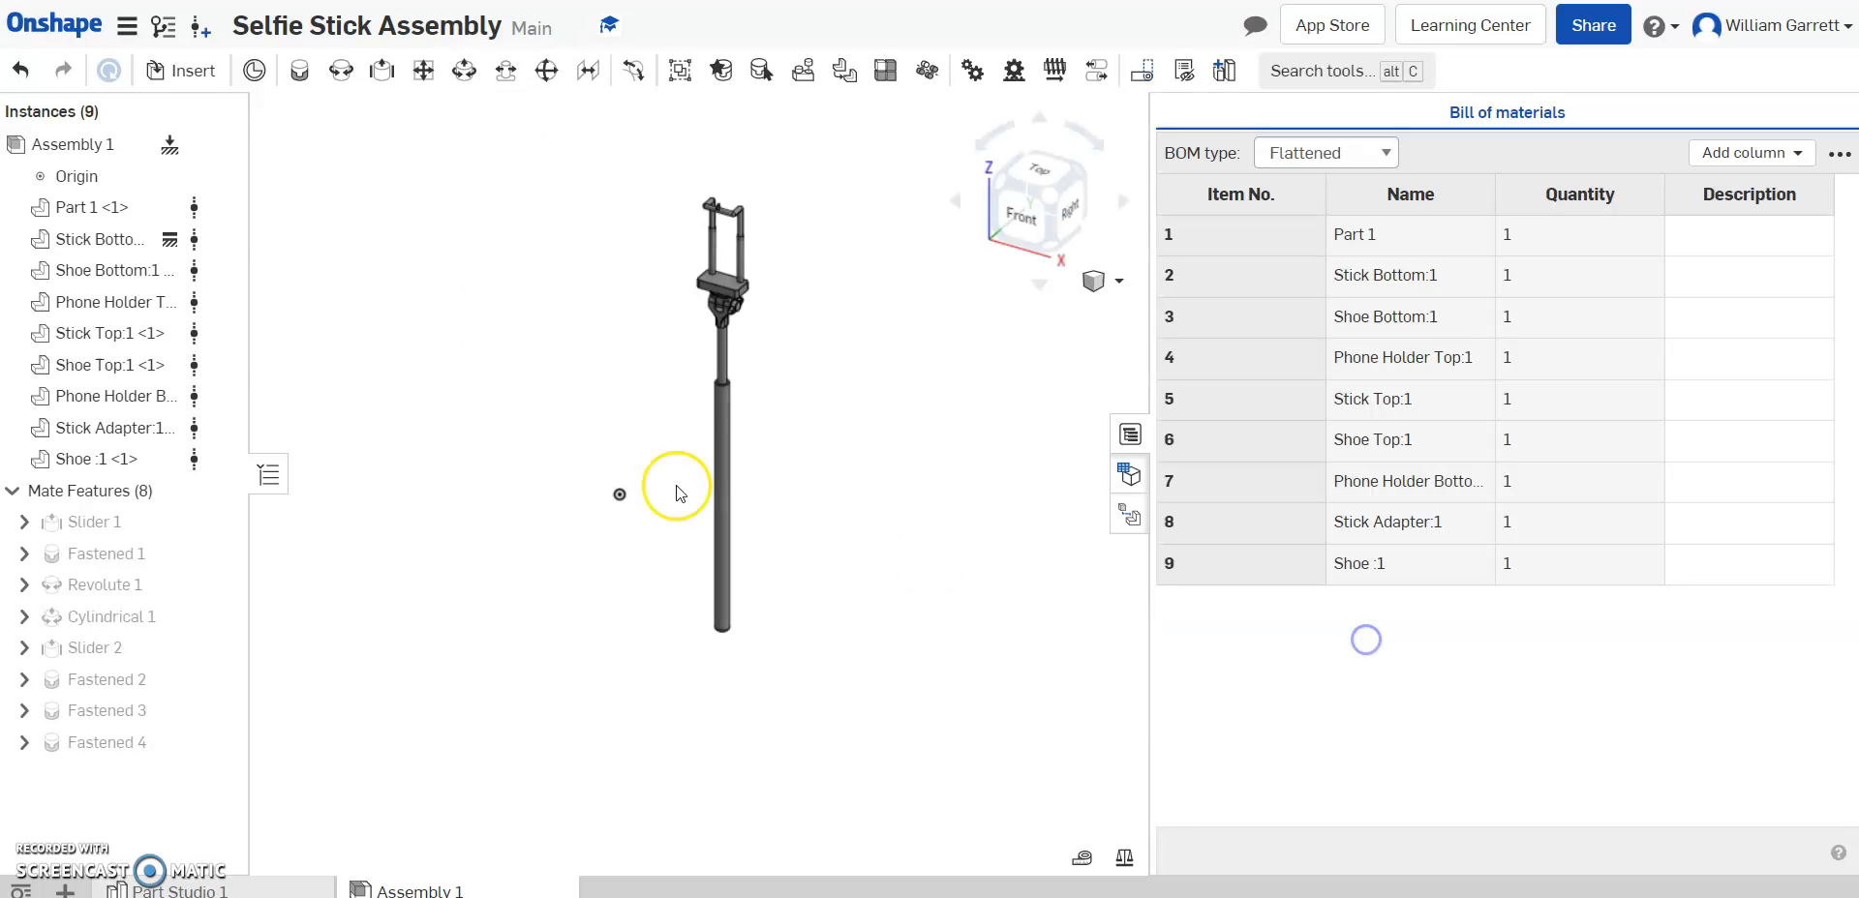
right_click(86, 207)
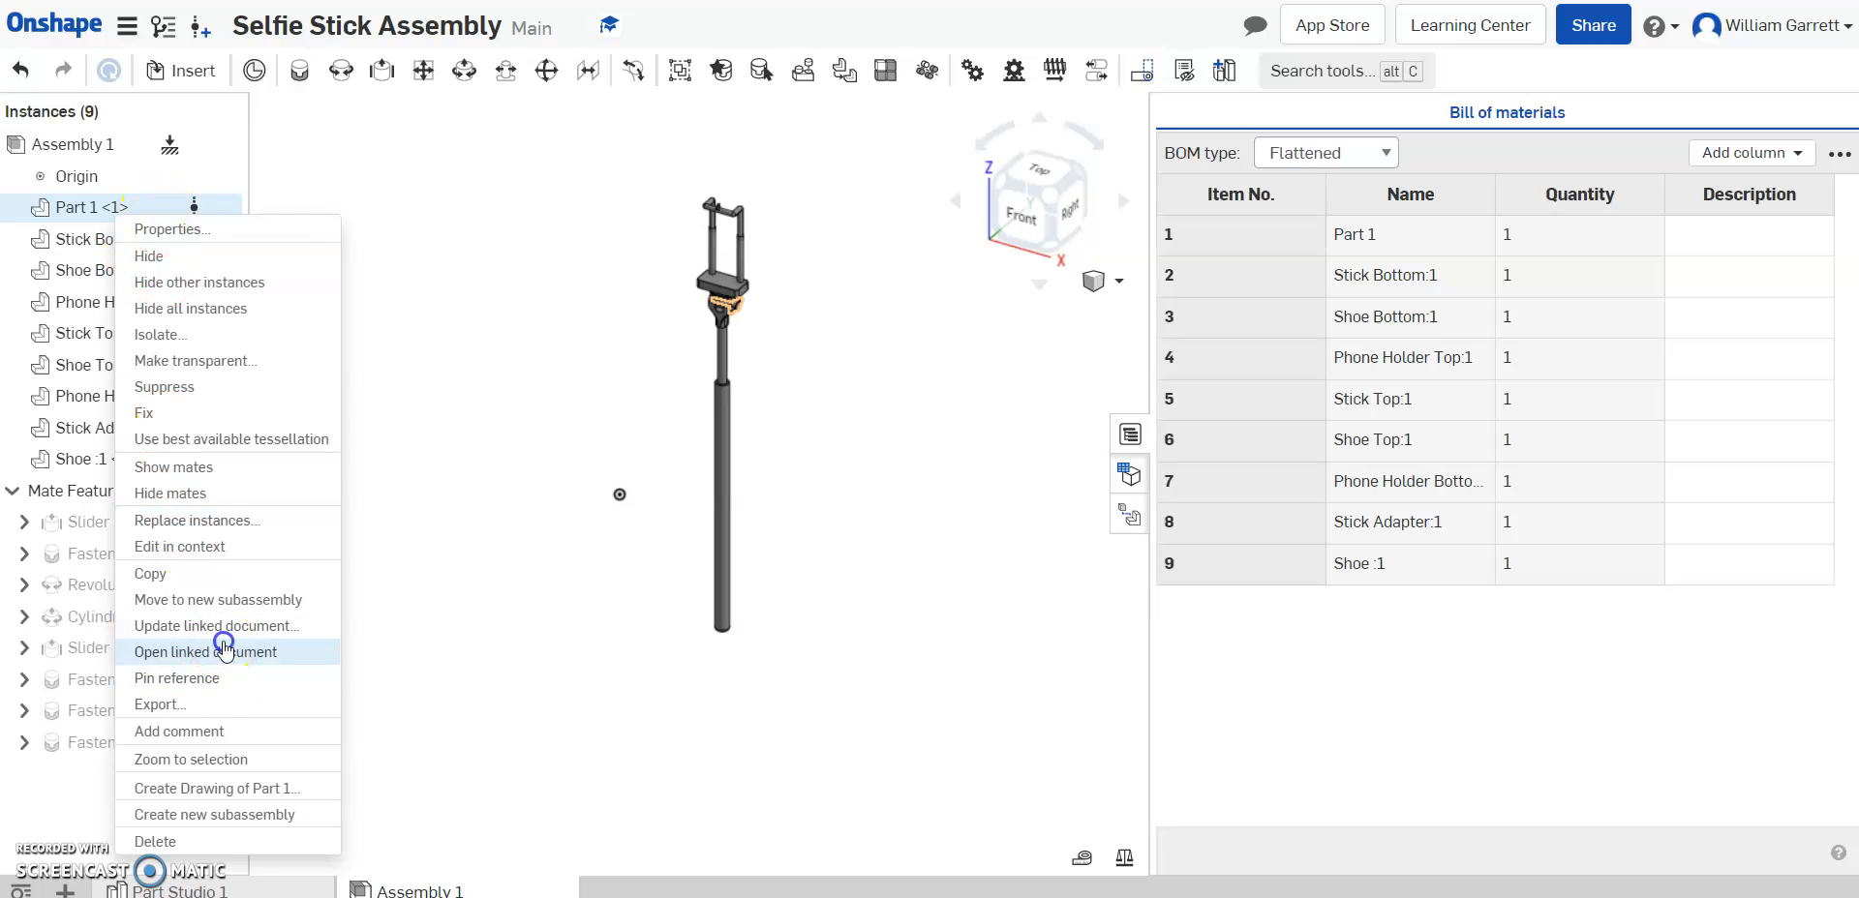
left_click(205, 652)
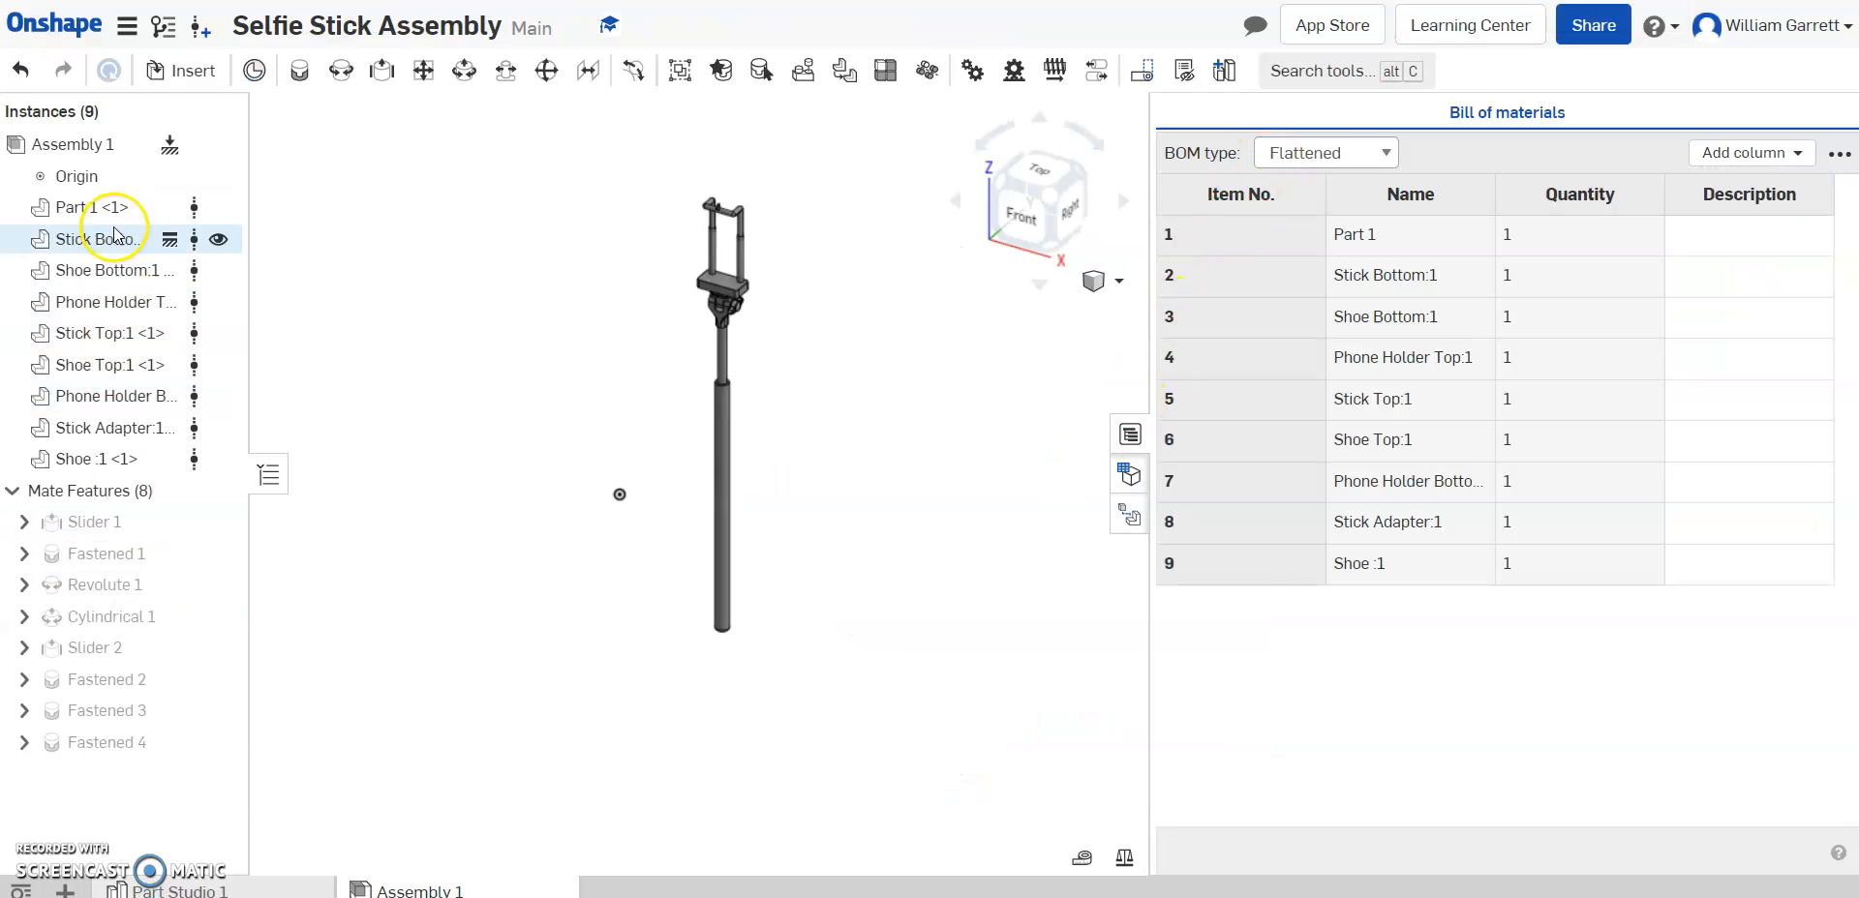
- Set Part 1's description to 'Plastic Head Thumb Screw' in its properties and save
left_click(95, 238)
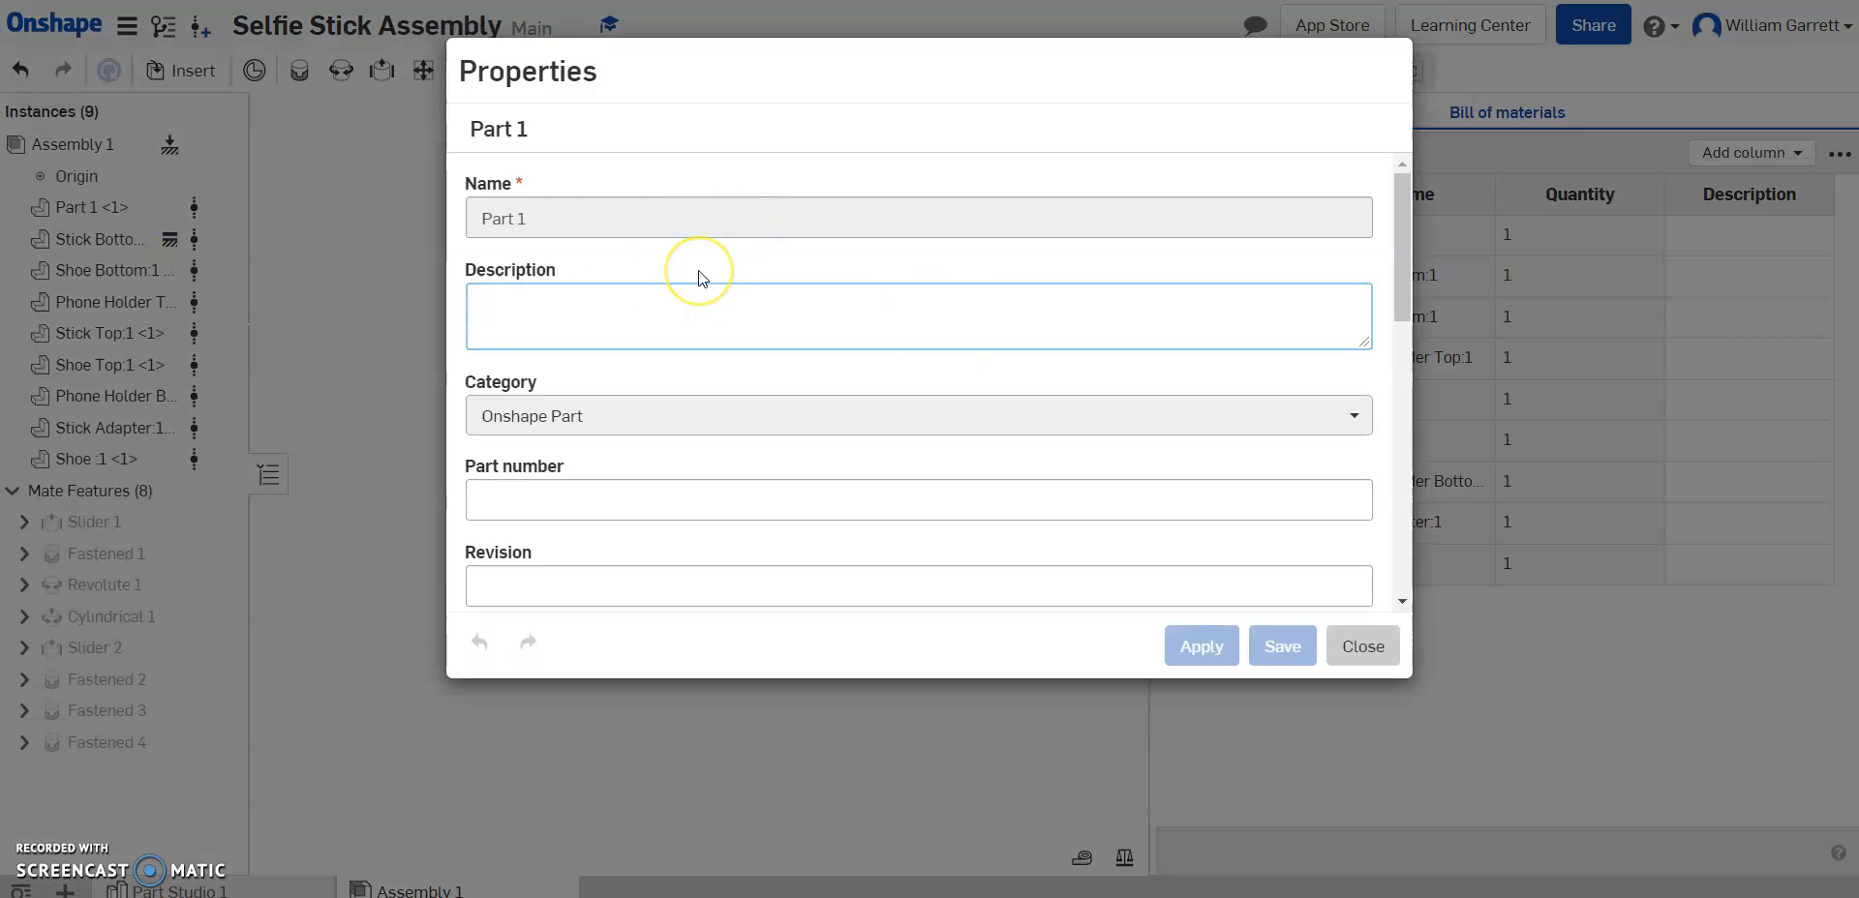
type("Plastic Head Thu")
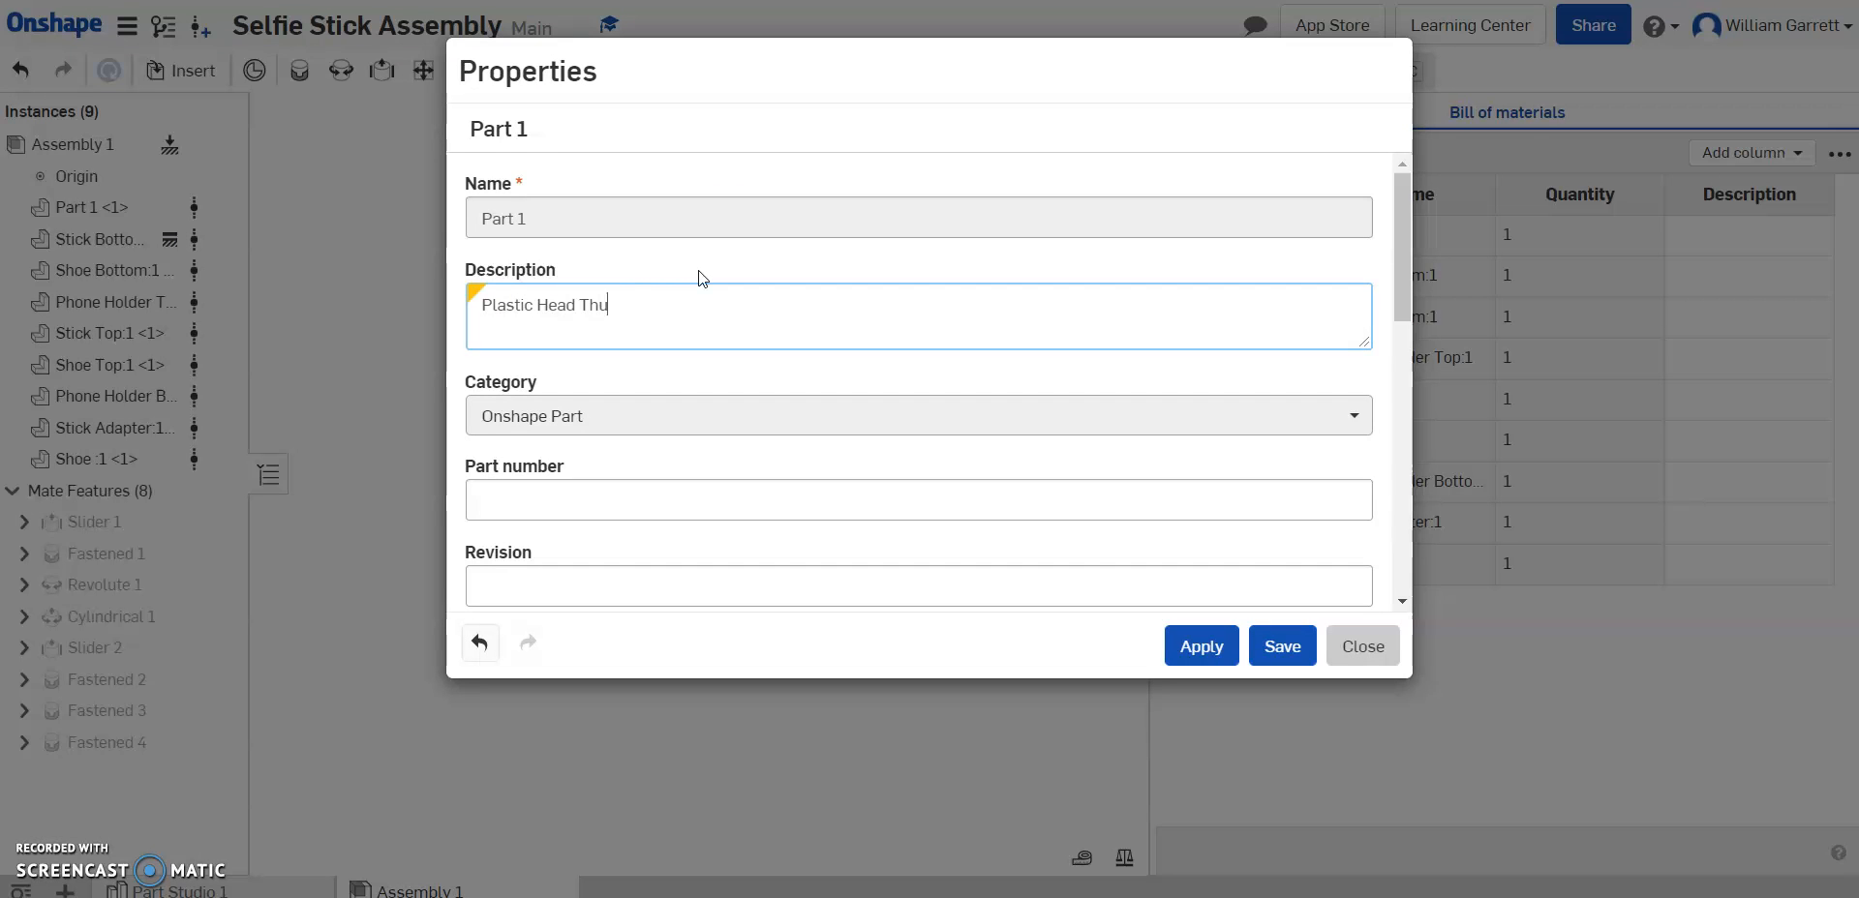
type("mb Screw")
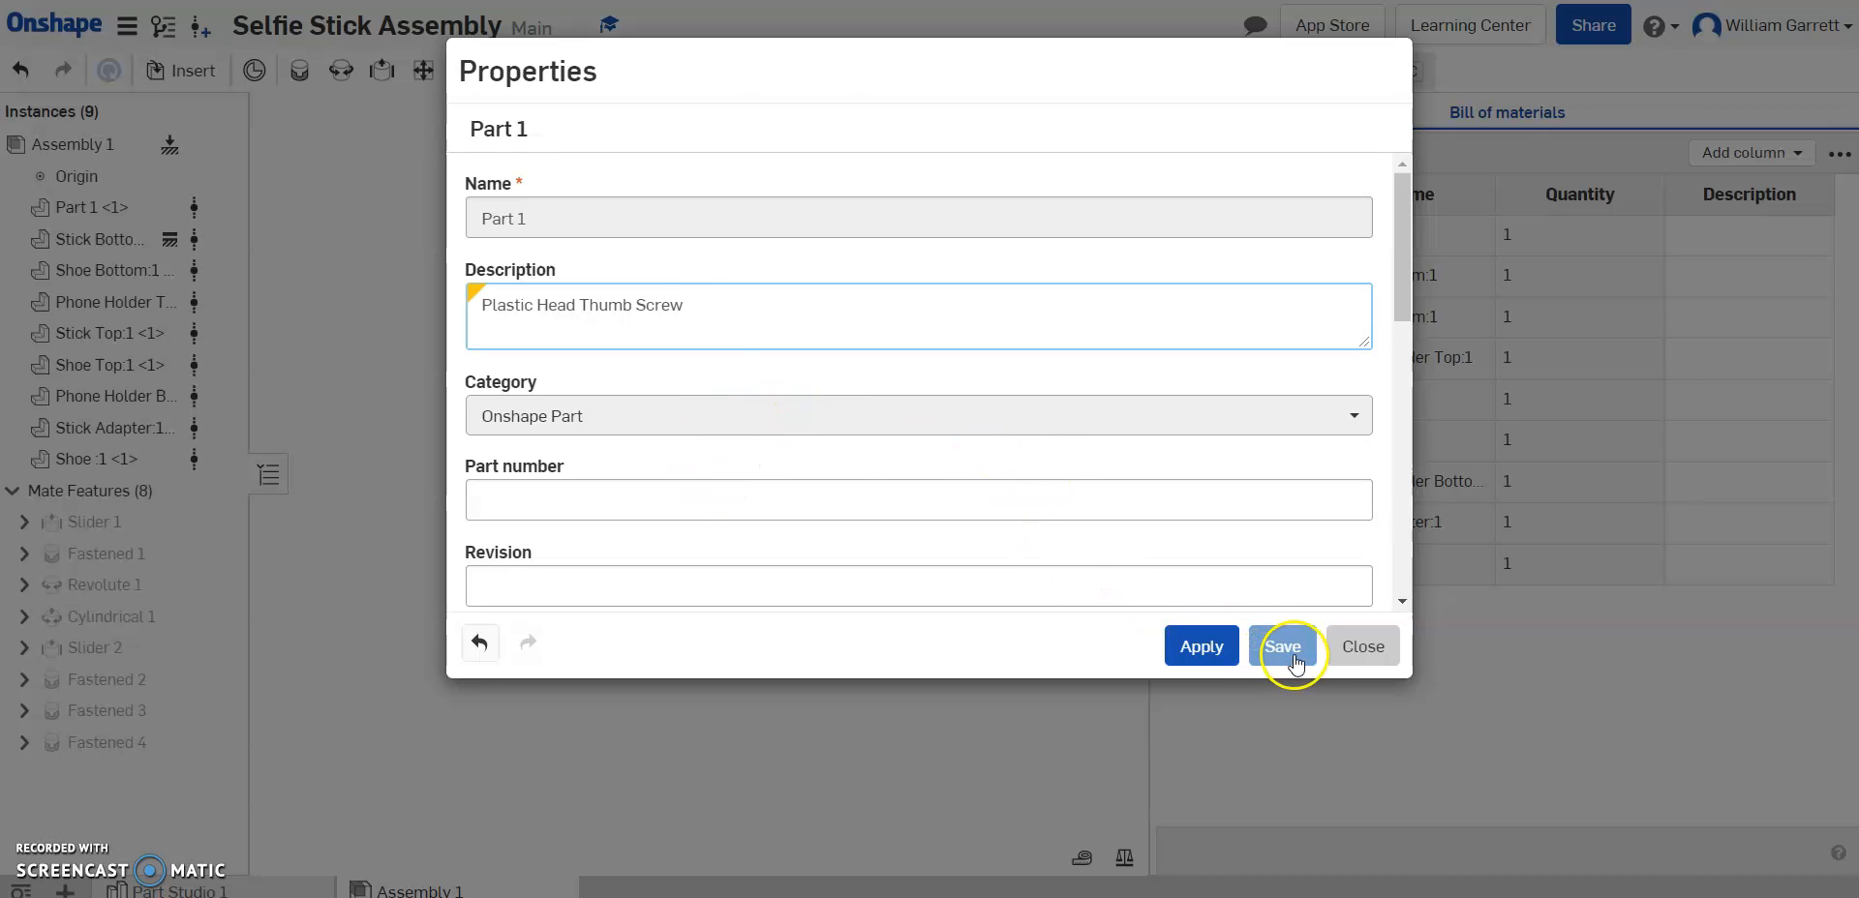
left_click(1282, 647)
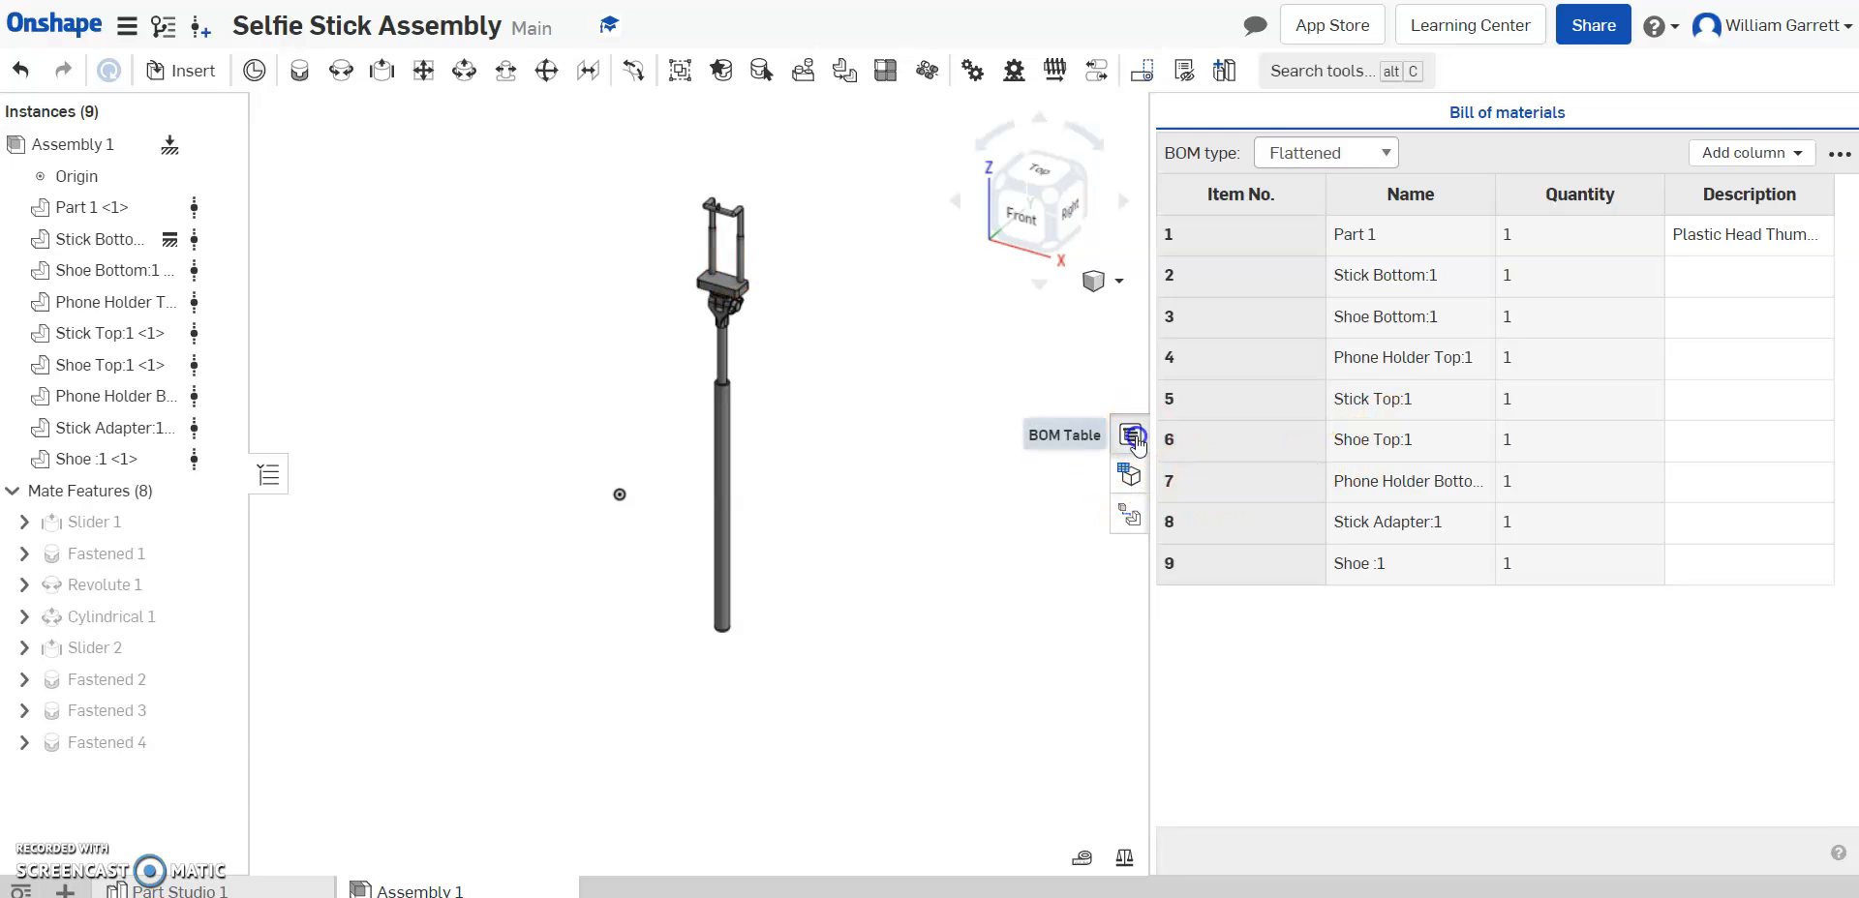
- Hide the BOM and create Drawing 1 from Wildcat Template.dwt with no views
left_click(1129, 436)
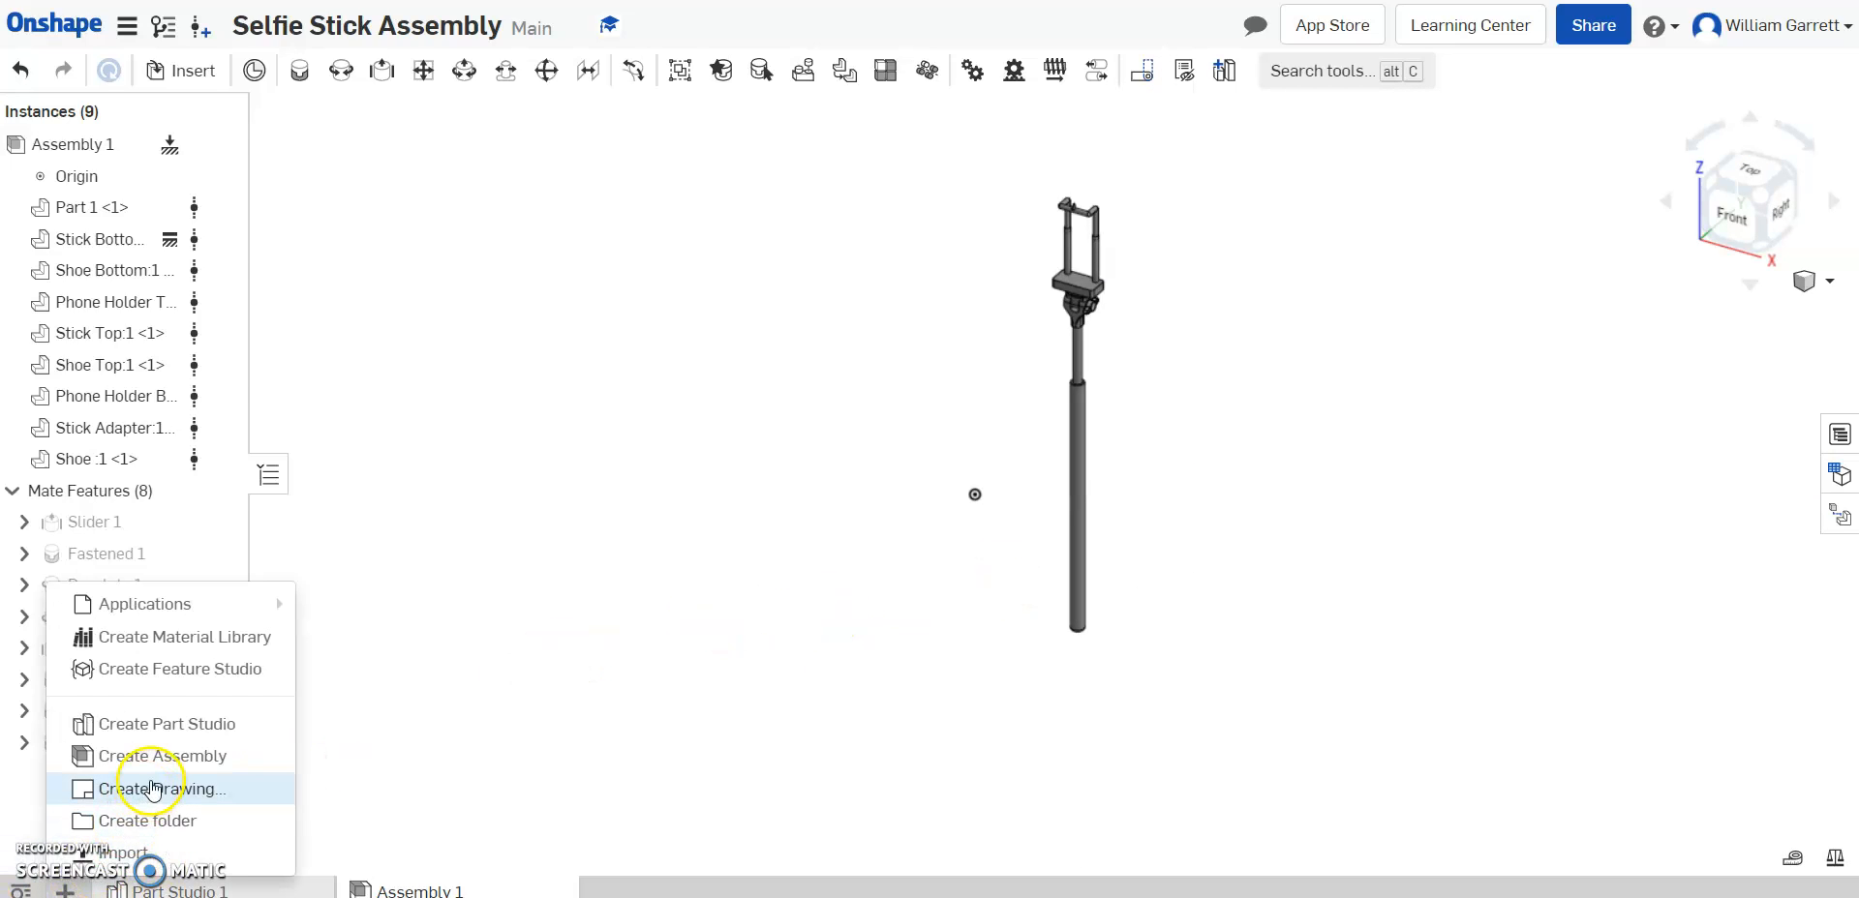
left_click(165, 790)
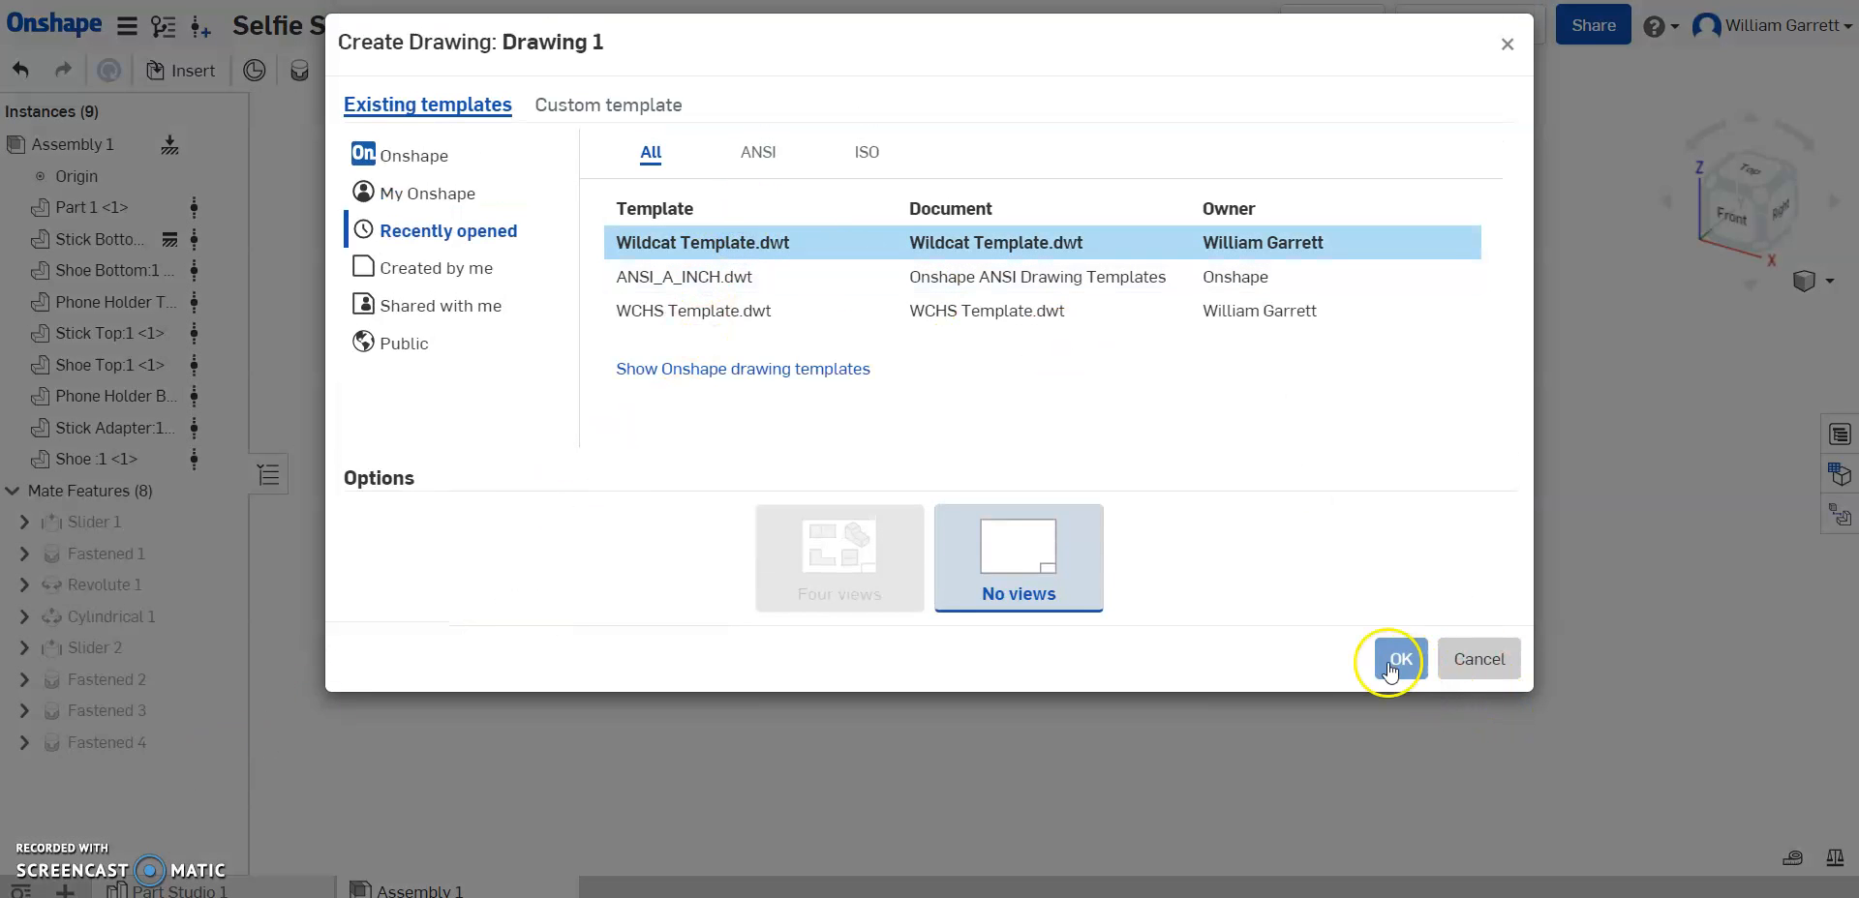
left_click(1398, 658)
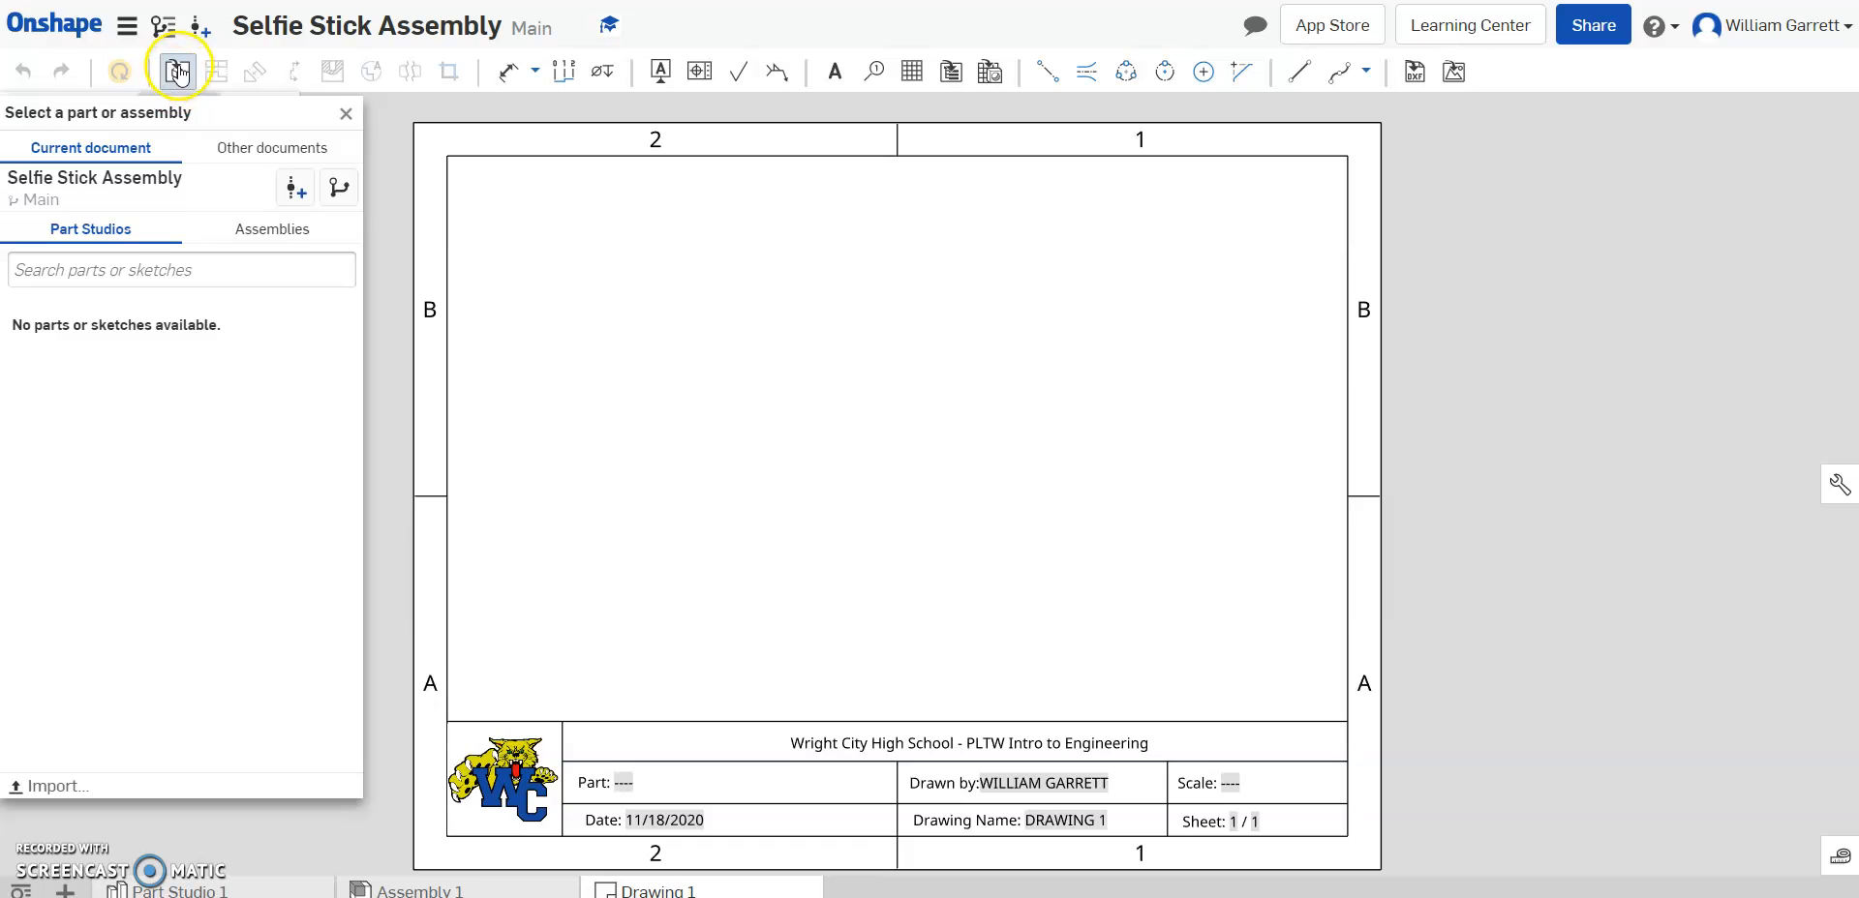
mouse_move(135, 314)
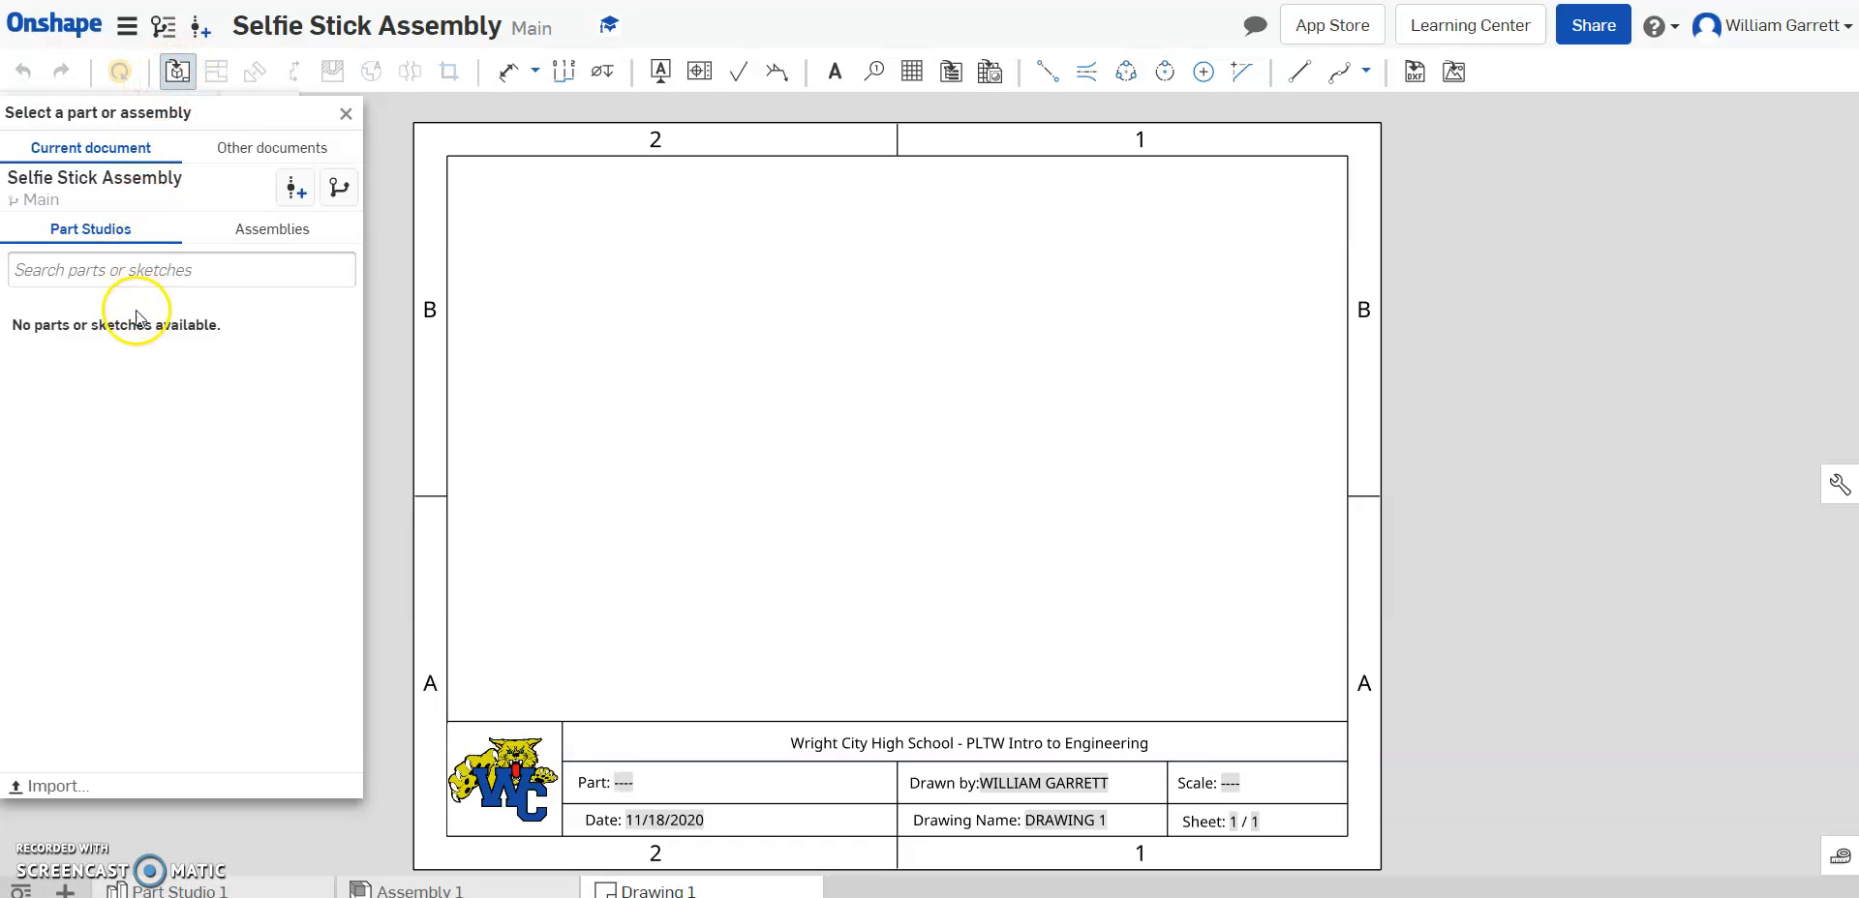
mouse_move(198, 217)
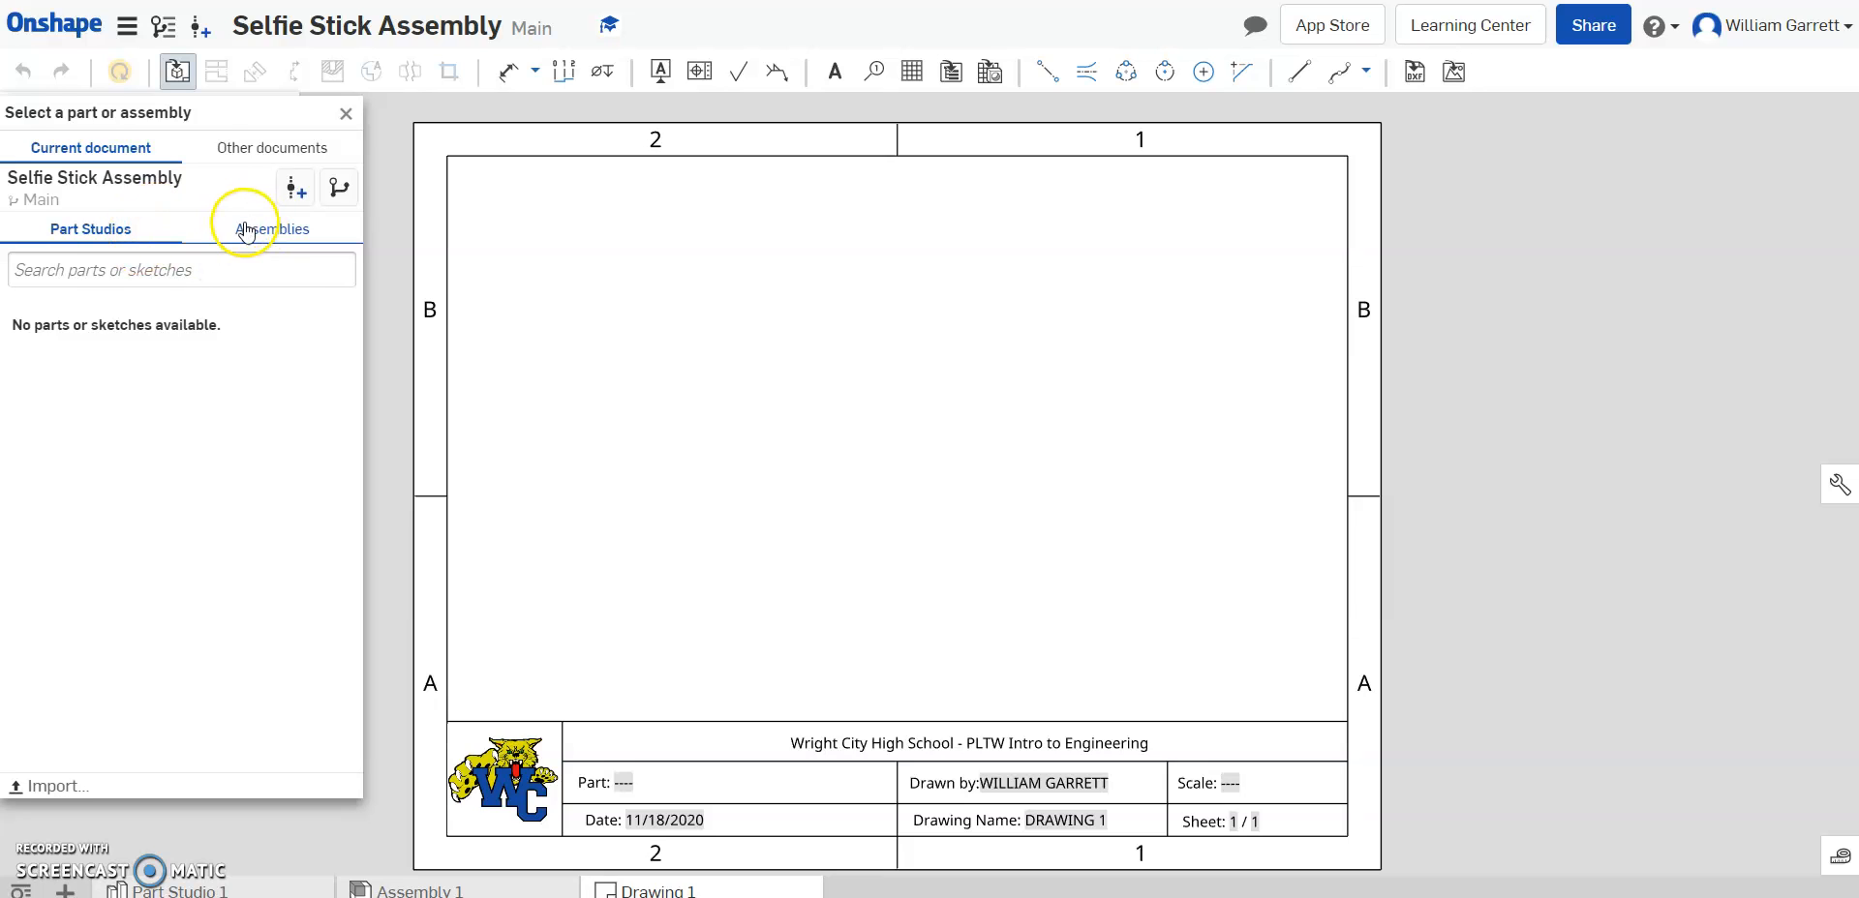
- Choose Assembly 1 from the Assemblies list as the source for the new view
left_click(271, 228)
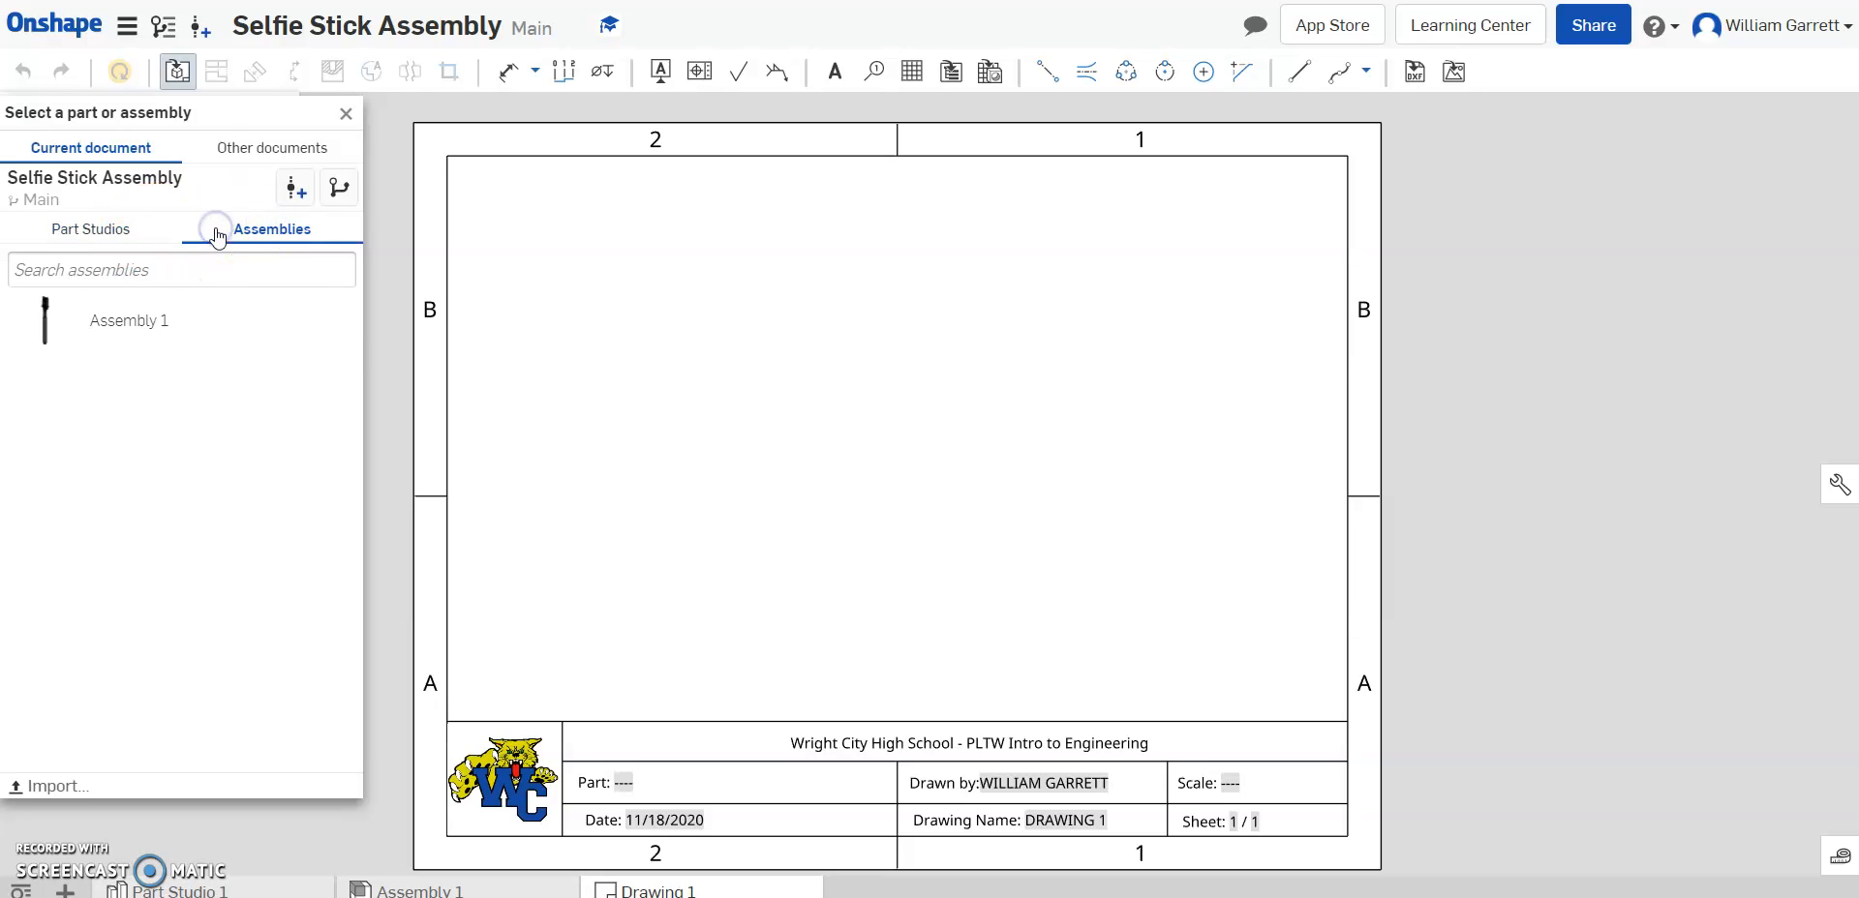
left_click(130, 319)
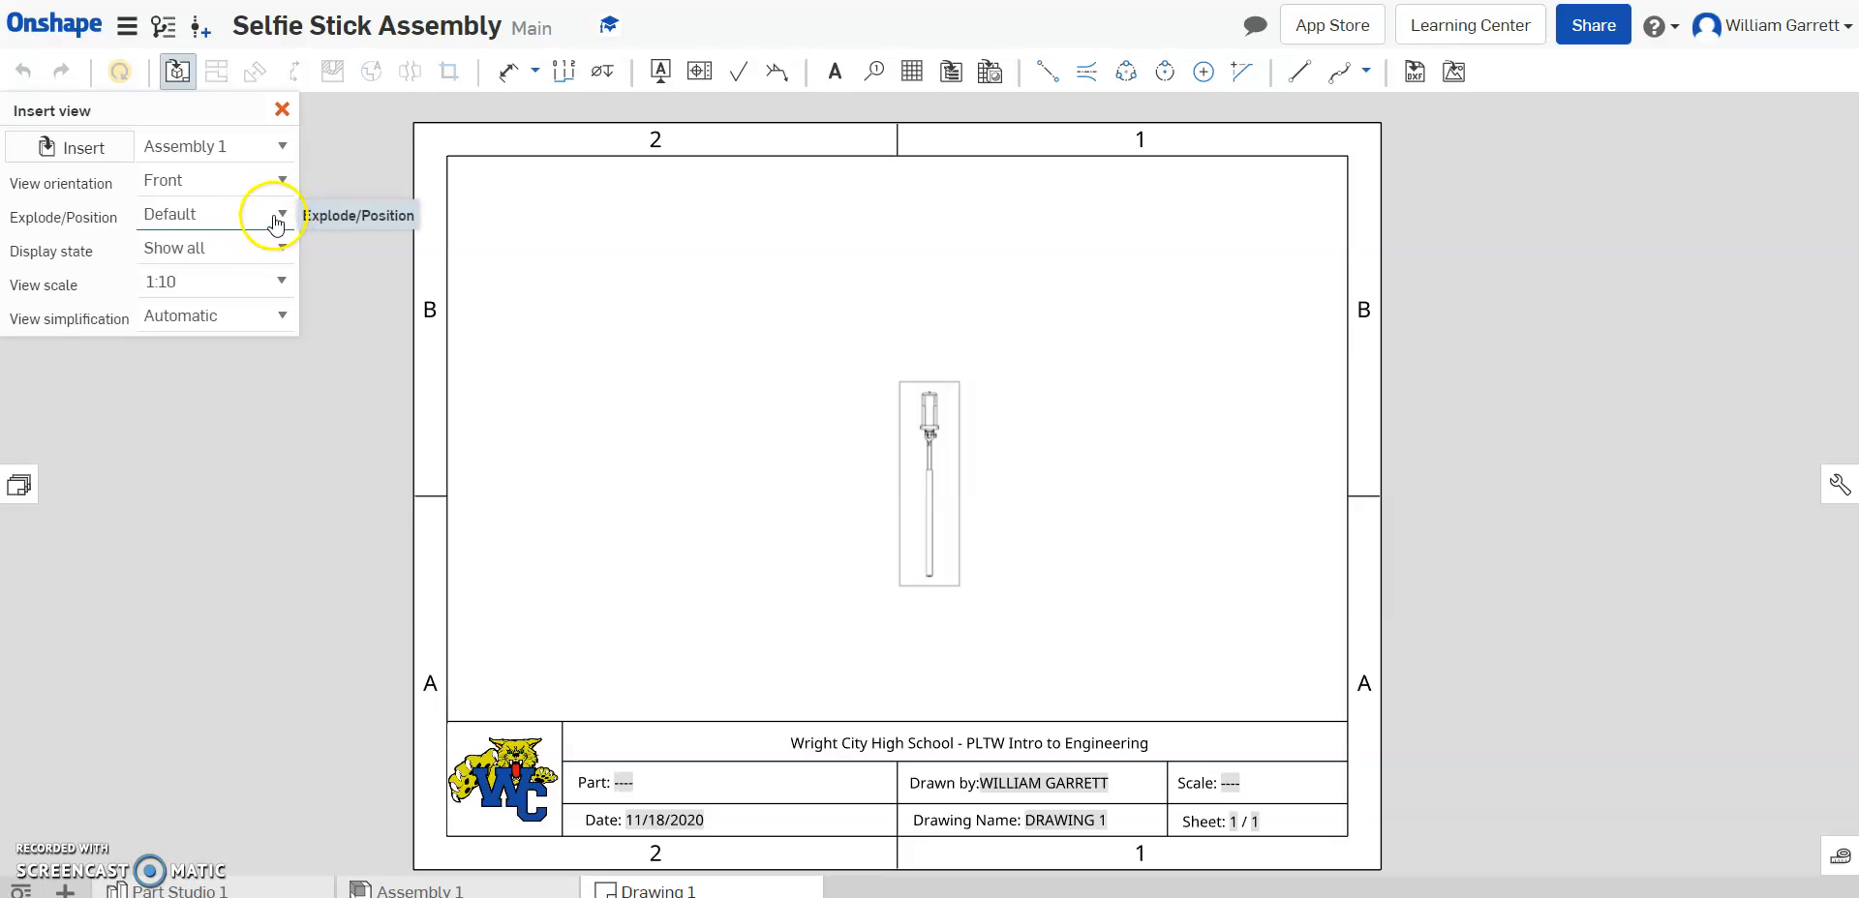
- Set the view to Explode 1 and place the exploded front view on the sheet's left side
left_click(281, 215)
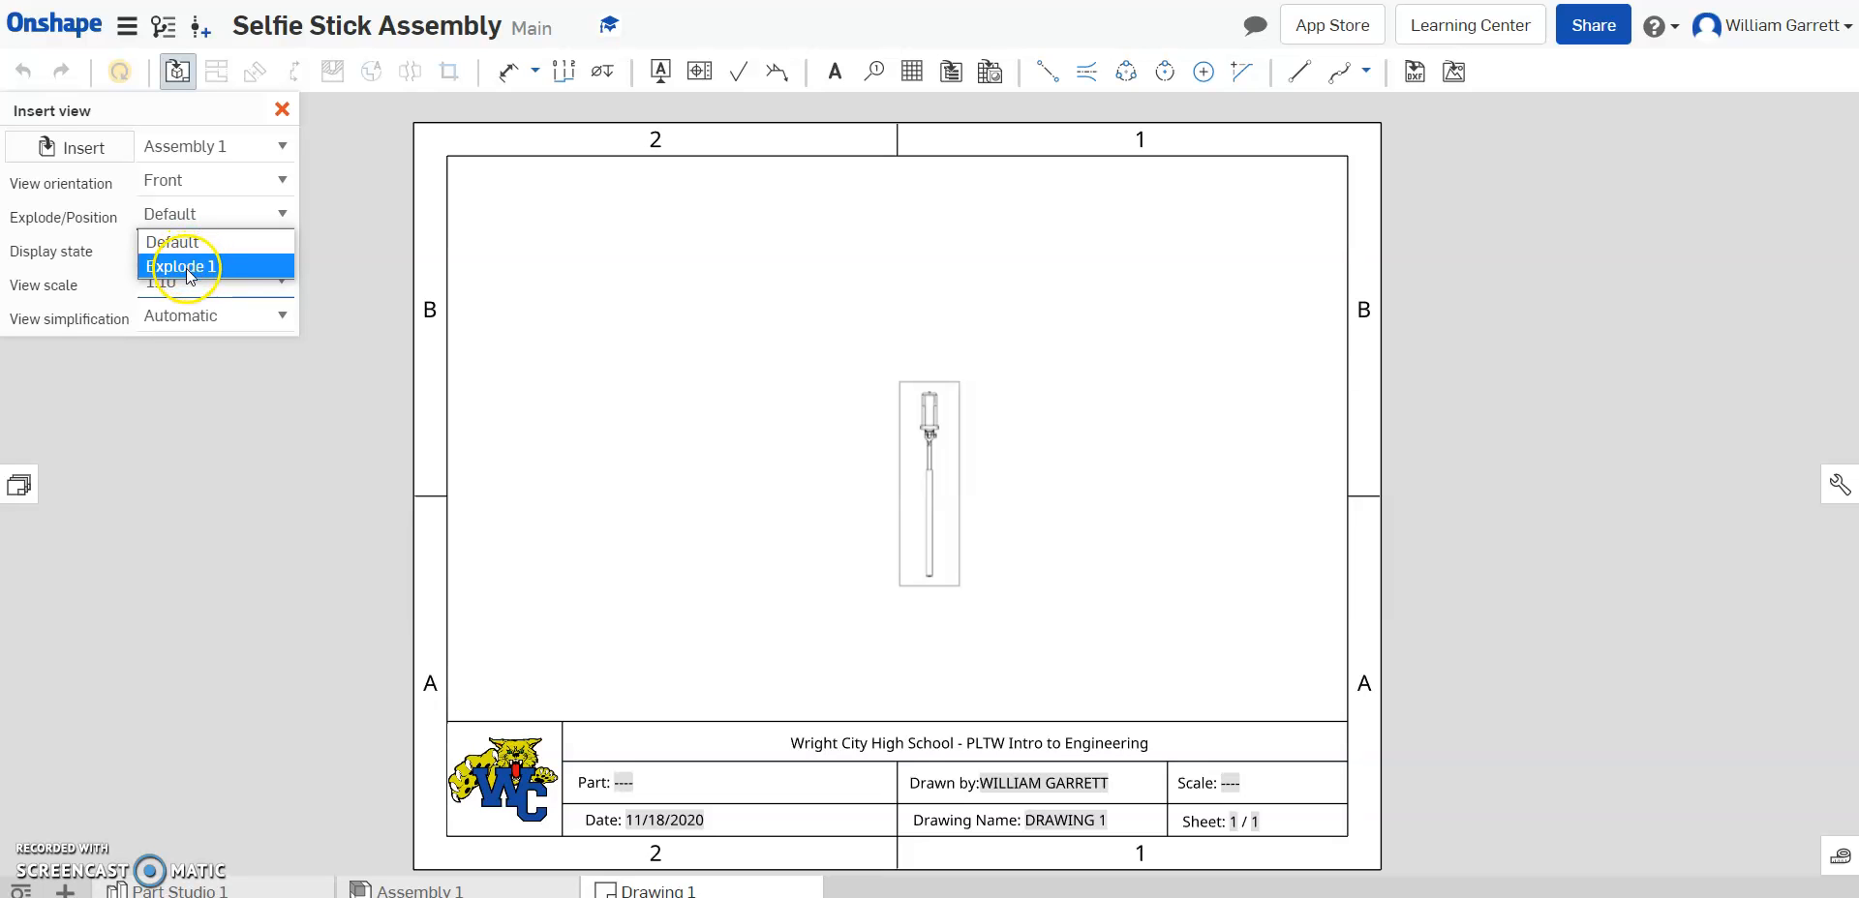
left_click(182, 265)
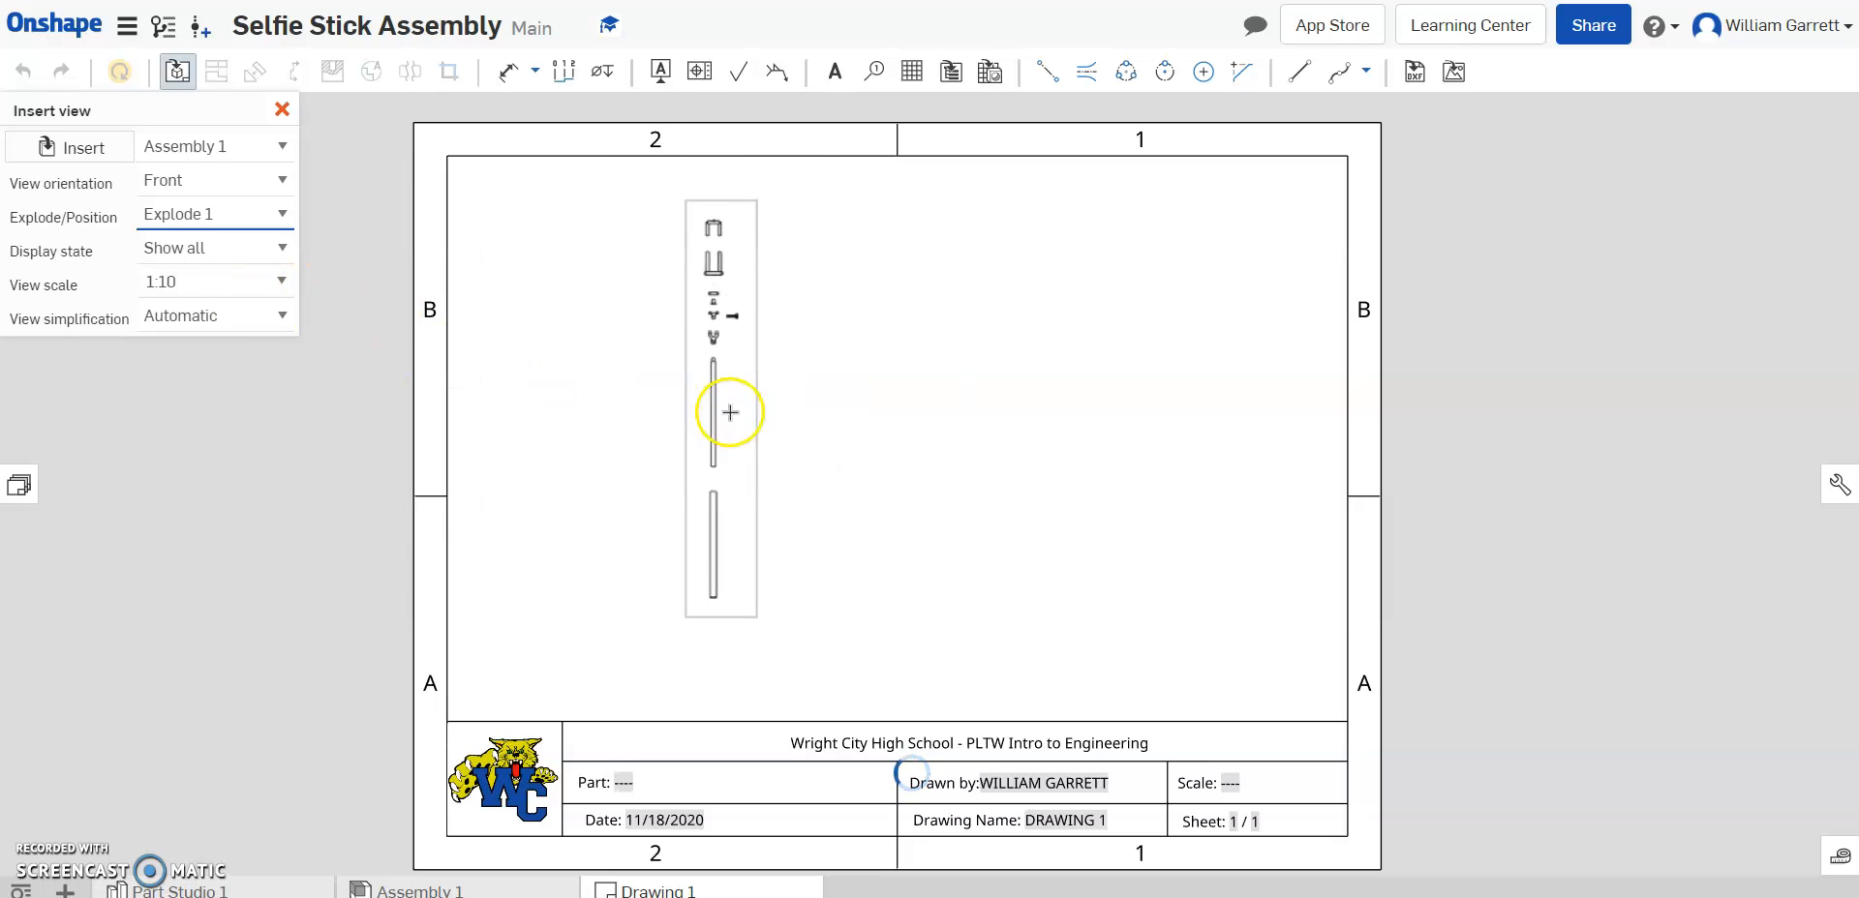
left_click_drag(730, 412, 875, 430)
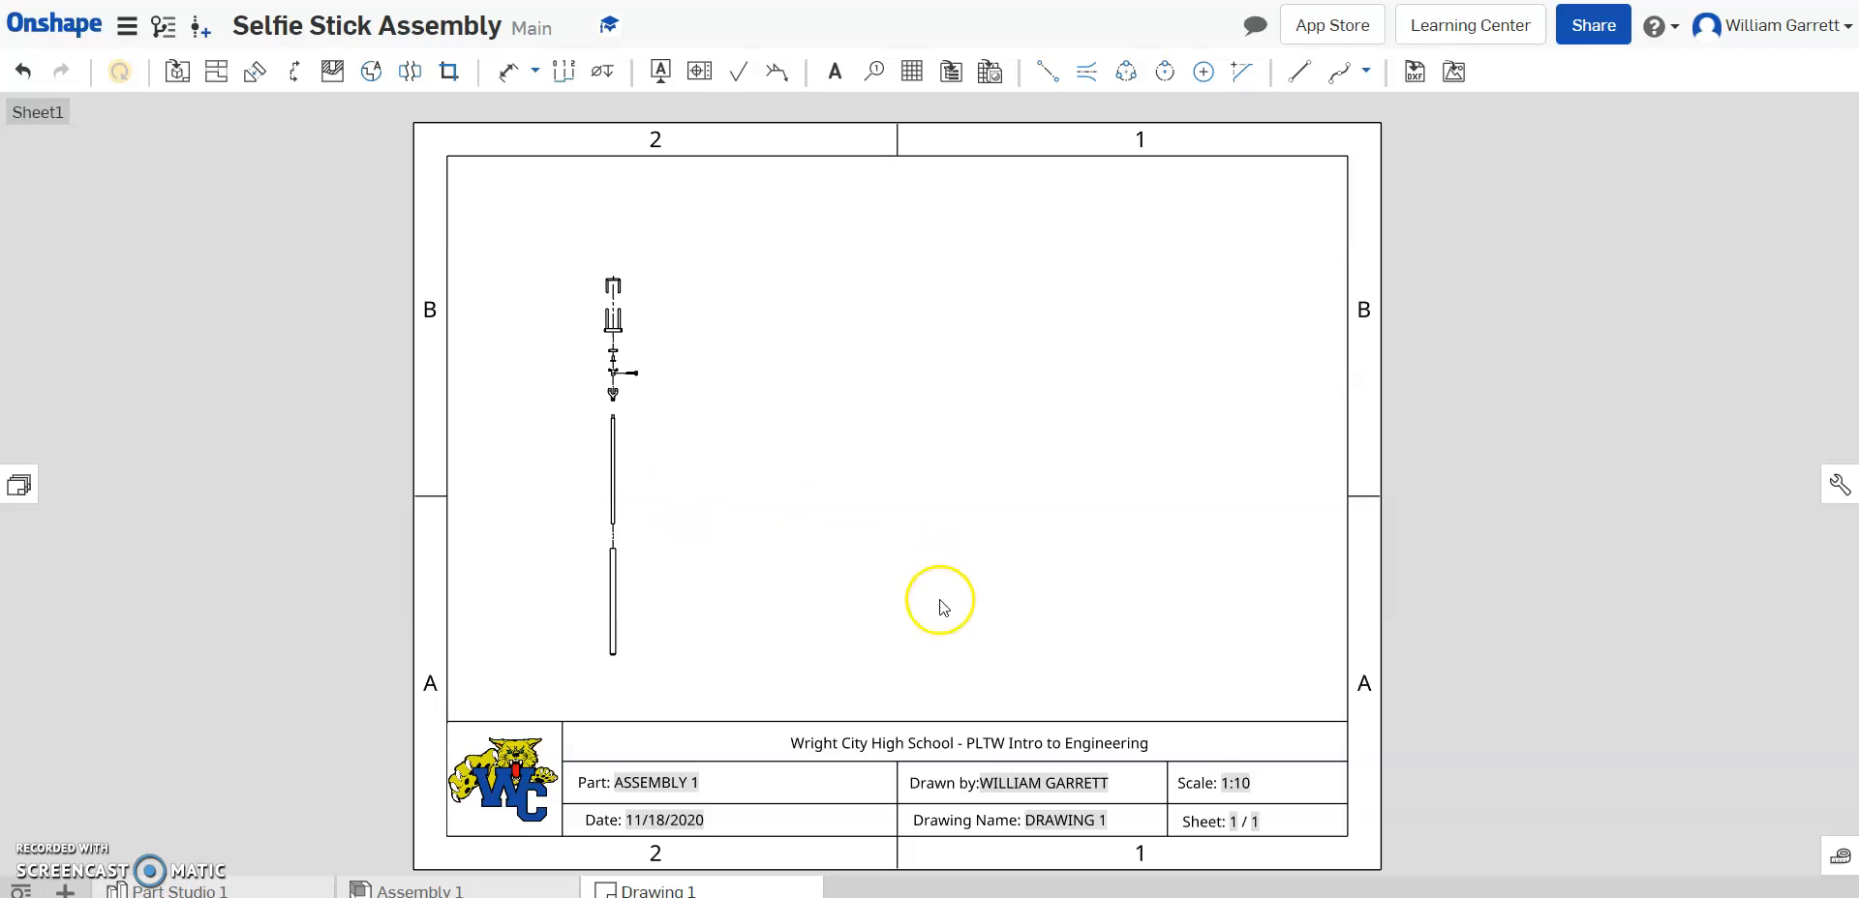
mouse_move(825, 446)
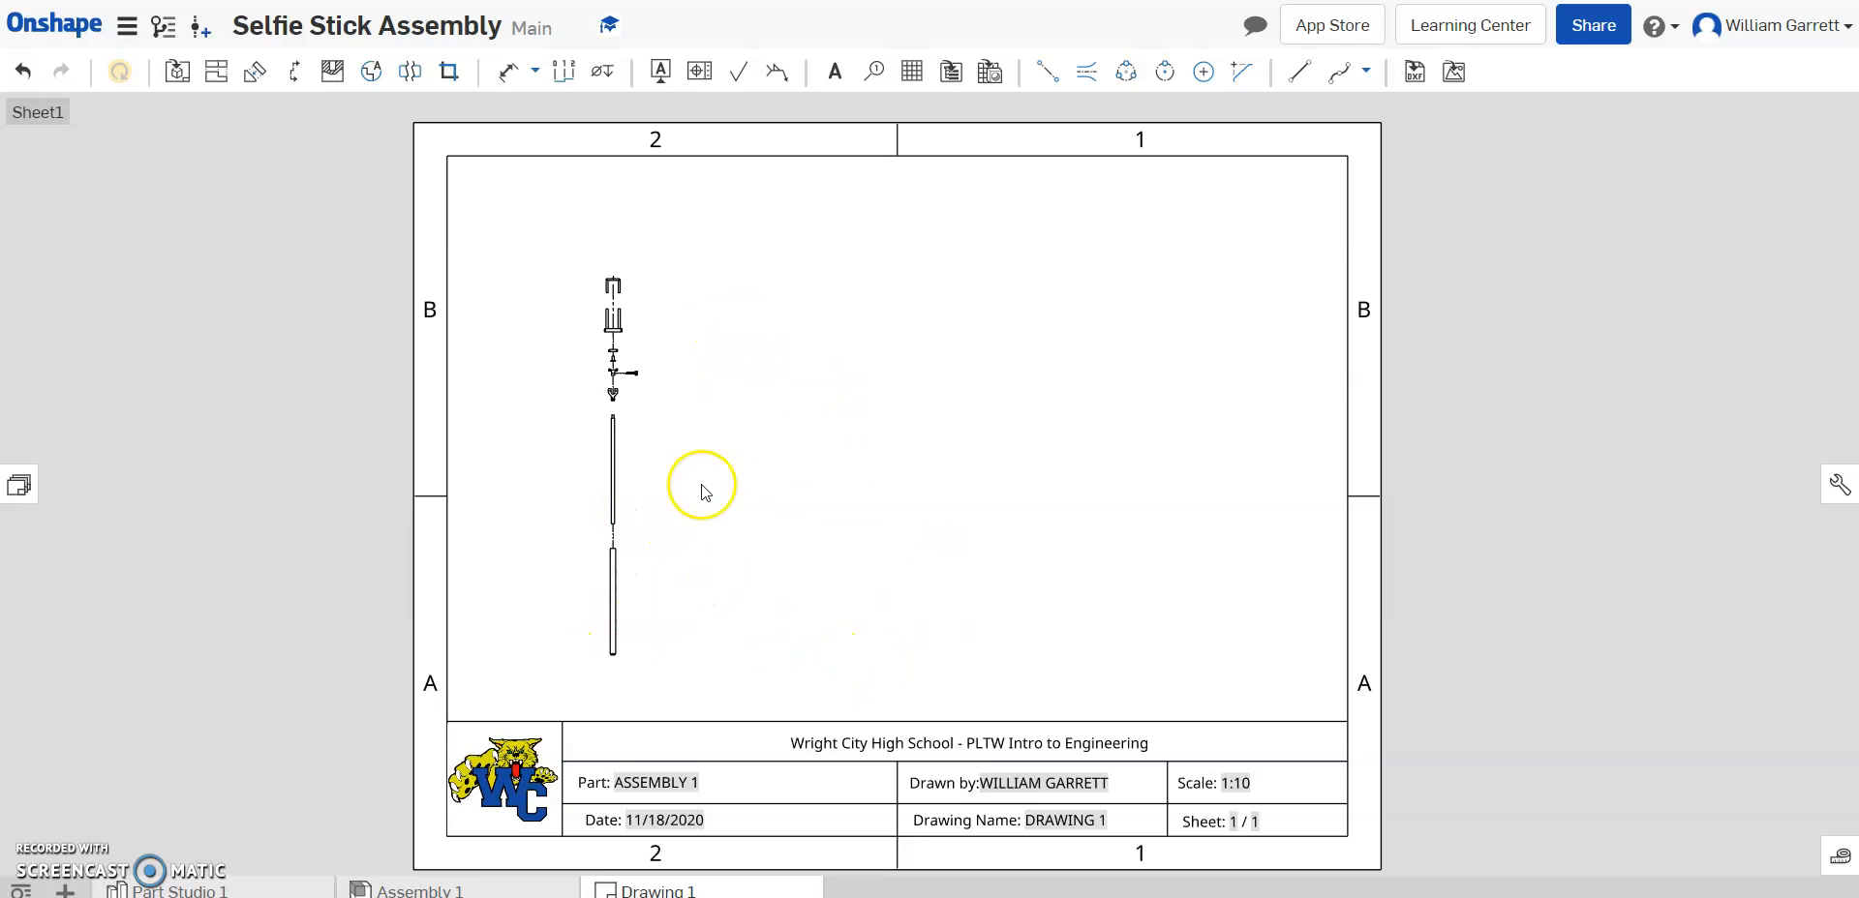
mouse_move(931, 133)
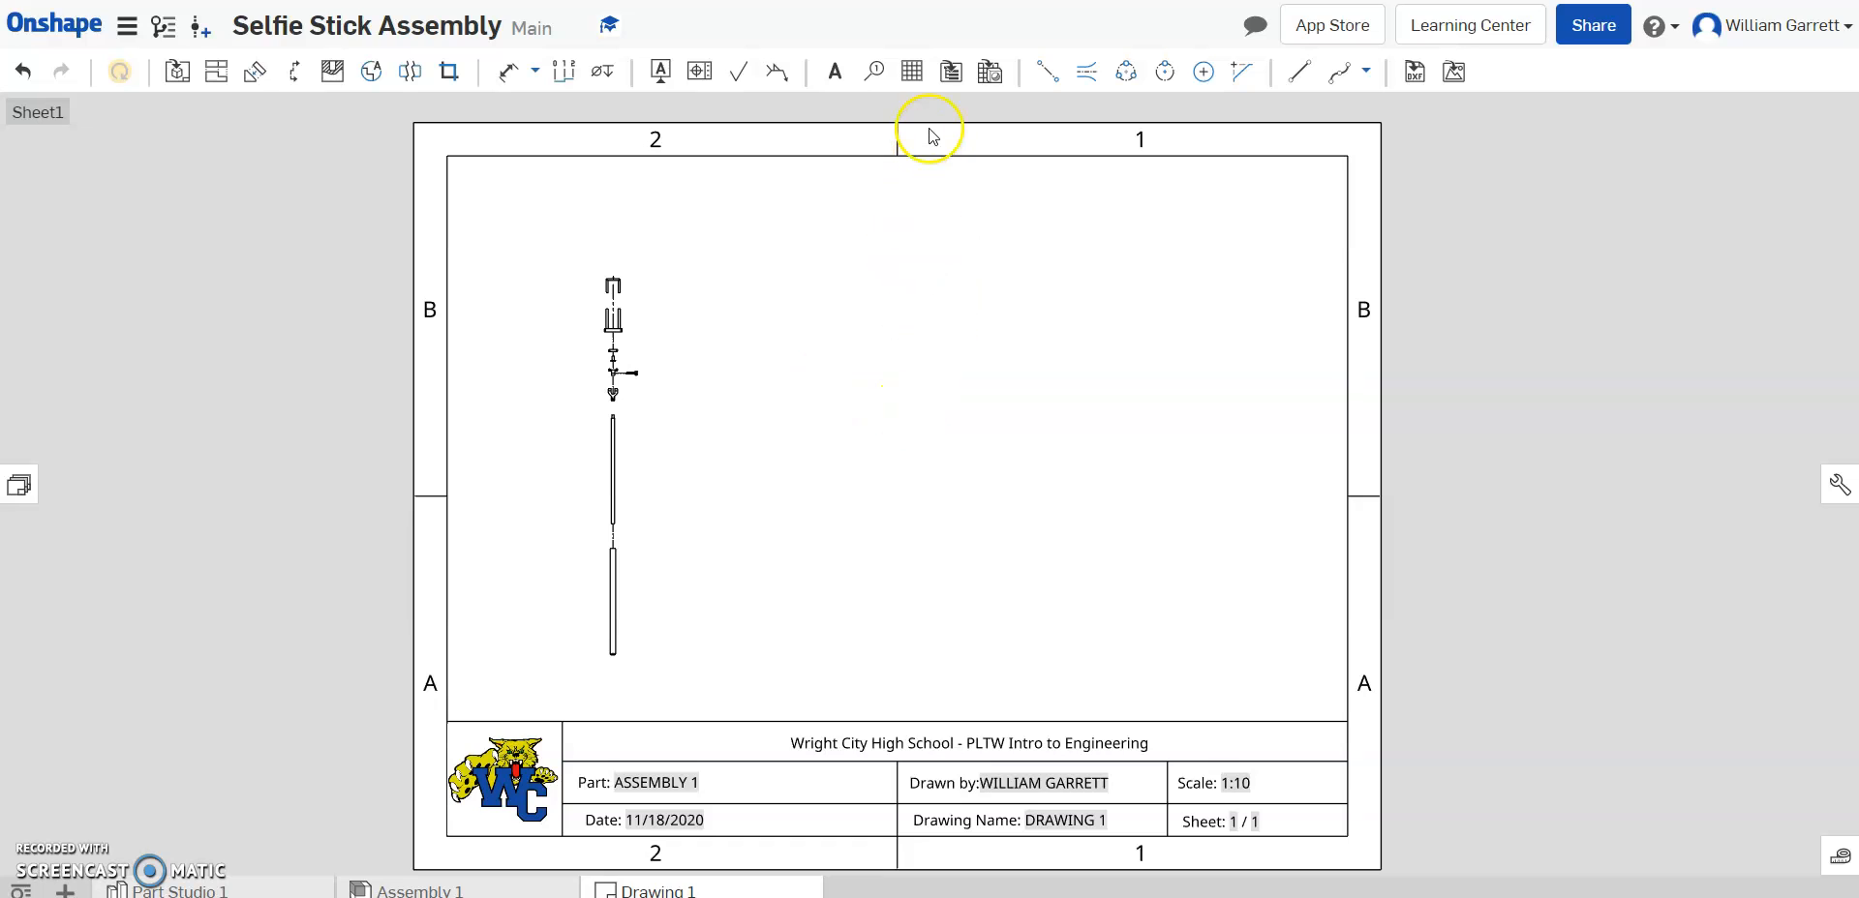
mouse_move(910, 155)
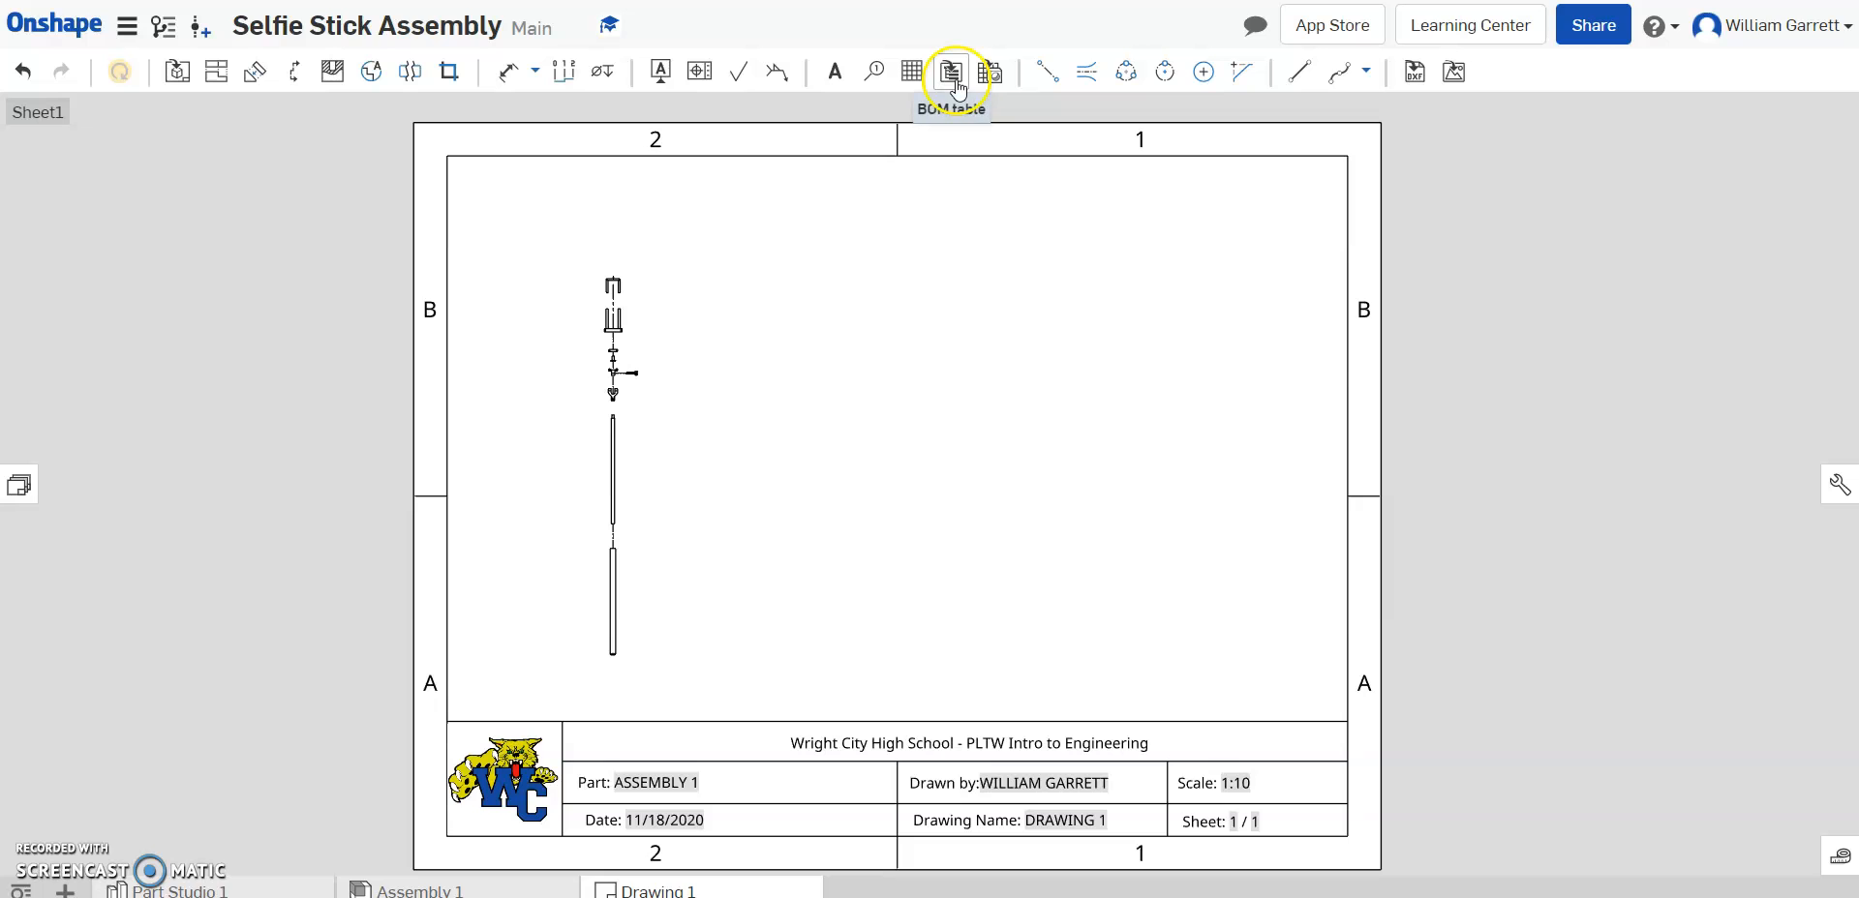
- Insert a BOM table for Assembly 1 anchored in the sheet's lower-right corner
left_click(949, 72)
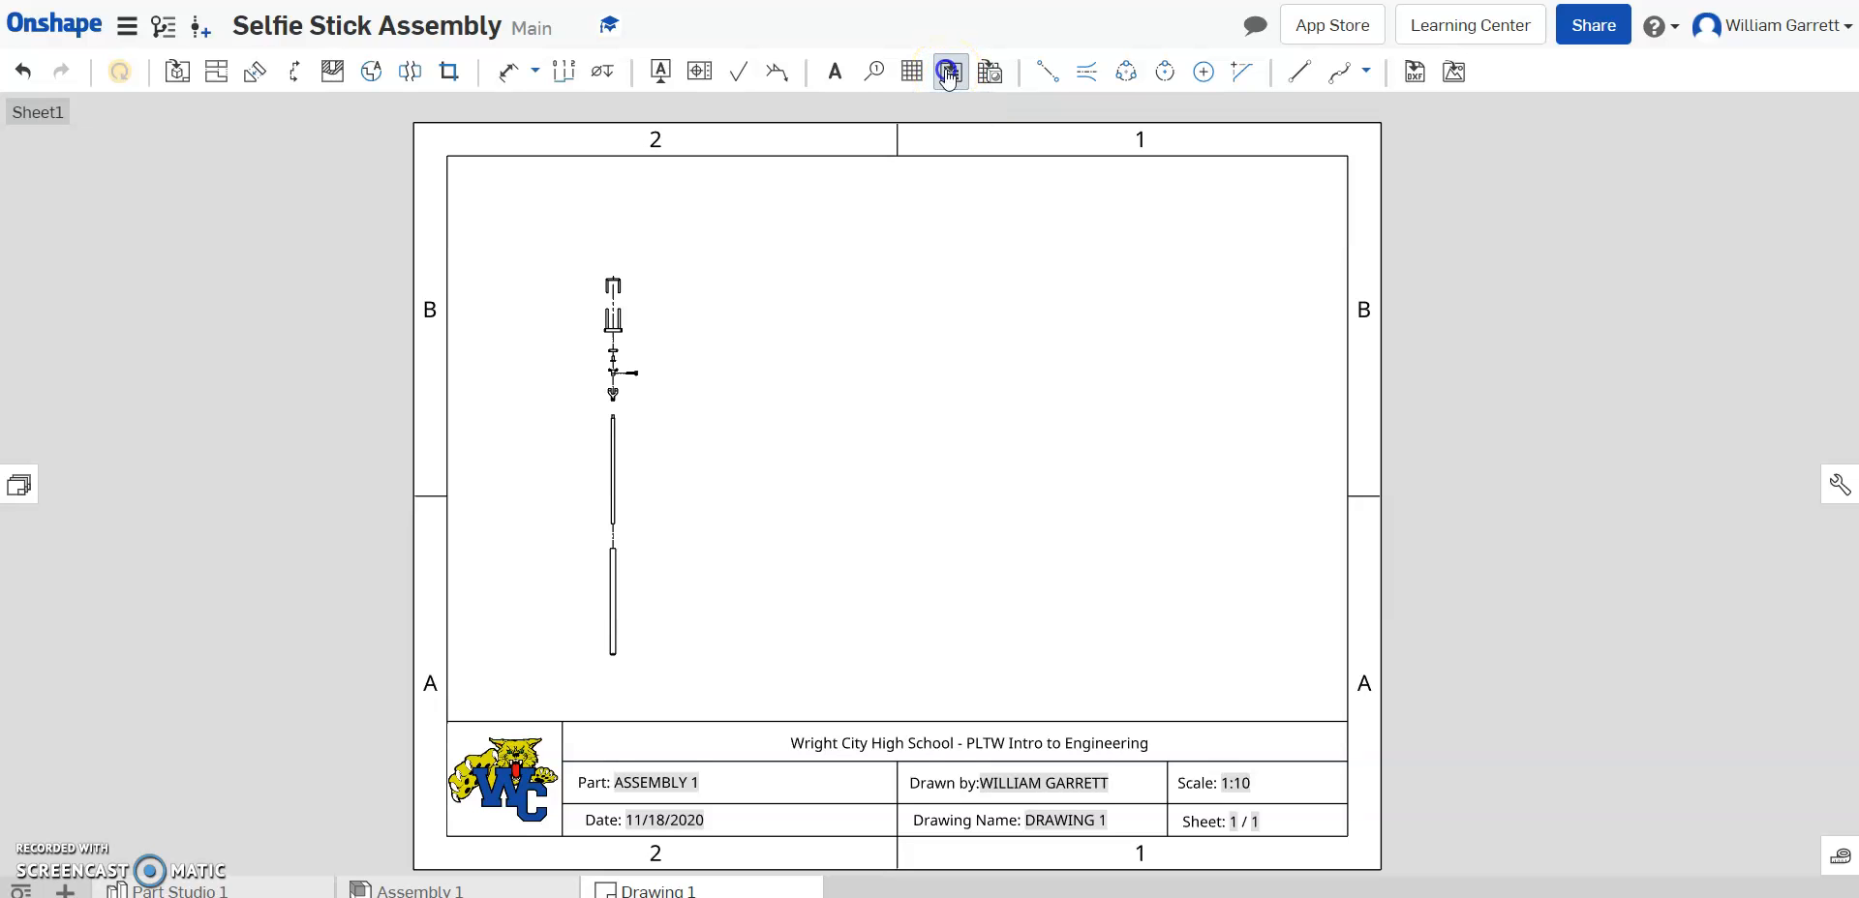
left_click(948, 72)
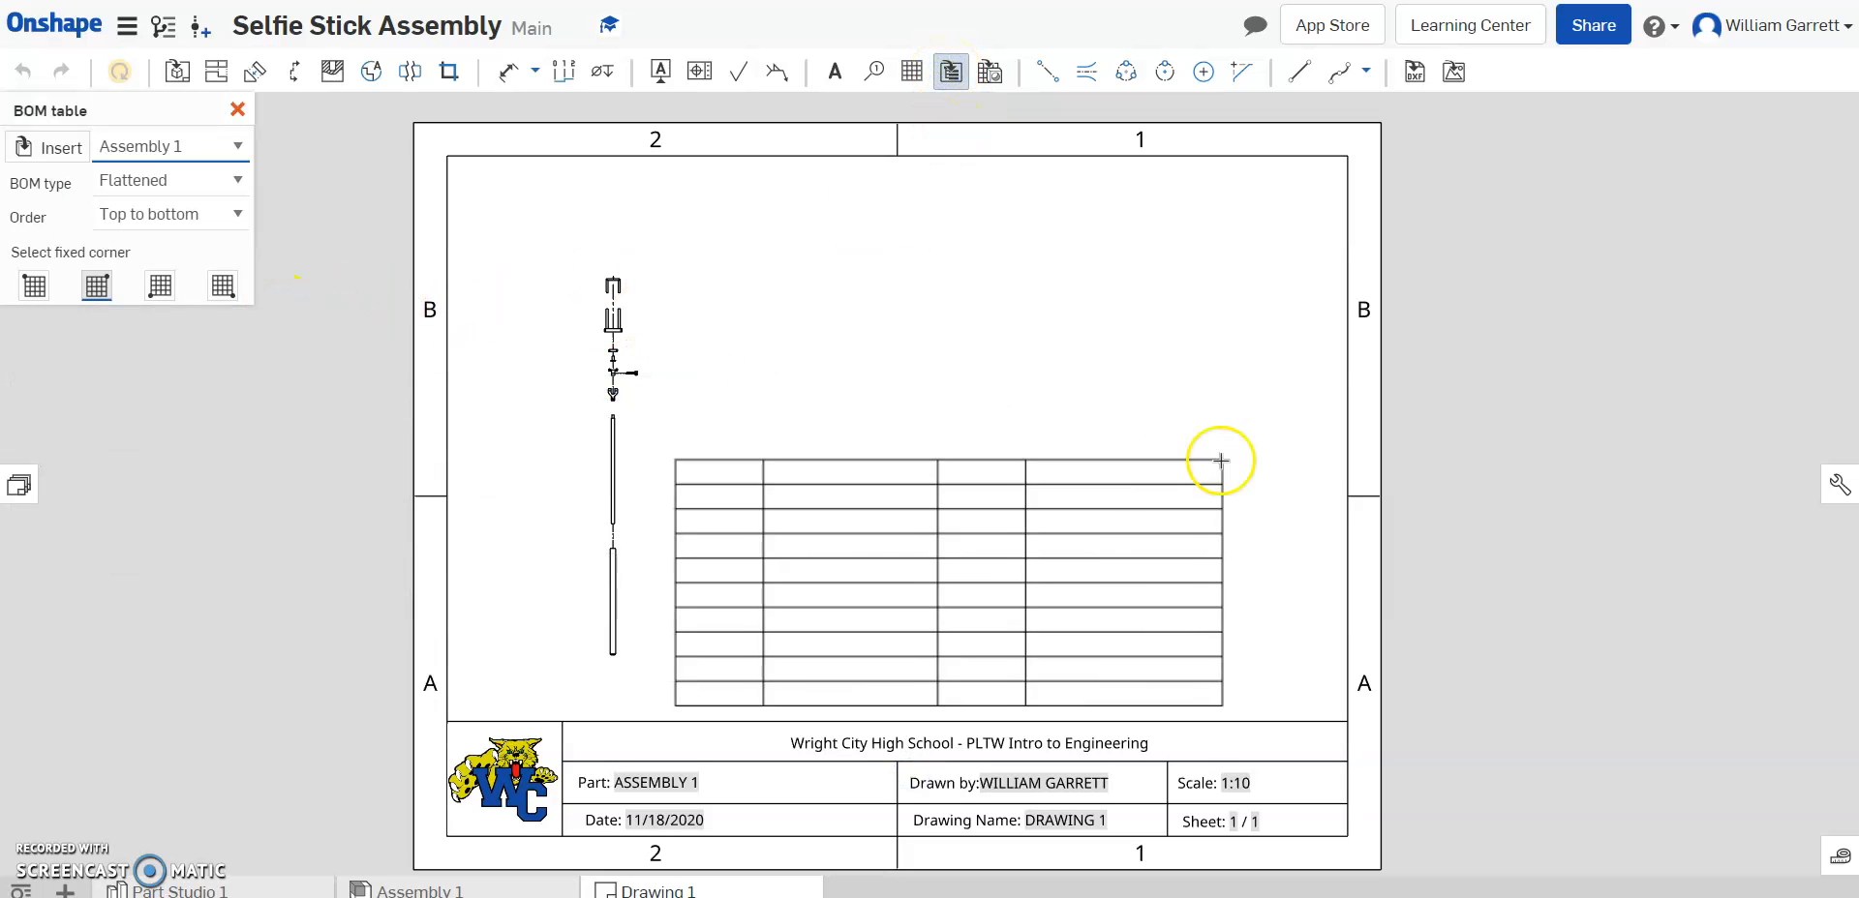
left_click_drag(1218, 461, 1346, 474)
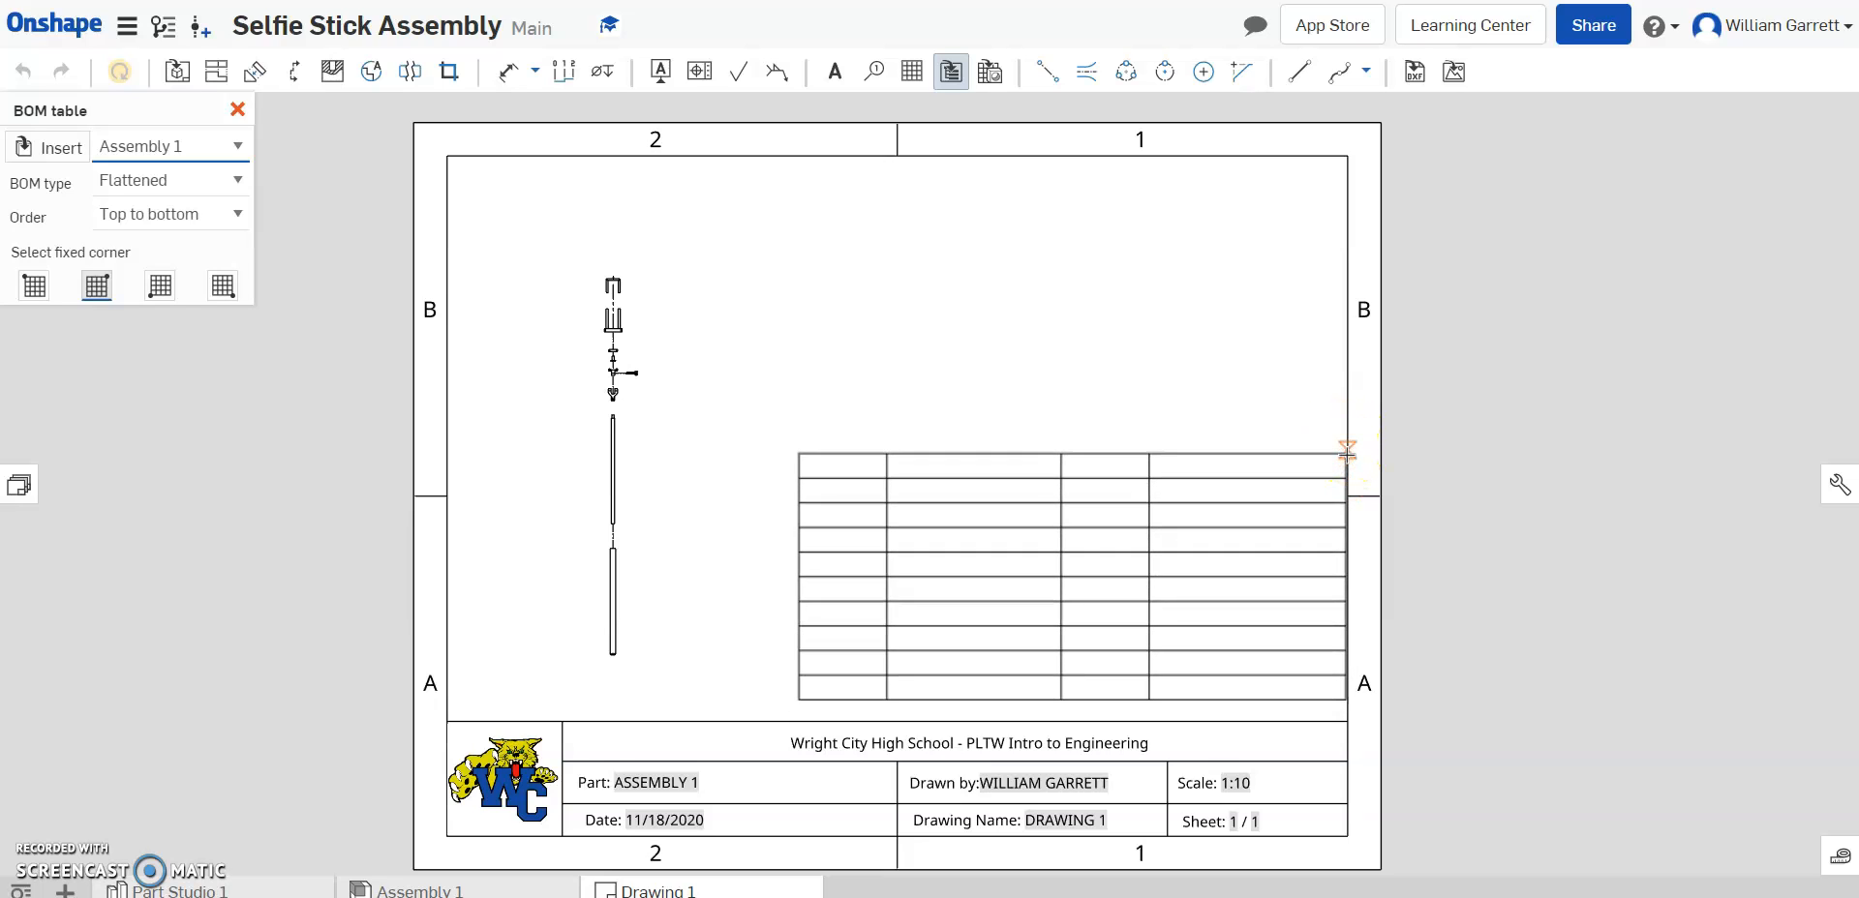
left_click(60, 147)
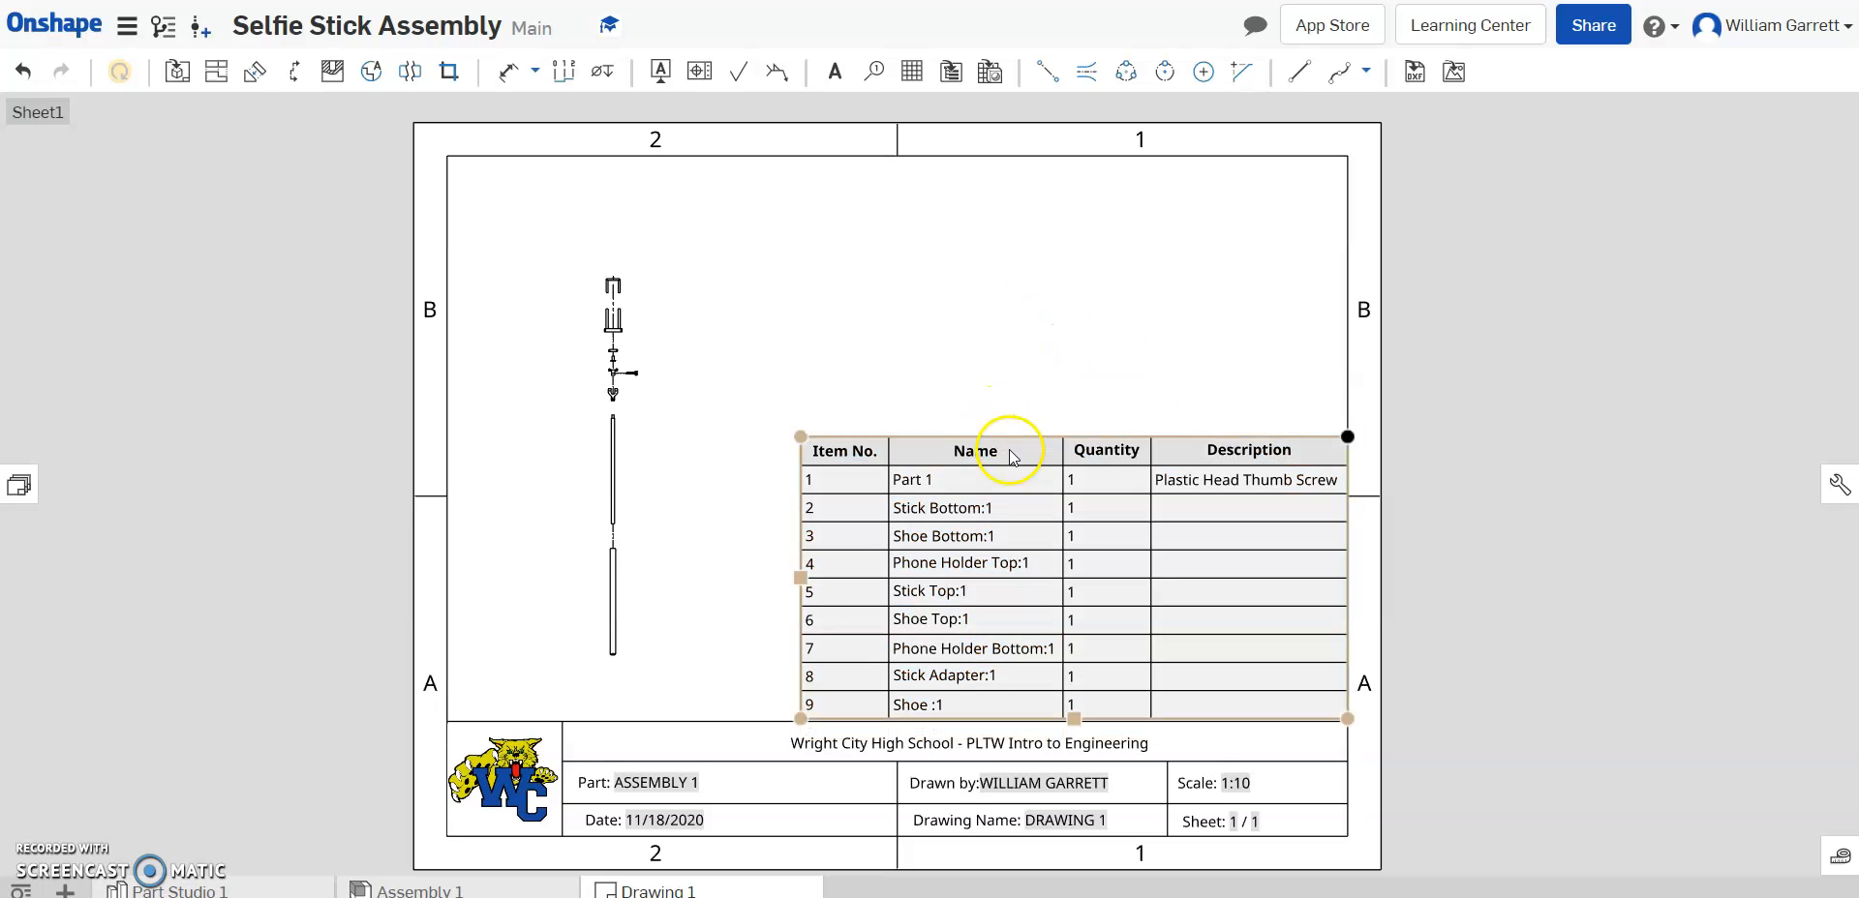
mouse_move(1121, 463)
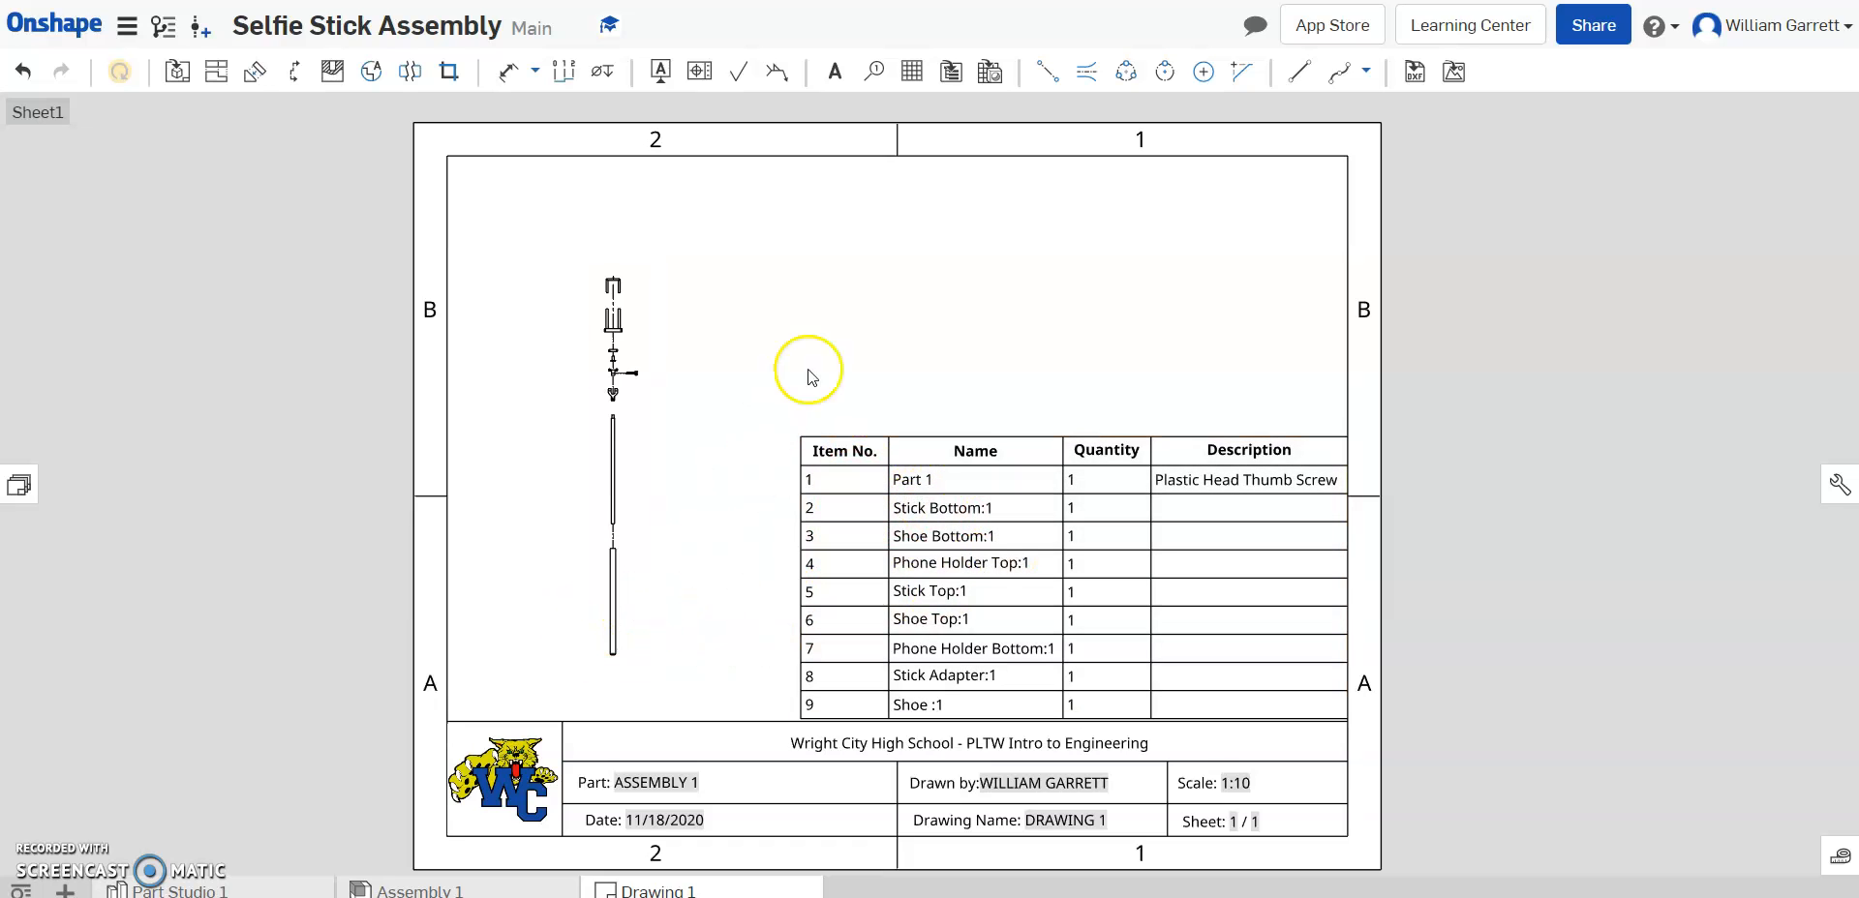
mouse_move(833, 72)
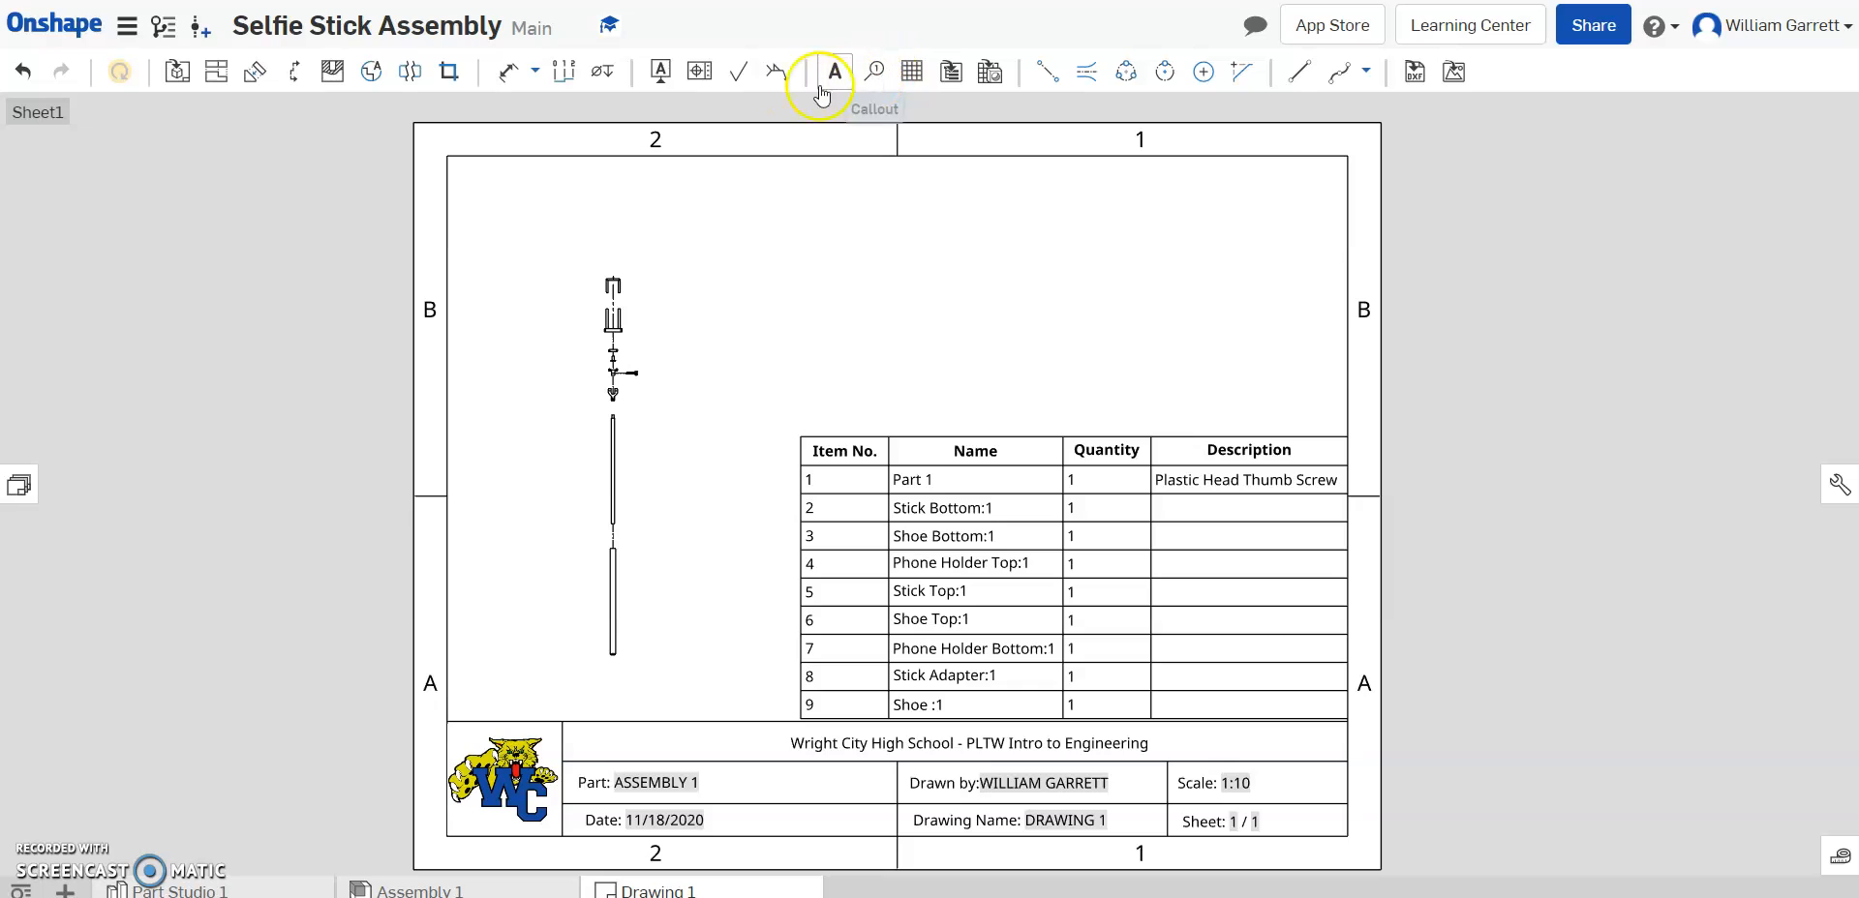
mouse_move(875, 72)
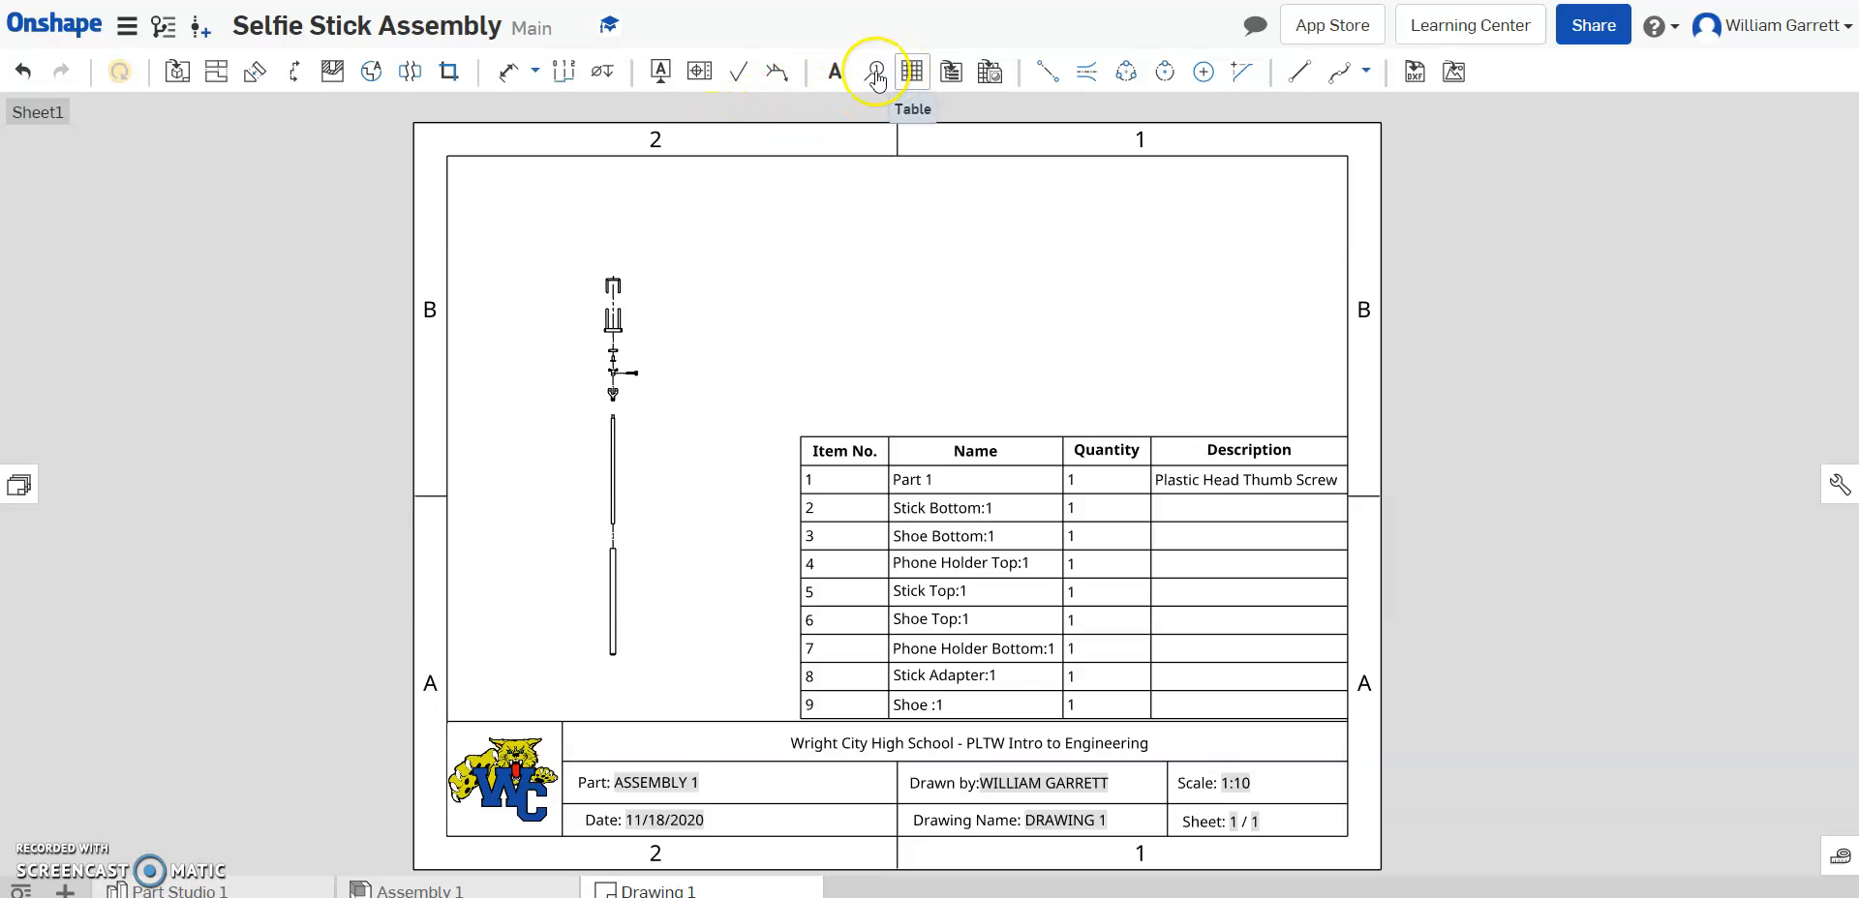
mouse_move(874, 72)
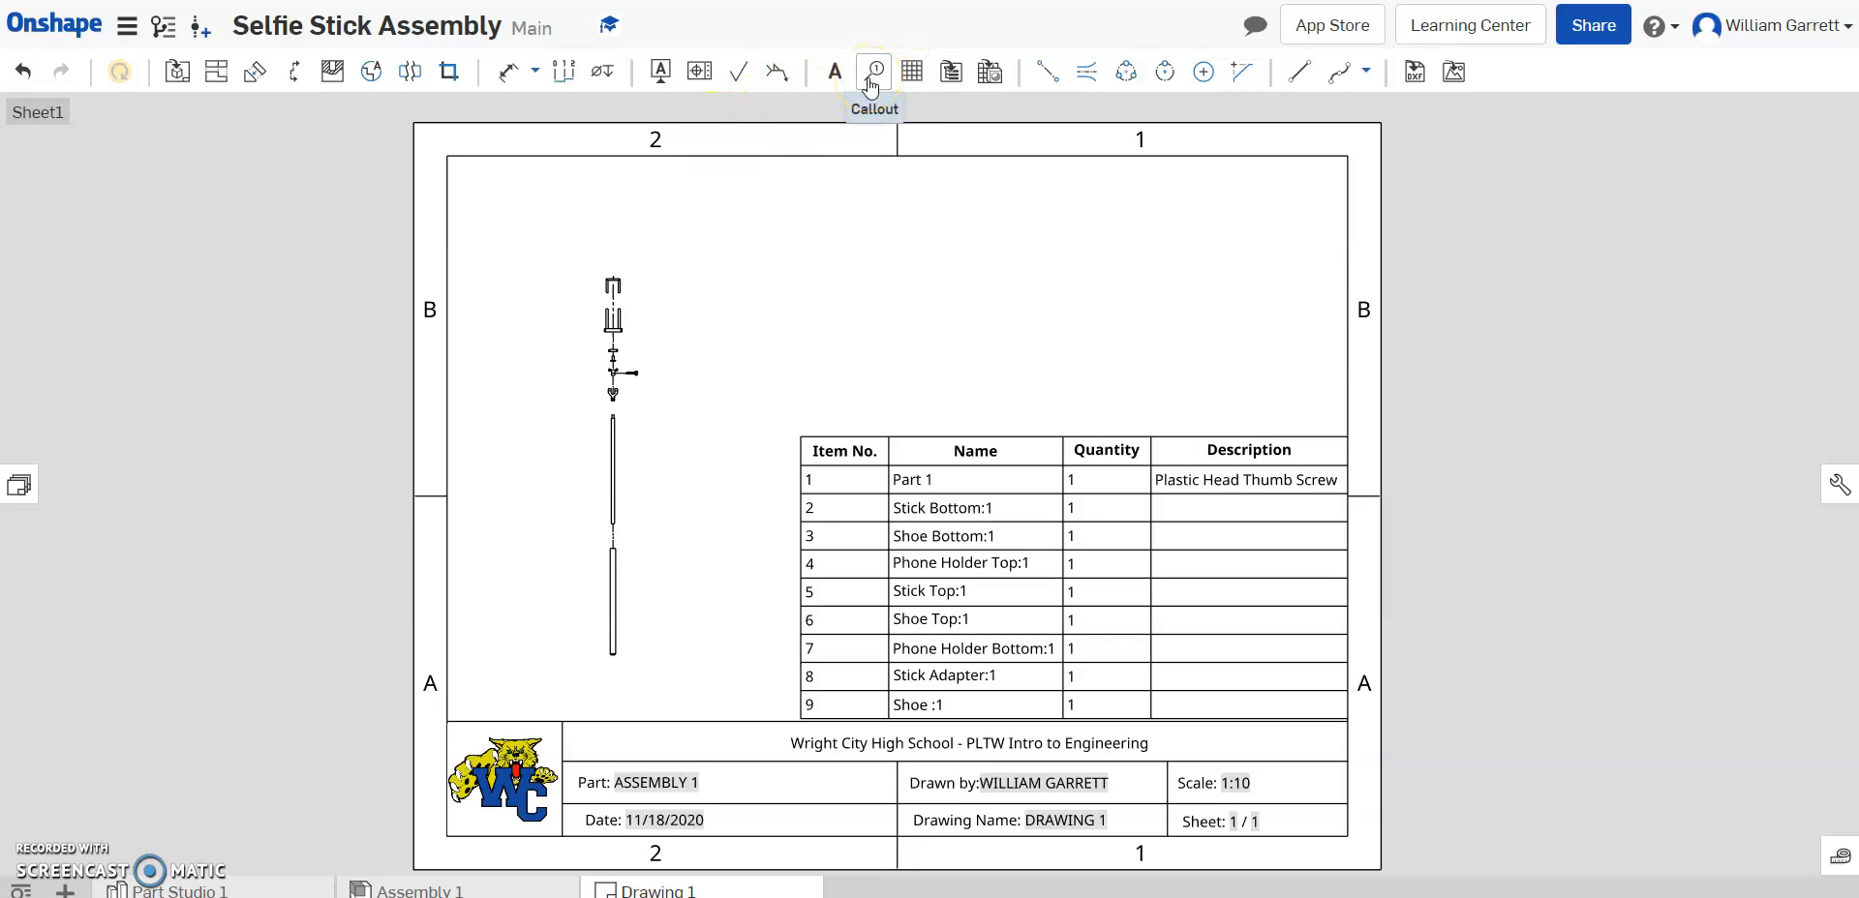
- With the Callout tool set to Table: Item No., balloon the two stick sections as 5 and 2
left_click(873, 72)
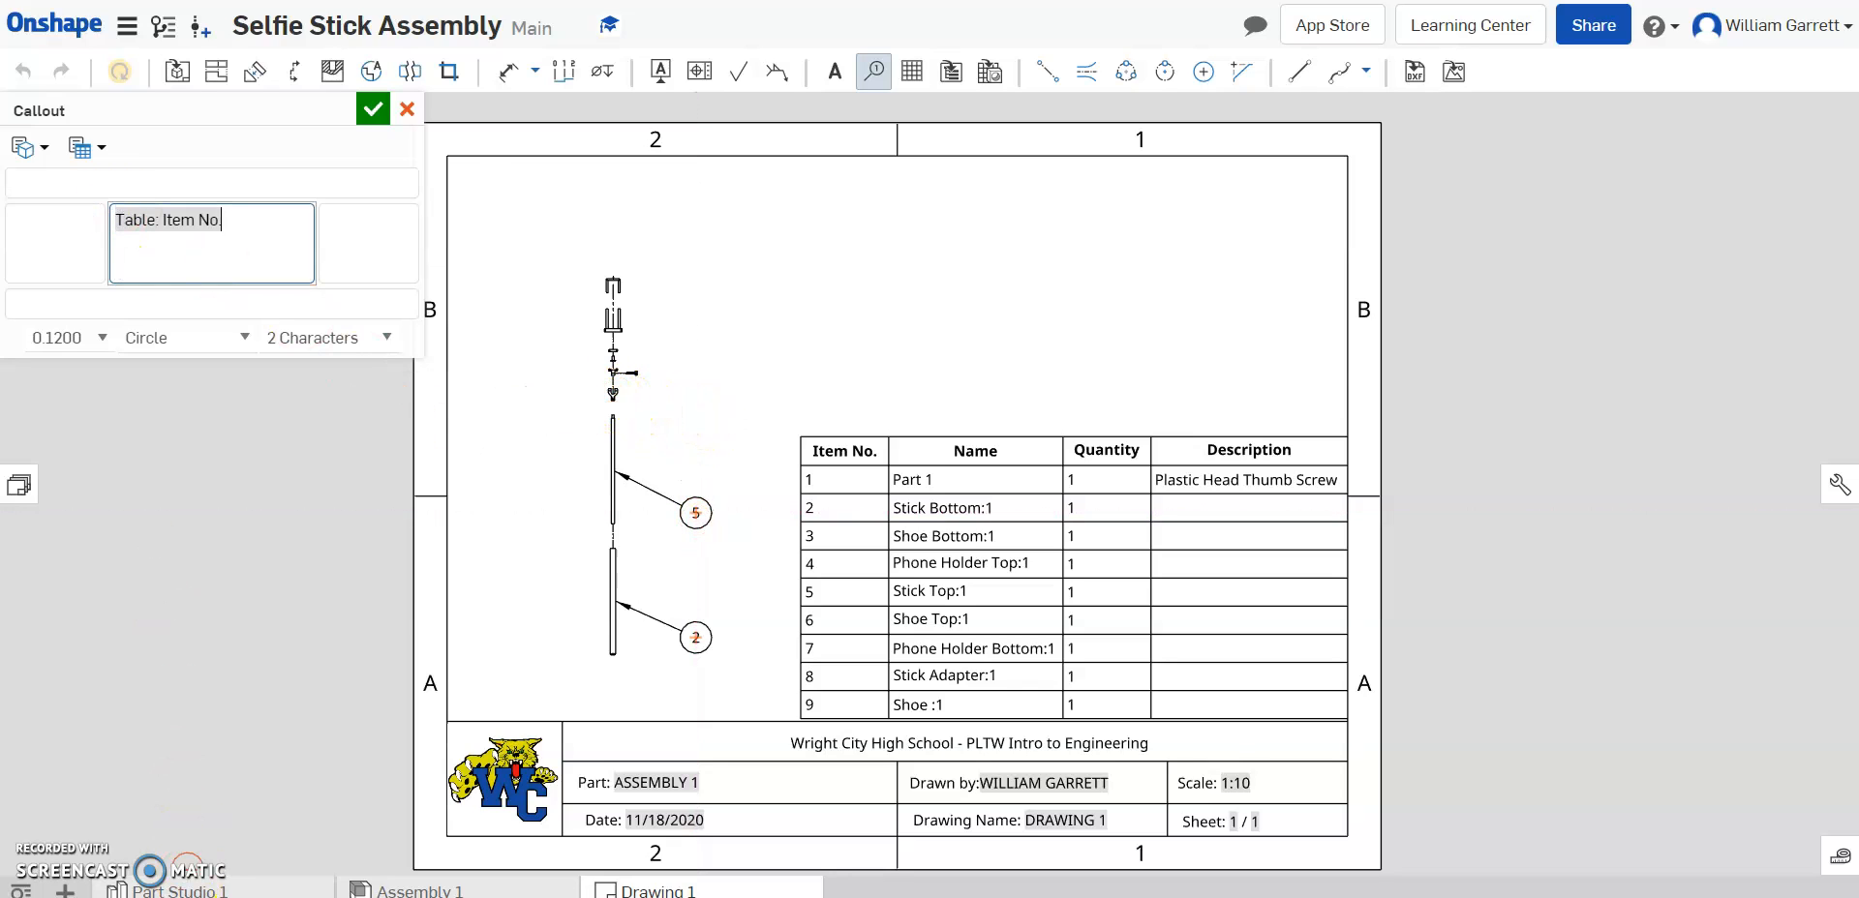
left_click(614, 393)
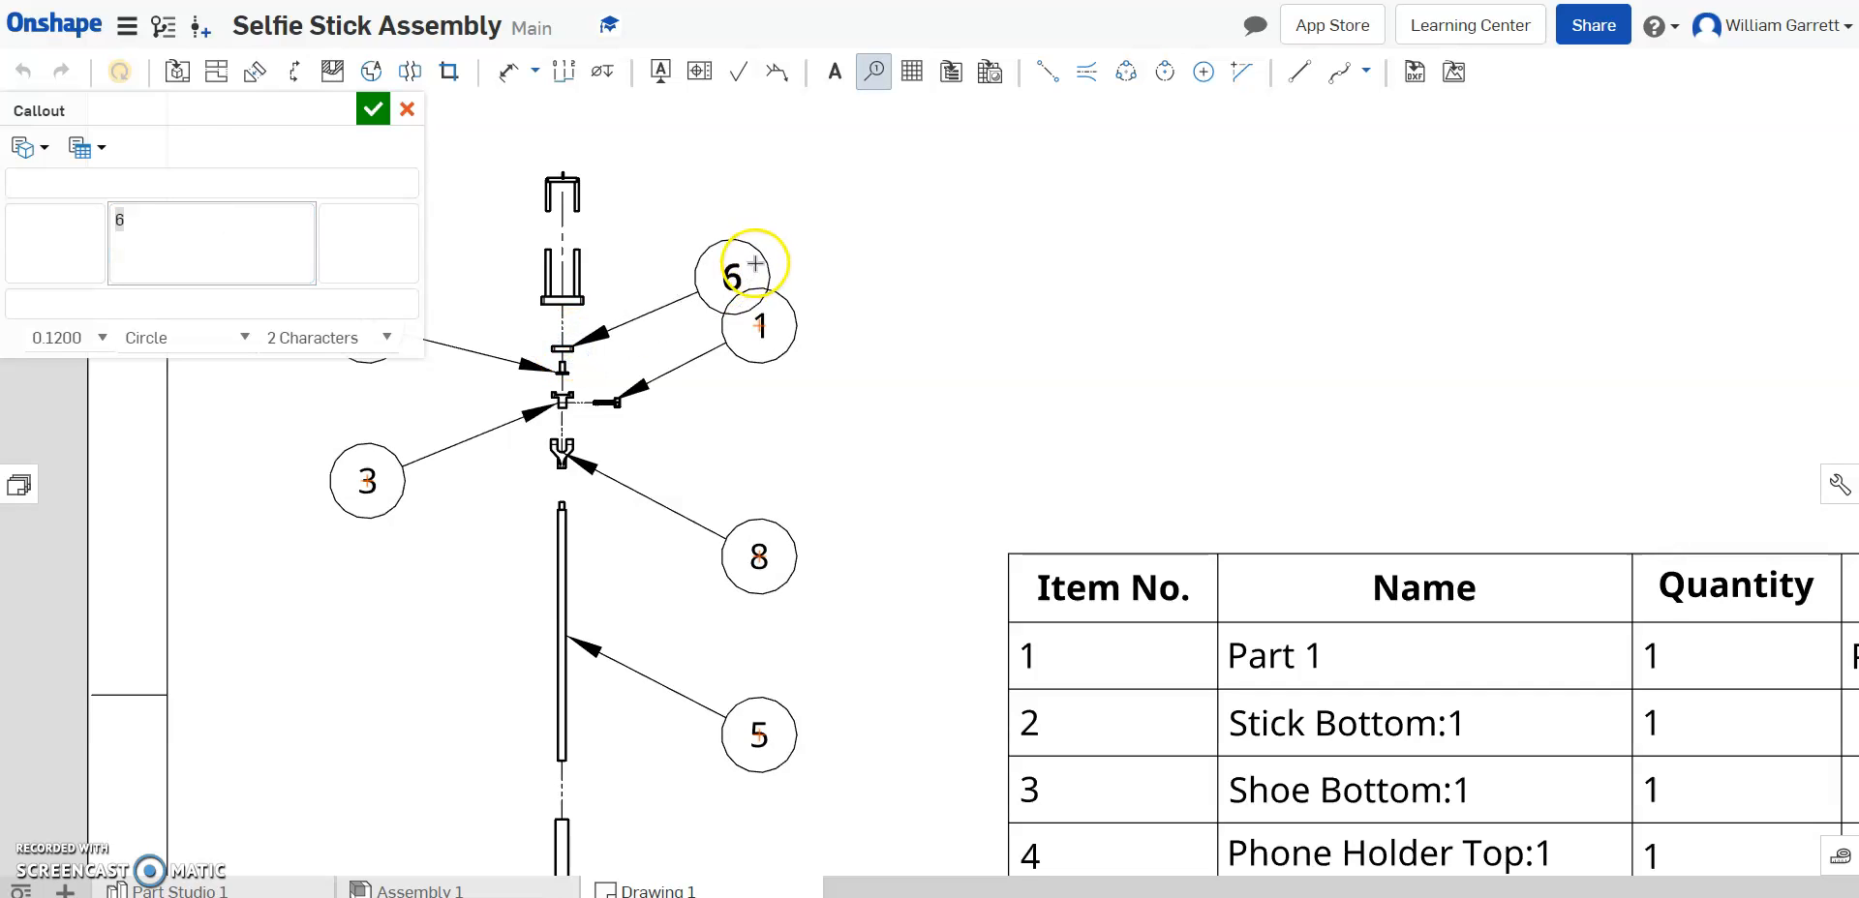
- Position balloon 6 and balloon the remaining parts, including the topmost phone holder piece
left_click_drag(755, 265, 759, 220)
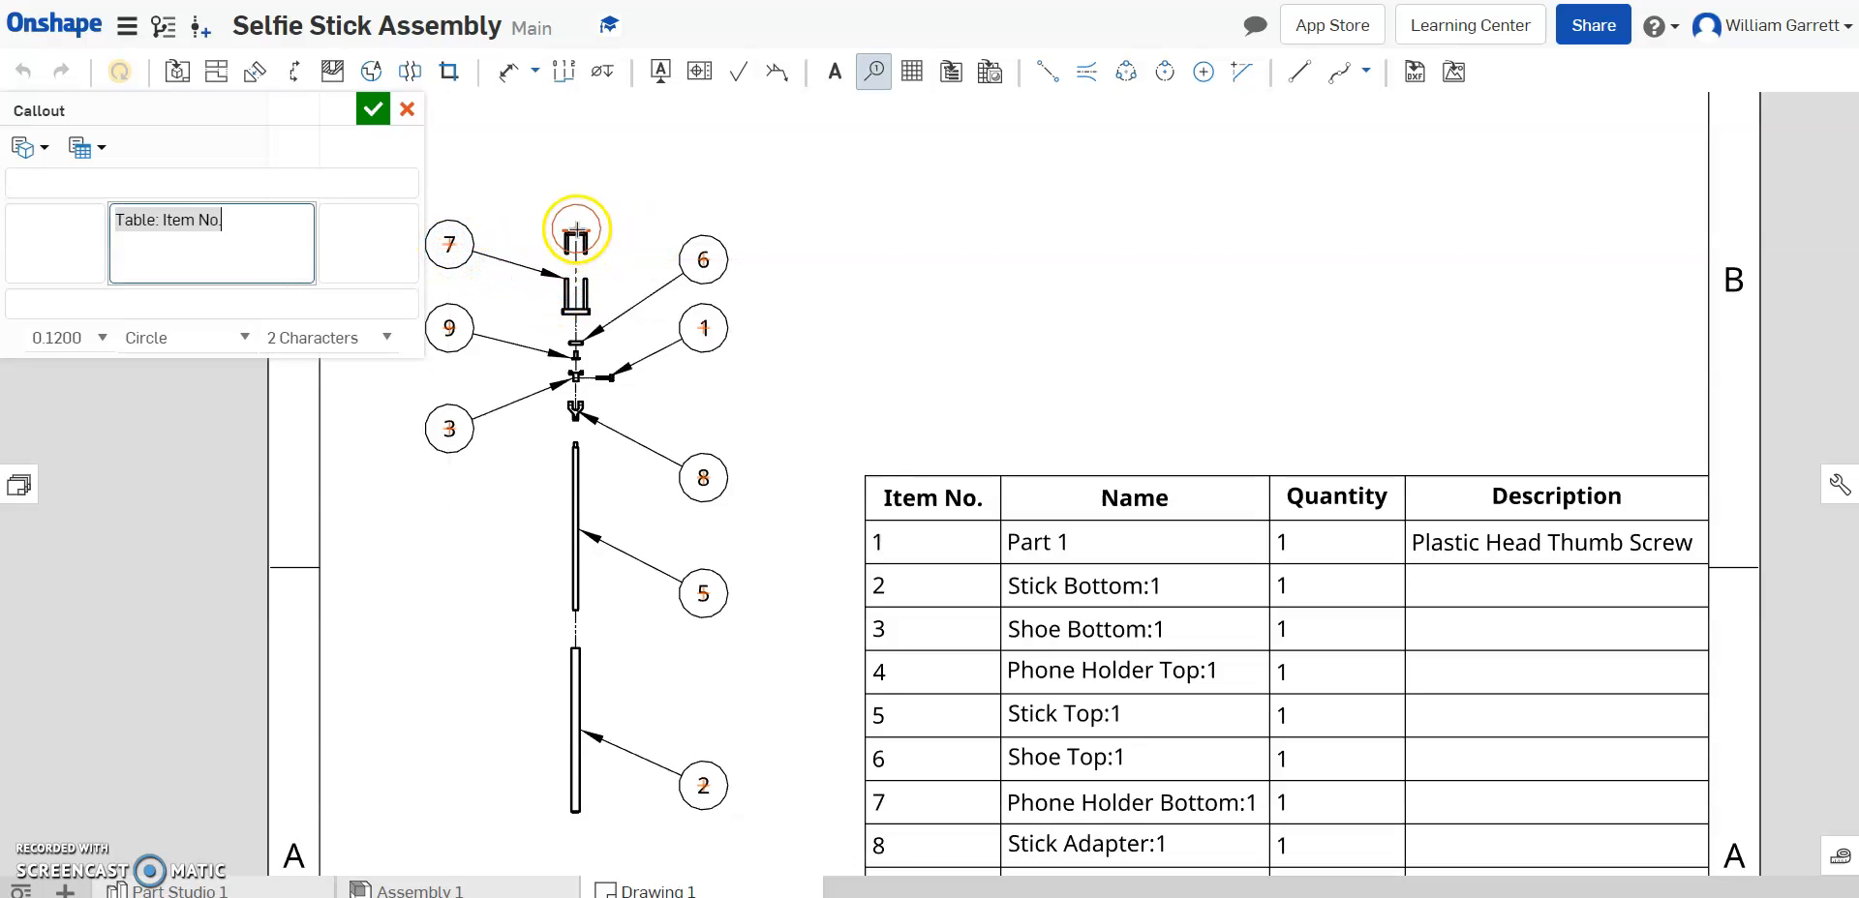
left_click(744, 176)
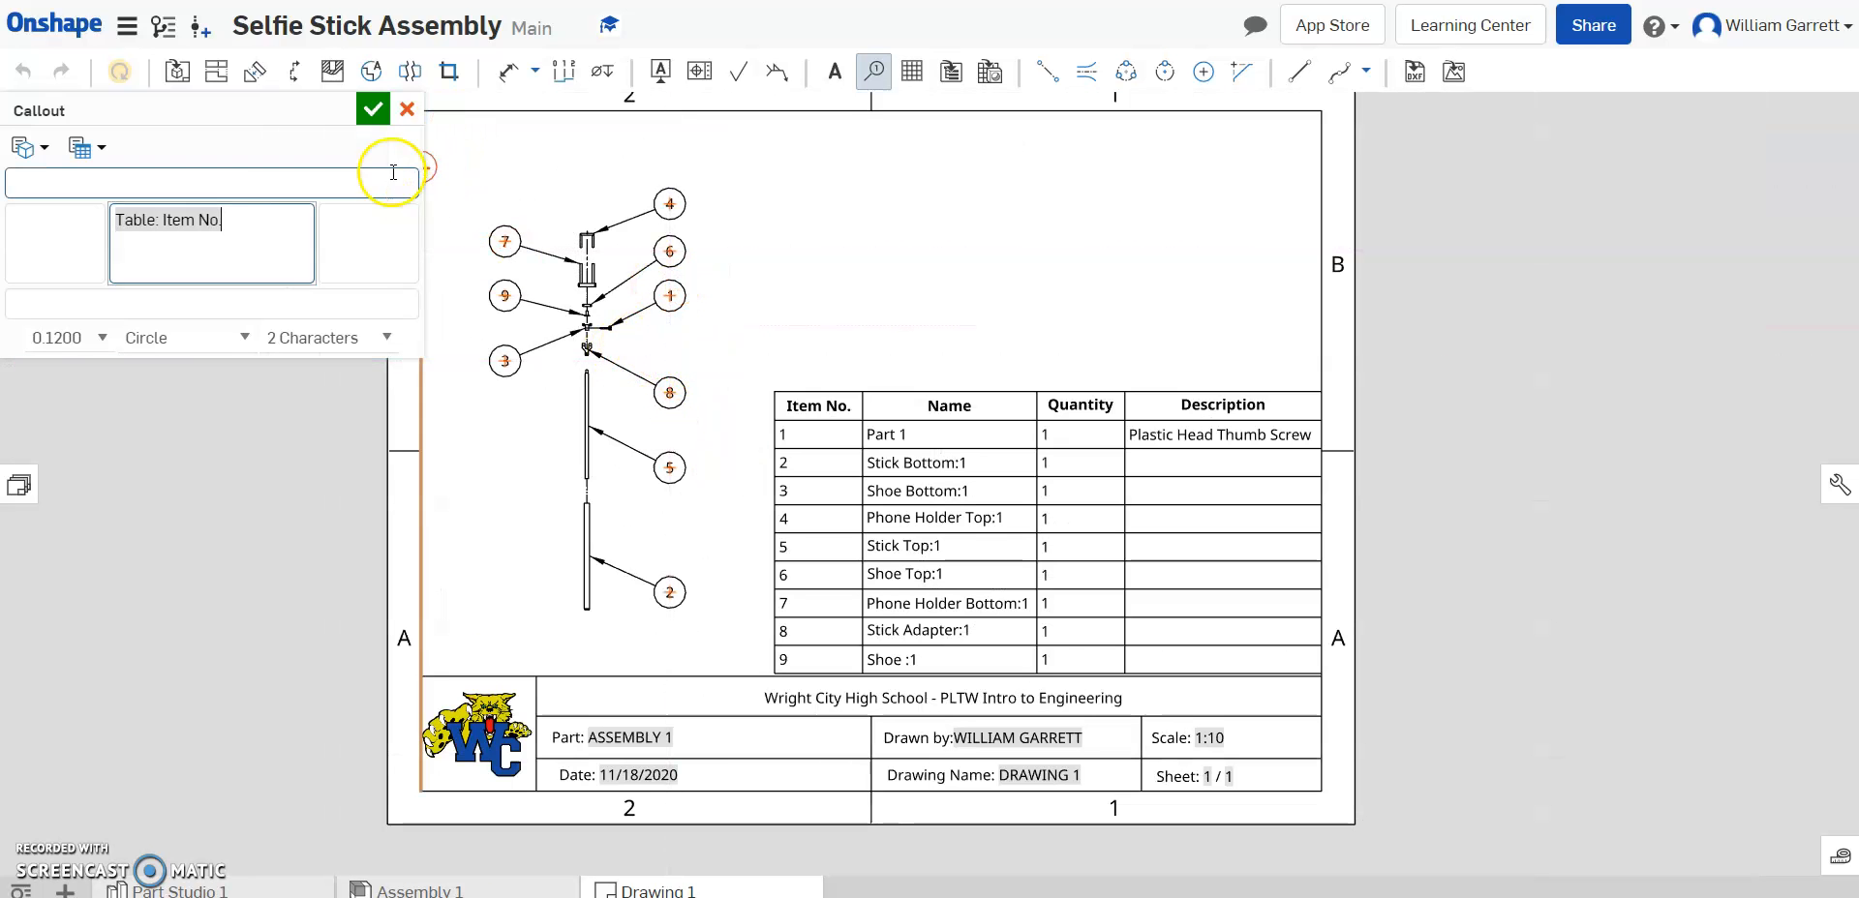
- Confirm the Callout panel, leaving all nine balloons beside the BOM table
left_click(372, 109)
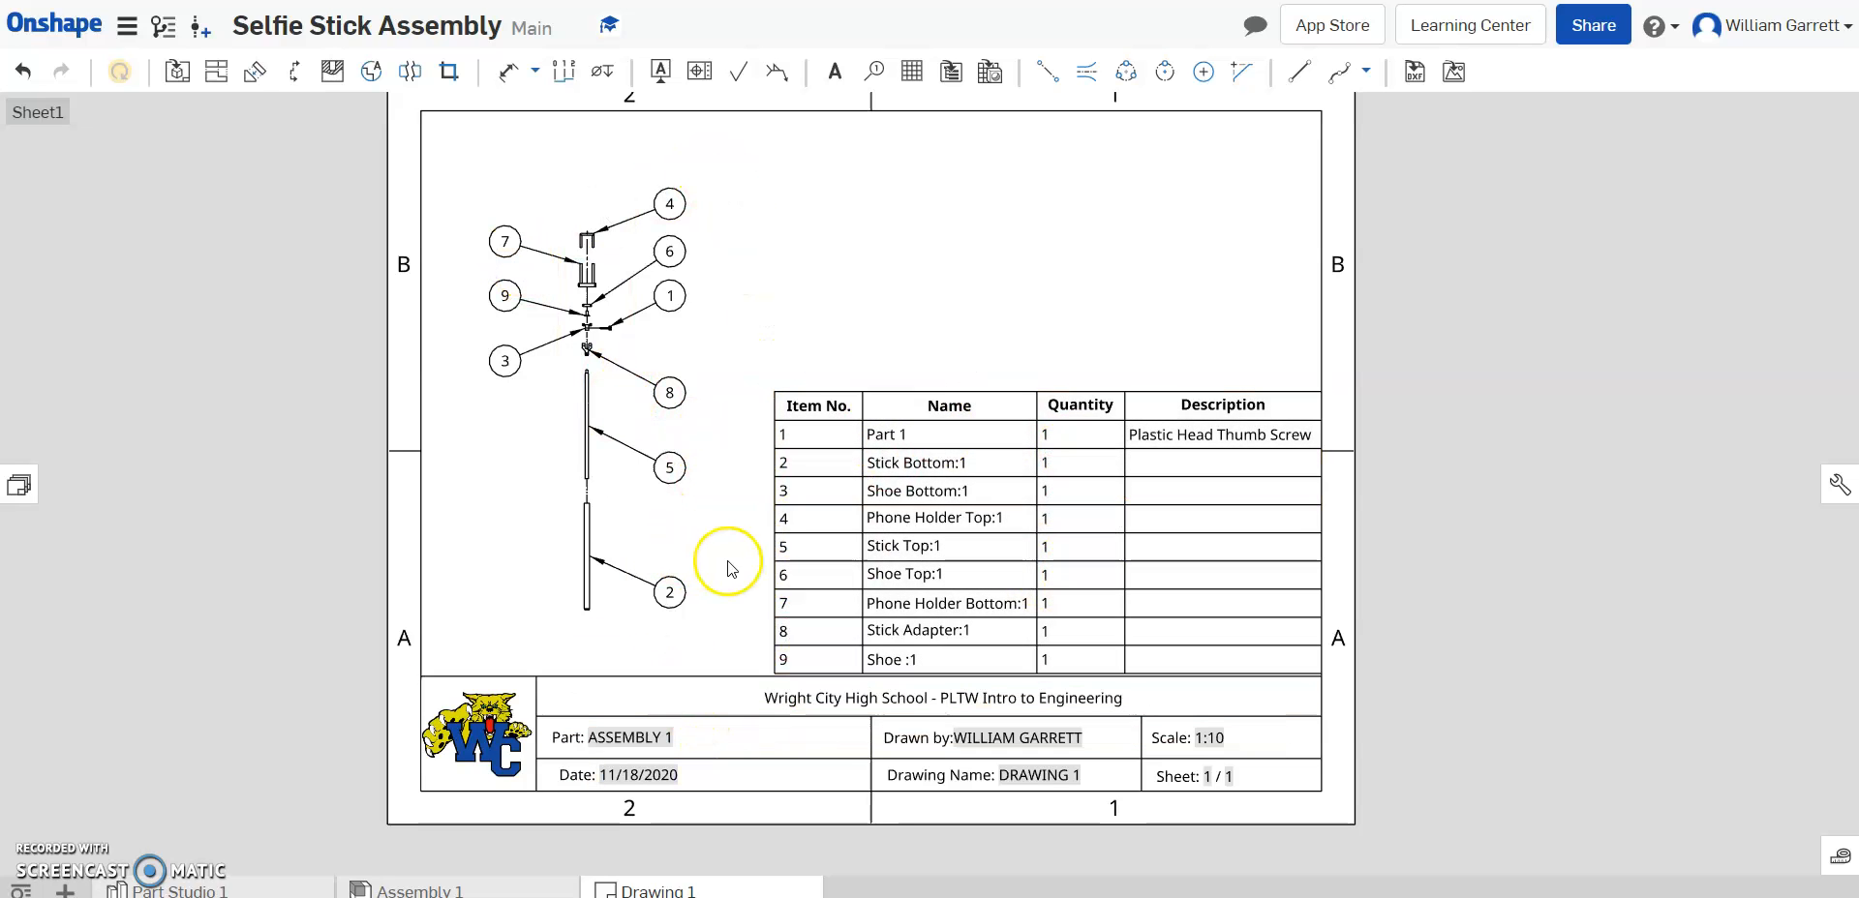
mouse_move(727, 439)
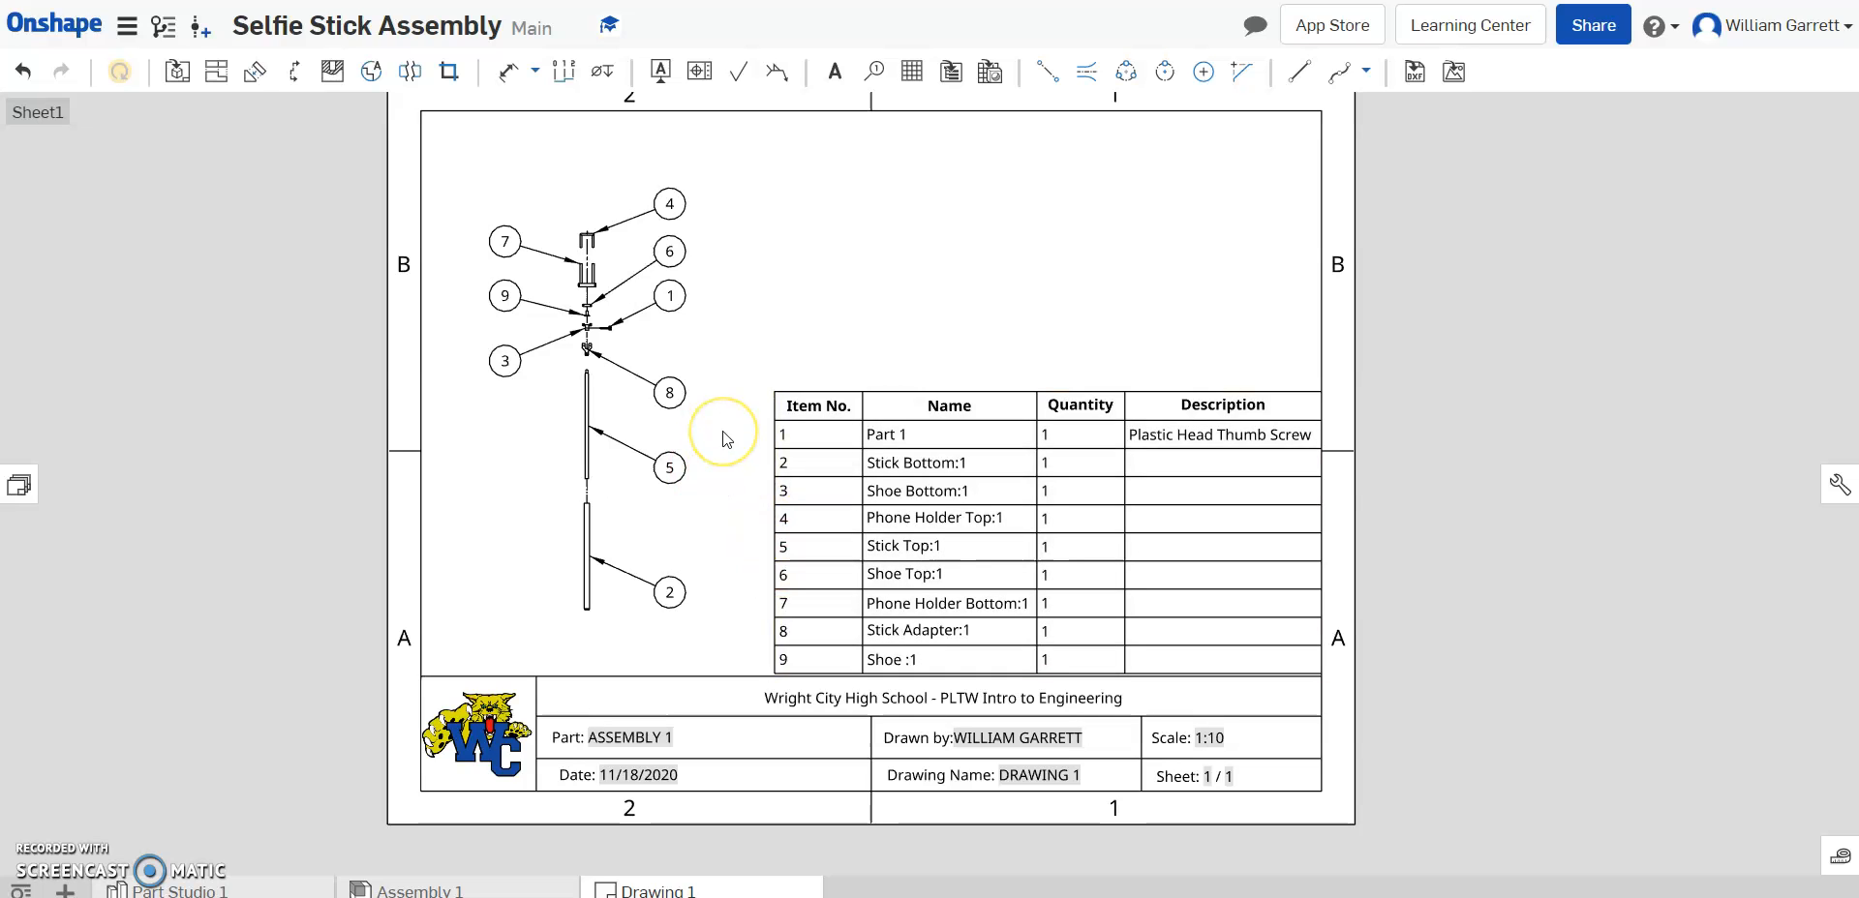
mouse_move(447, 490)
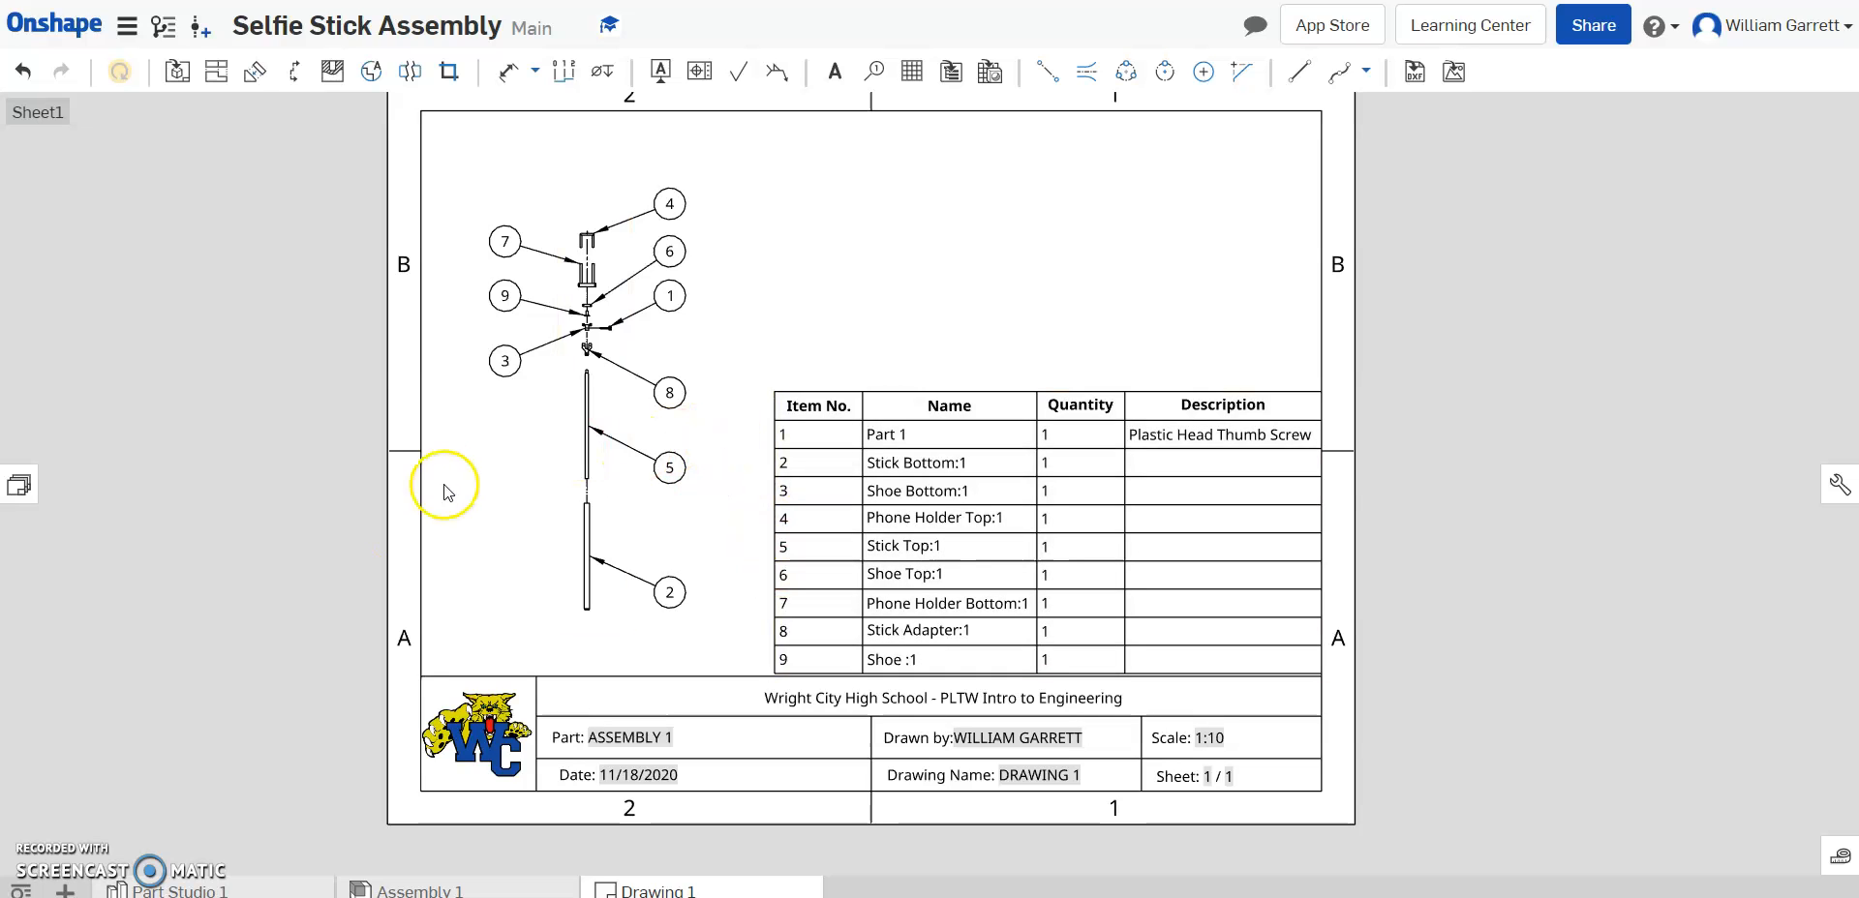